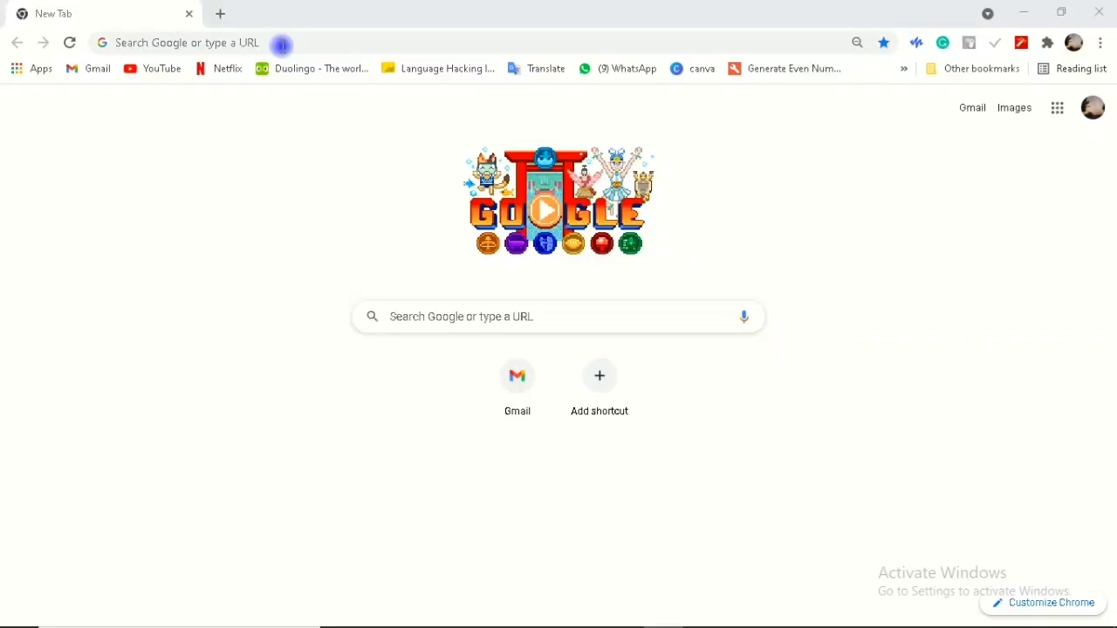
- Go to booking.com and set Roma Termini, Rome, Lazio, Italy as the destination
{"action": "type", "text": "booking.com"}
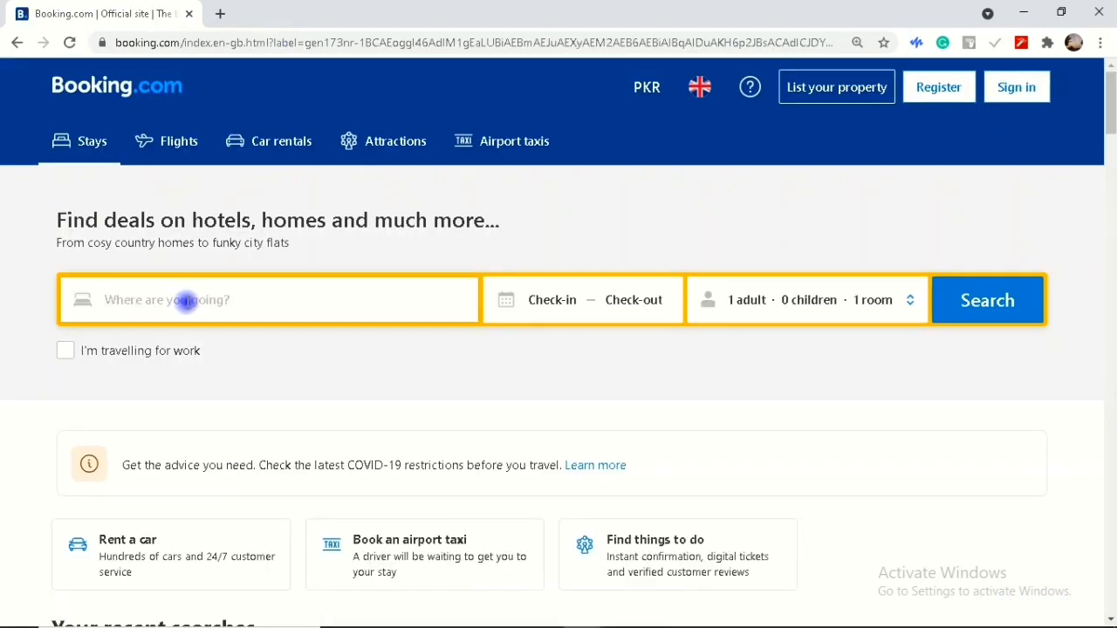
{"action": "type", "text": "roma"}
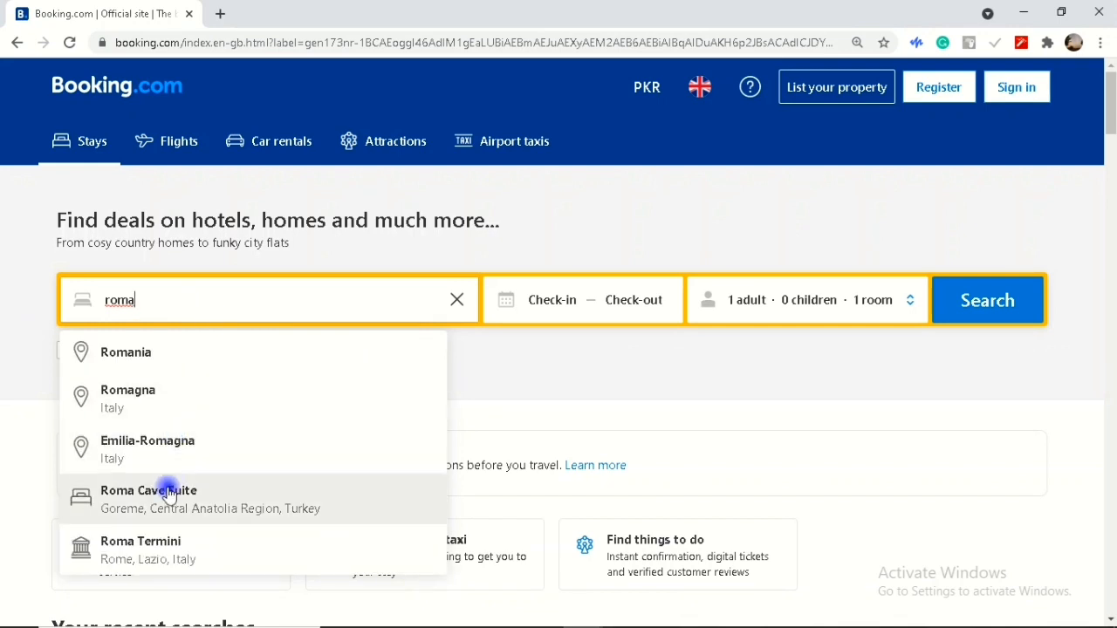
{"action": "left_click", "coordinate": [140, 541]}
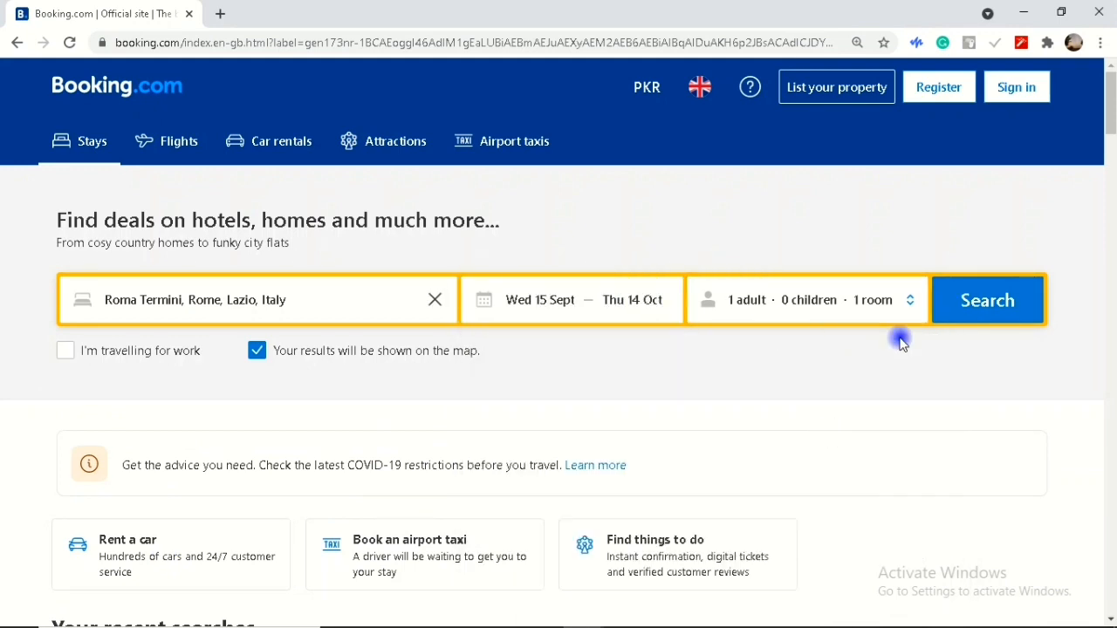
- Search Roma Termini stays, keep only available properties with a maximum budget of PKR 11,000
{"action": "left_click", "coordinate": [988, 300]}
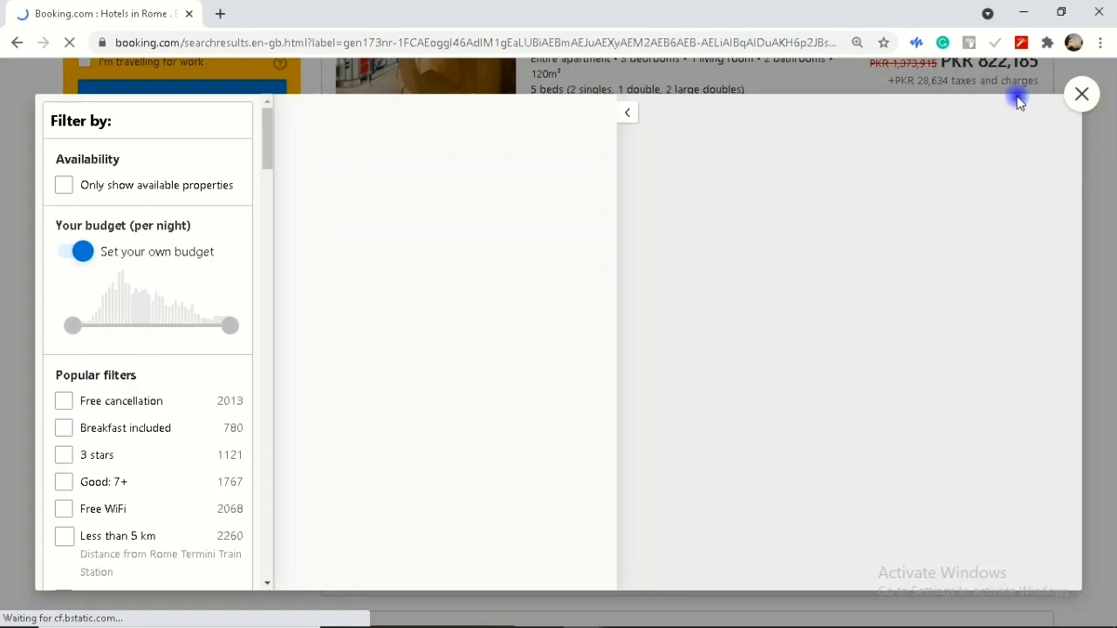
{"action": "left_click", "coordinate": [62, 185]}
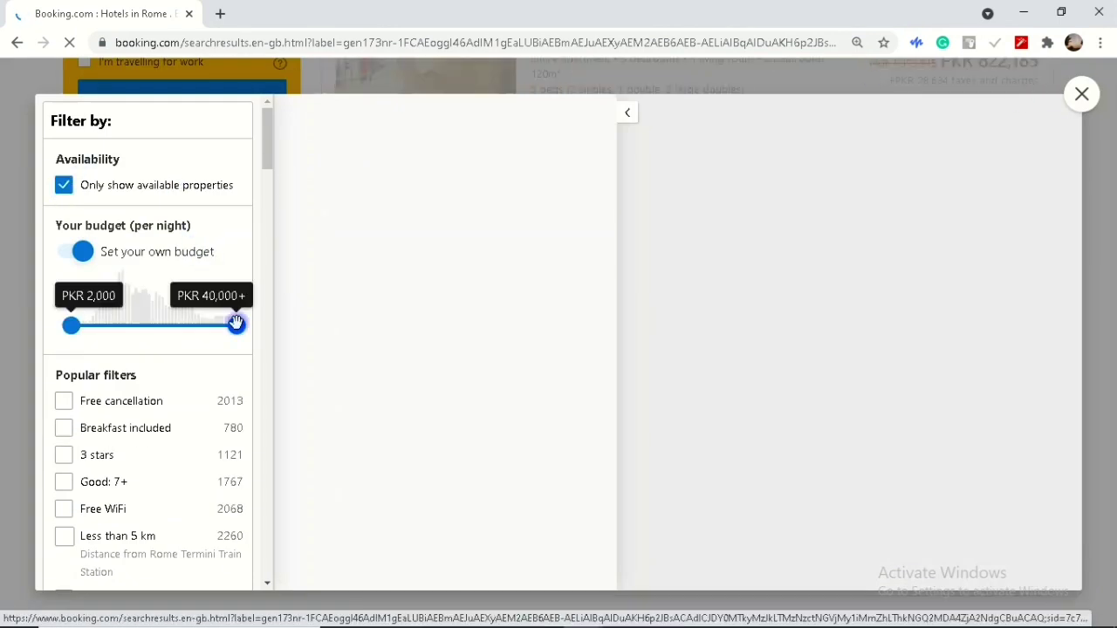
{"action": "left_click_drag", "start_coordinate": [237, 324], "coordinate": [179, 325]}
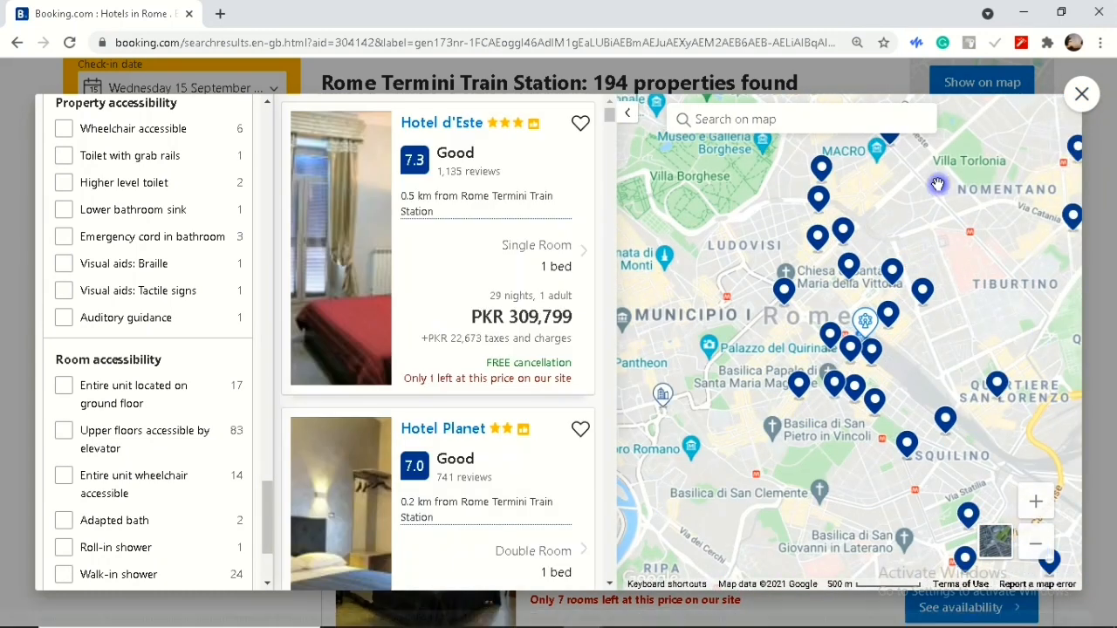
{"action": "left_click", "coordinate": [1080, 95]}
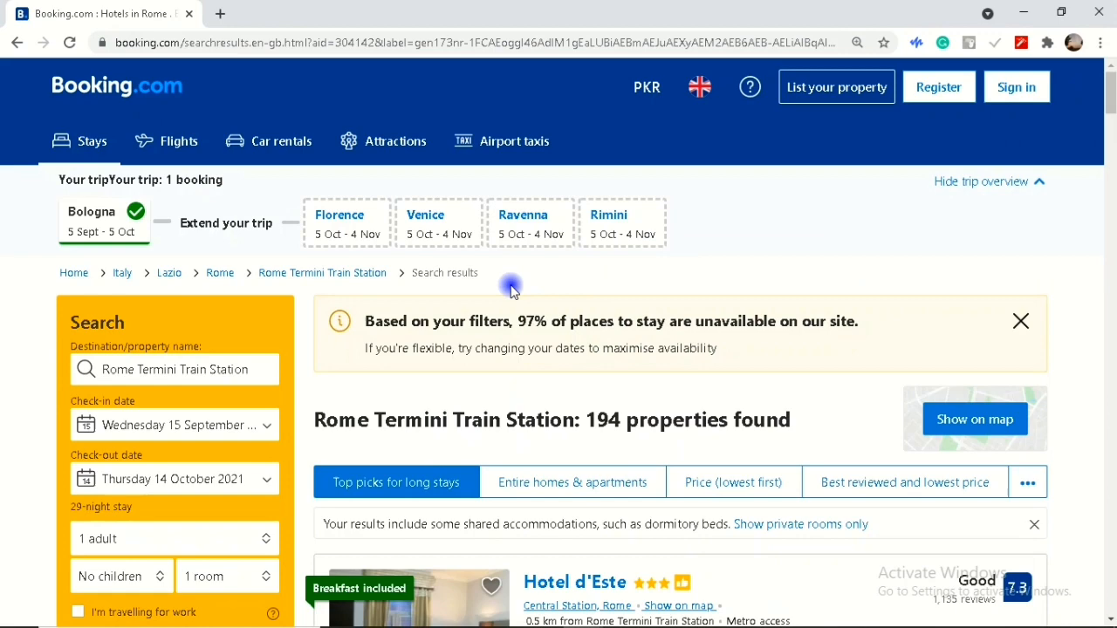
{"action": "scroll", "scroll_direction": "down", "scroll_amount": 3}
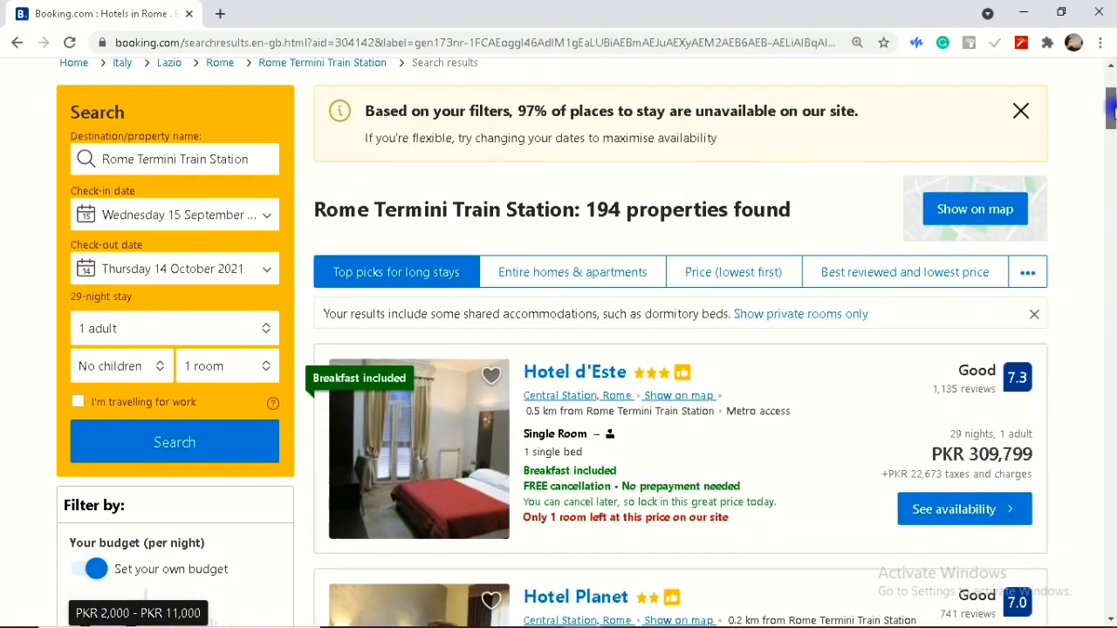
- Sort the Rome Termini results by Price (lowest first) and review the list
{"action": "left_click", "coordinate": [733, 272]}
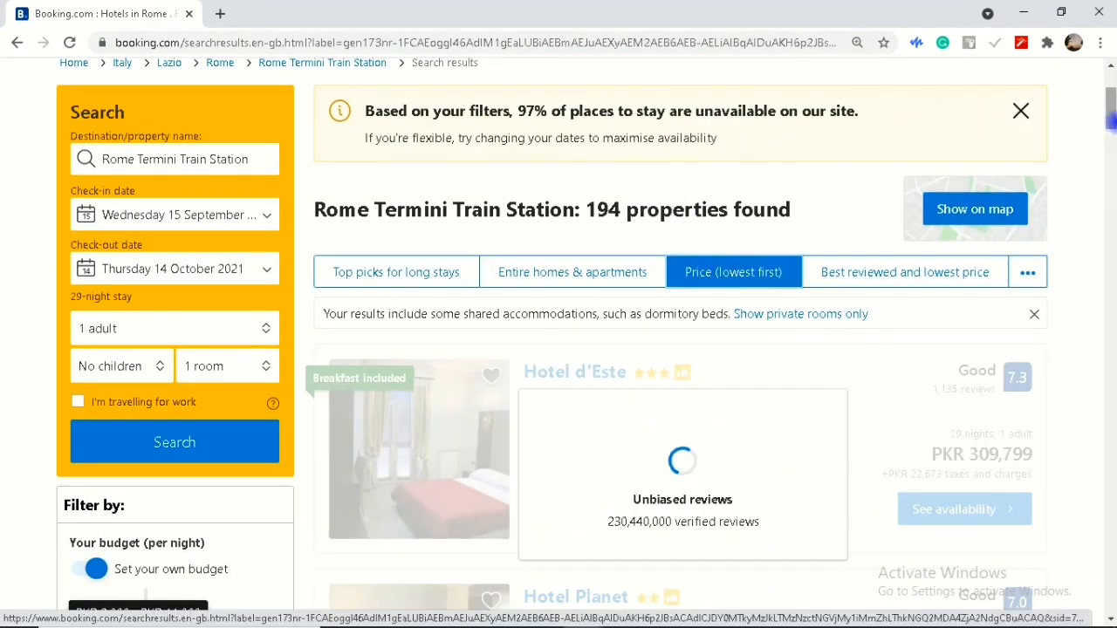
{"action": "scroll", "scroll_direction": "down", "scroll_amount": 3}
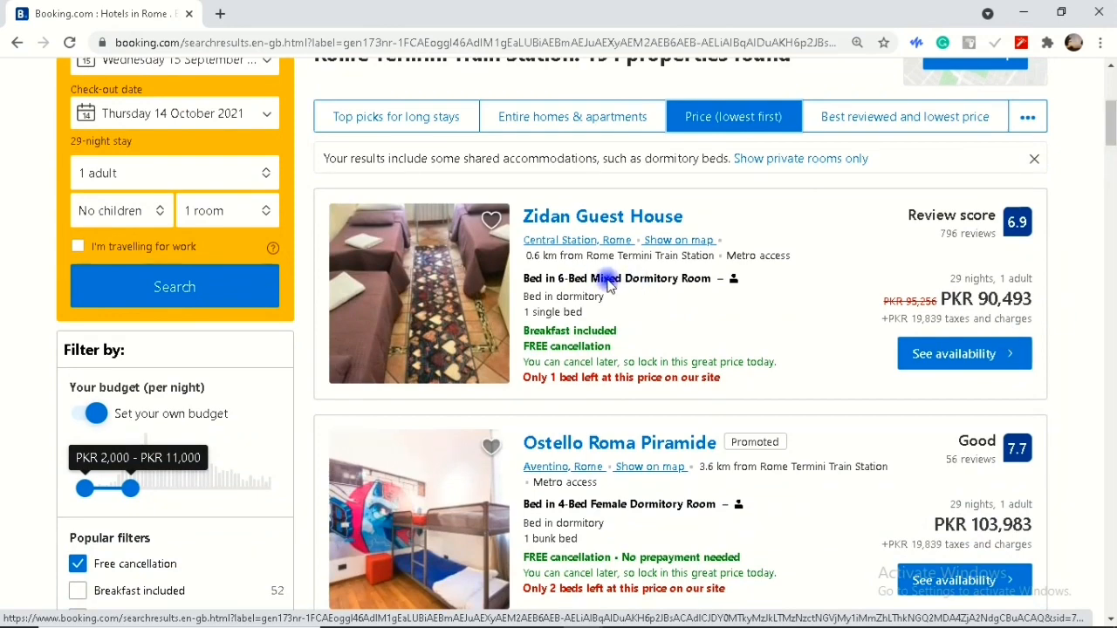
{"action": "scroll", "scroll_direction": "down", "scroll_amount": 3}
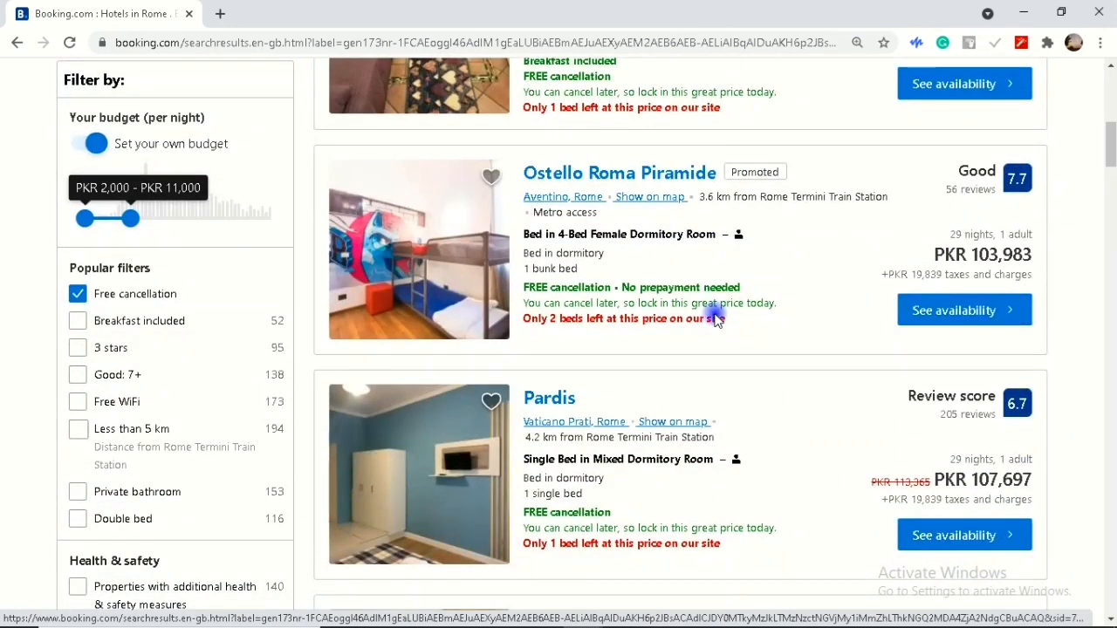
{"action": "scroll", "scroll_direction": "up", "scroll_amount": 3}
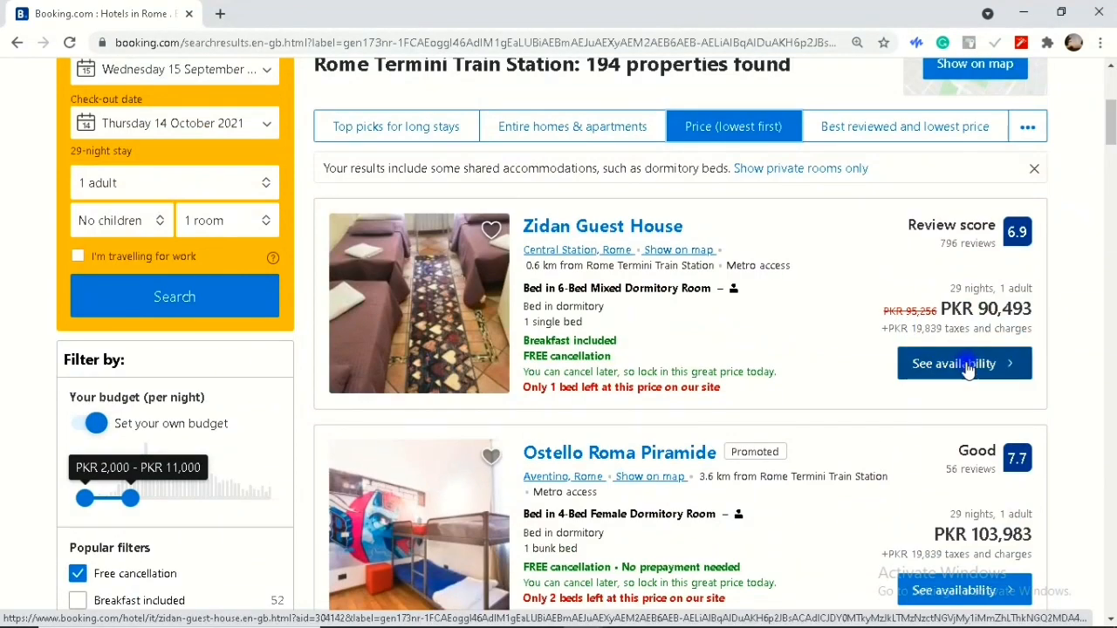
- Go to the Zidan Guest House availability page from the results
{"action": "left_click", "coordinate": [963, 363]}
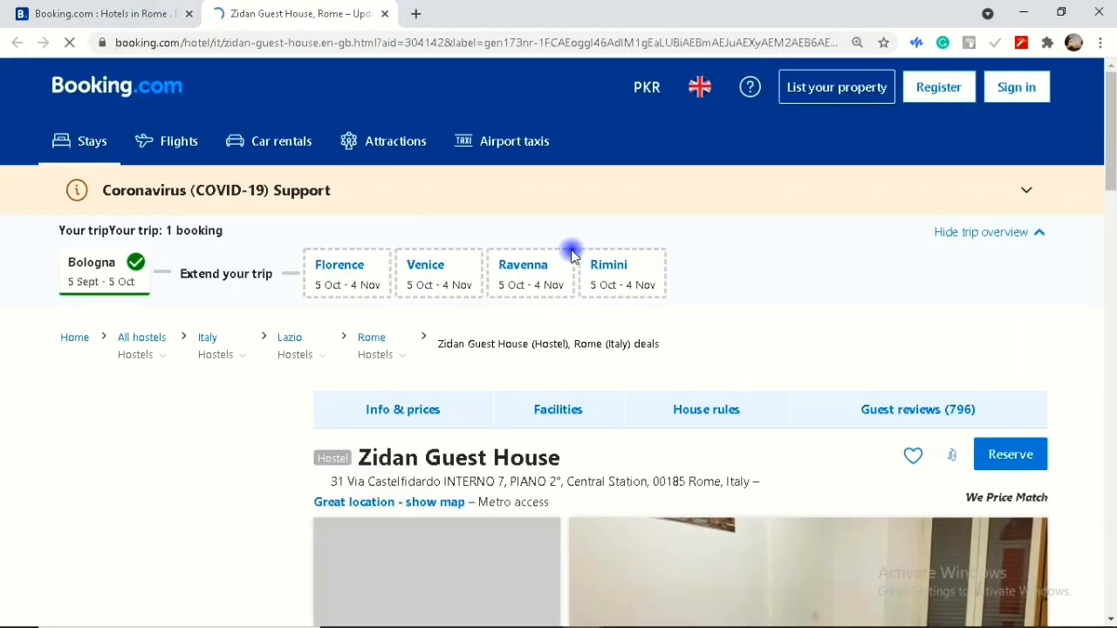
{"action": "scroll", "scroll_direction": "down", "scroll_amount": 3}
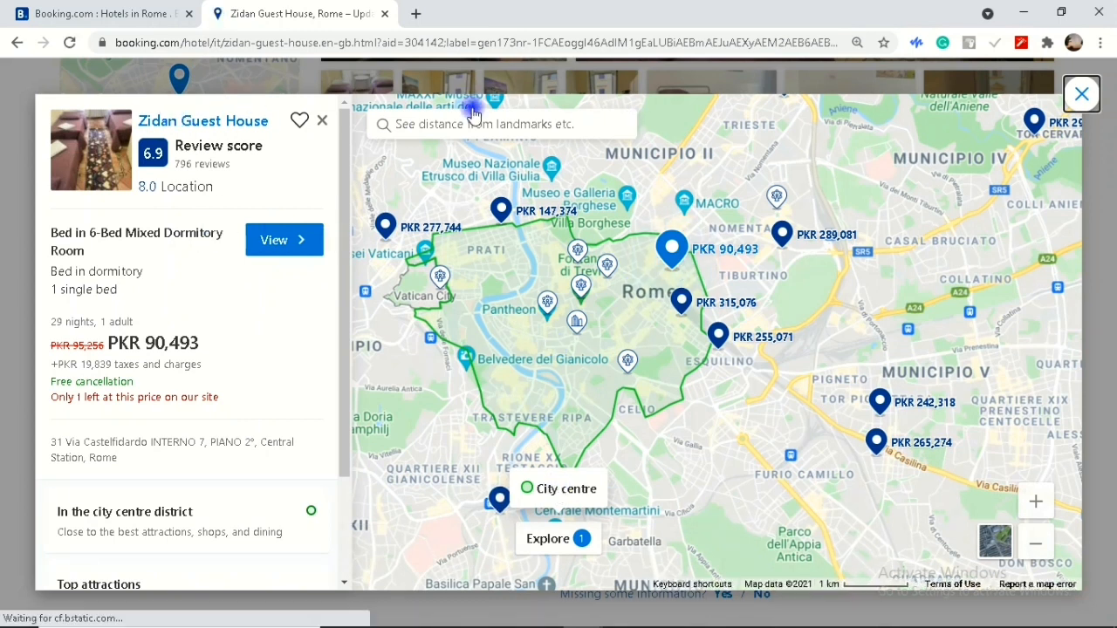
- On the property map, show the route to Sapienza Università di Roma, then return to the listing
{"action": "type", "text": "sapi"}
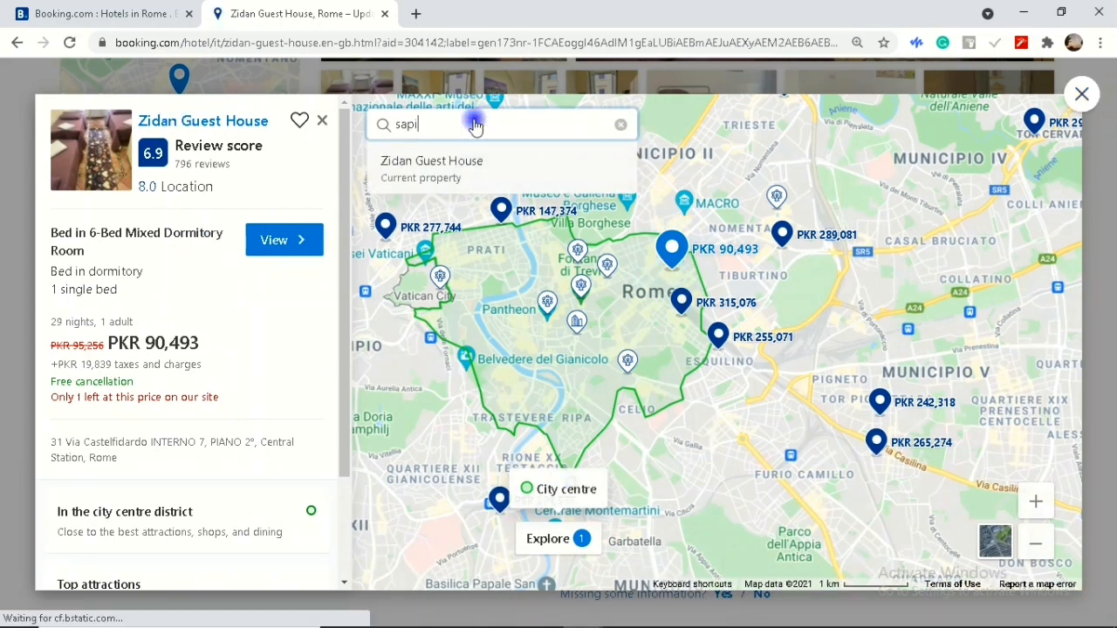
{"action": "type", "text": "enza"}
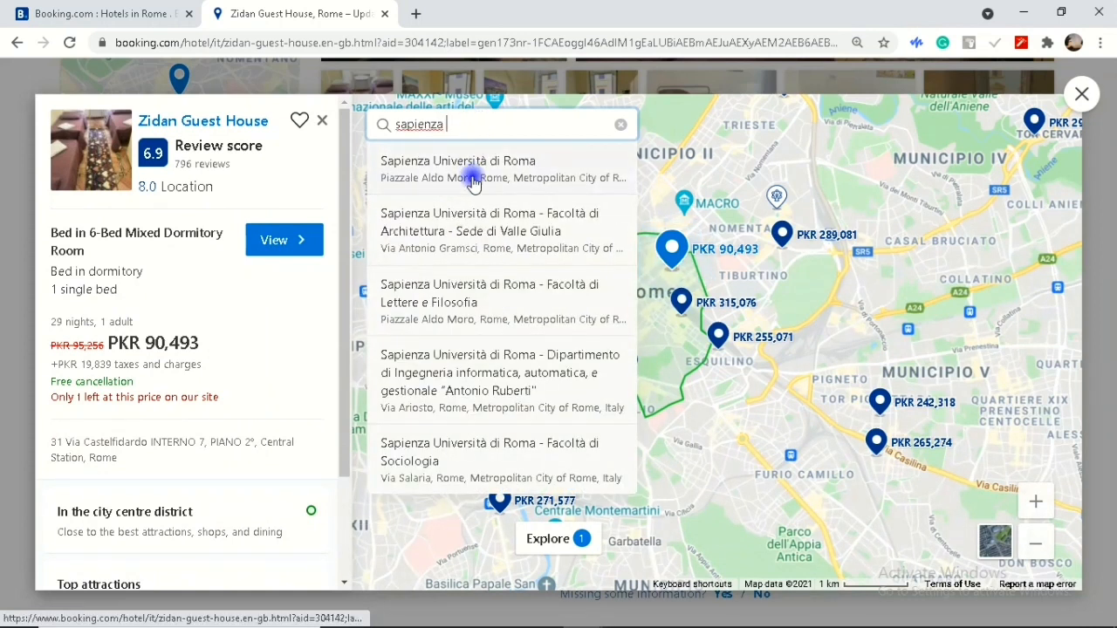
{"action": "left_click", "coordinate": [472, 167]}
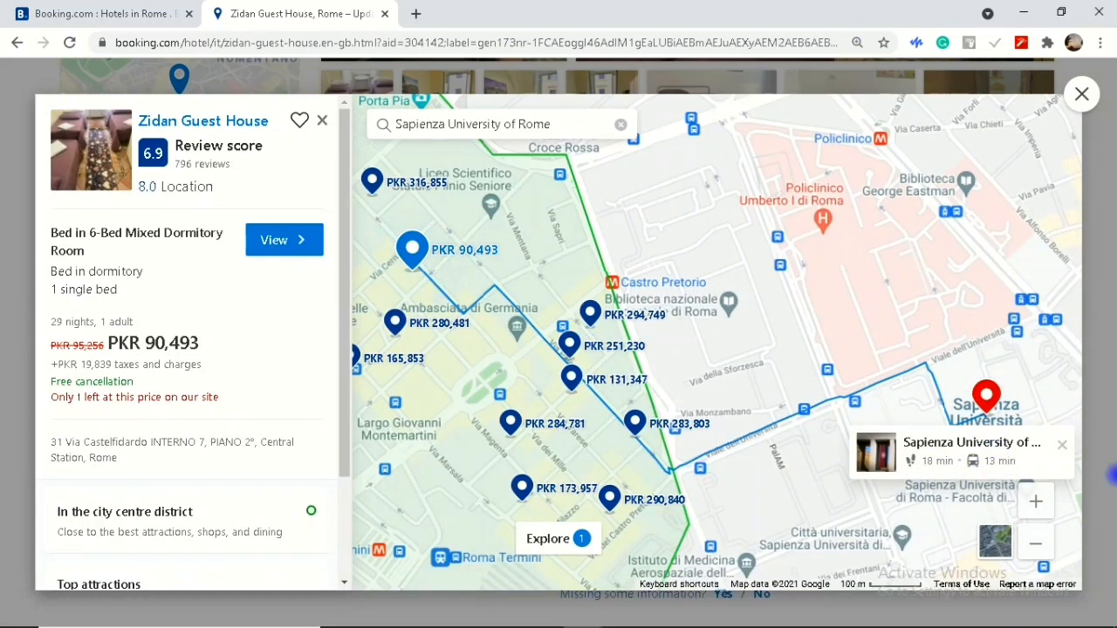
{"action": "left_click", "coordinate": [1082, 94]}
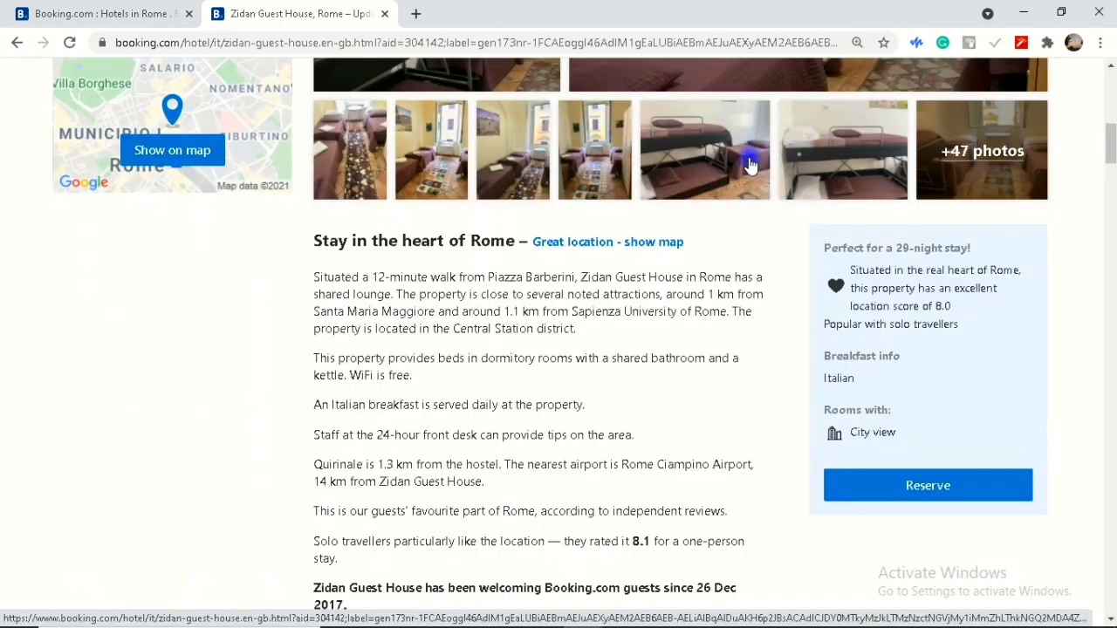
{"action": "scroll", "scroll_direction": "up", "scroll_amount": 3}
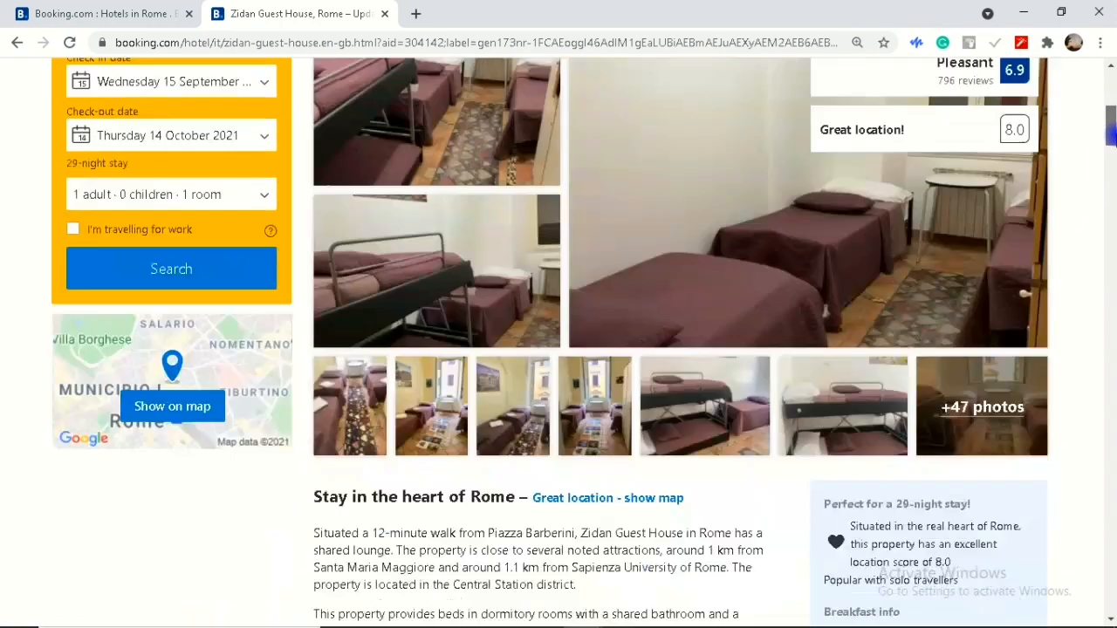
{"action": "scroll", "scroll_direction": "down", "scroll_amount": 3}
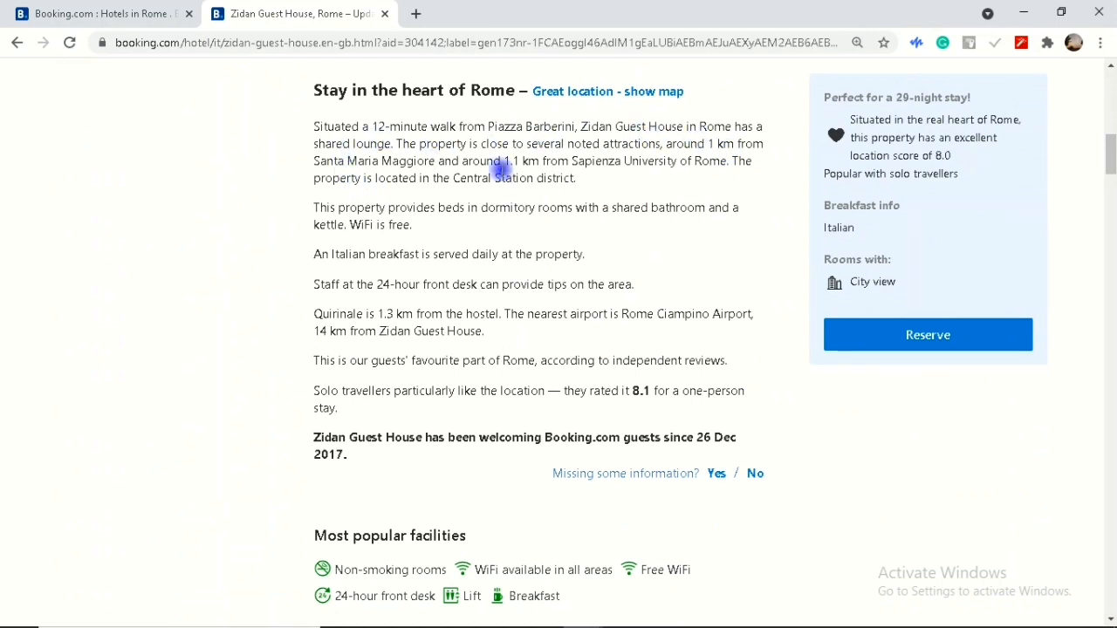
{"action": "mouse_move", "coordinate": [429, 212]}
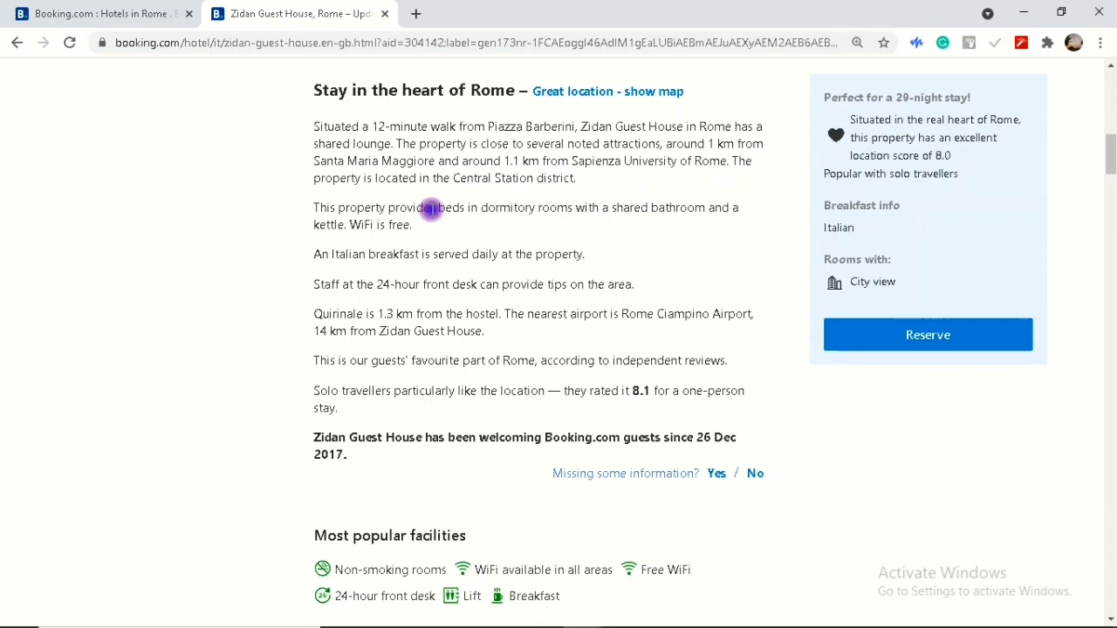
{"action": "mouse_move", "coordinate": [475, 237]}
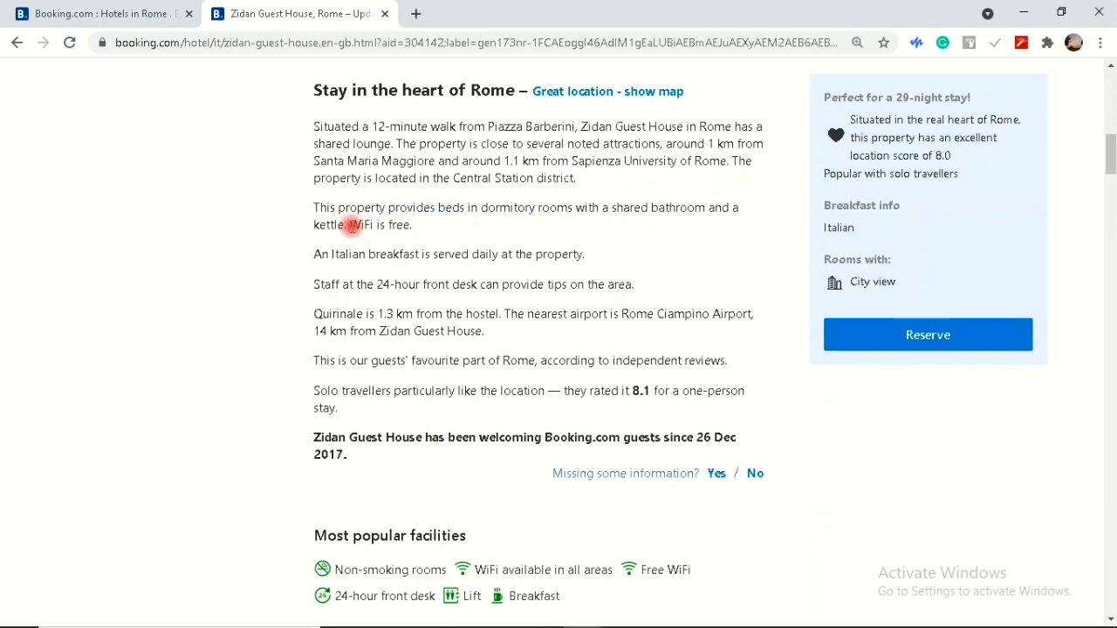
{"action": "mouse_move", "coordinate": [520, 284]}
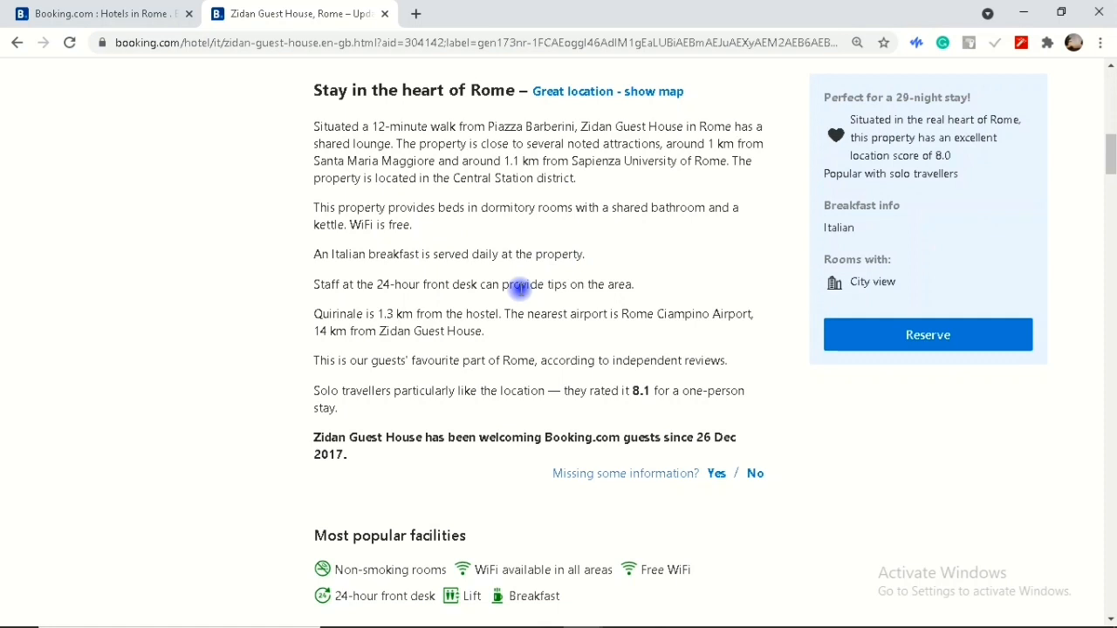
{"action": "scroll", "scroll_direction": "down", "scroll_amount": 3}
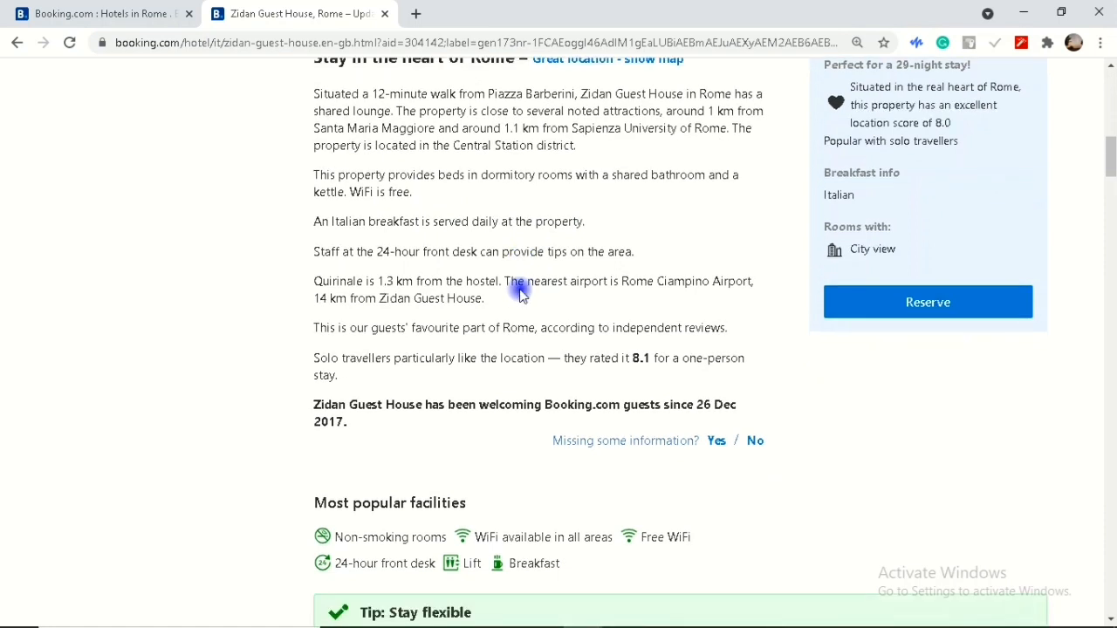
{"action": "scroll", "scroll_direction": "down", "scroll_amount": 3}
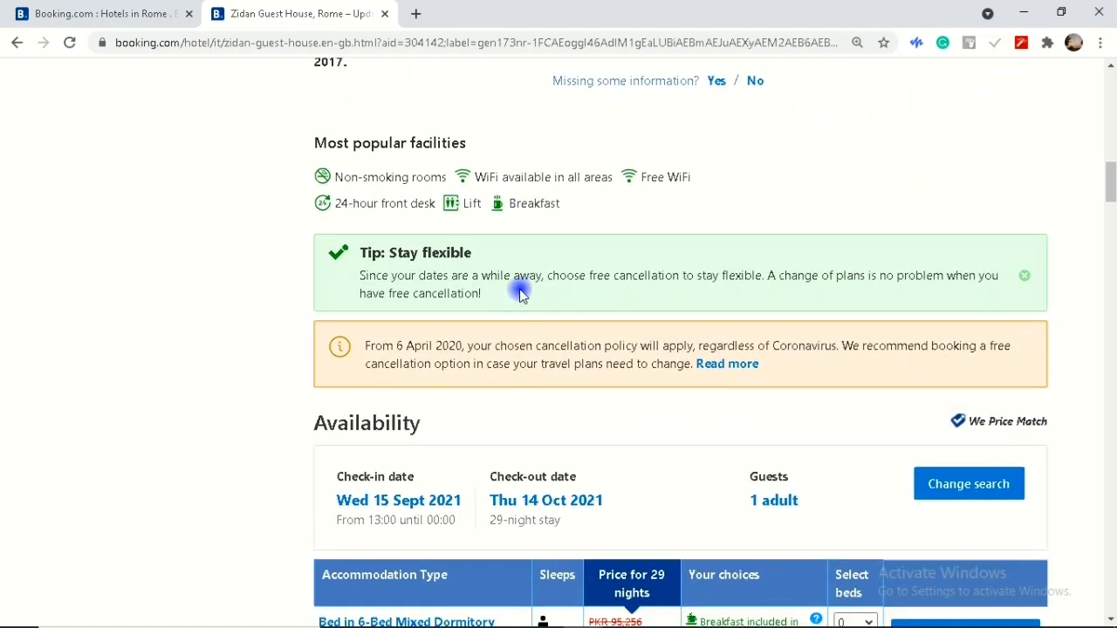
- Select 1 bed in the 6-Bed Mixed Dormitory Room and review the remaining room options
{"action": "scroll", "scroll_direction": "down", "scroll_amount": 3}
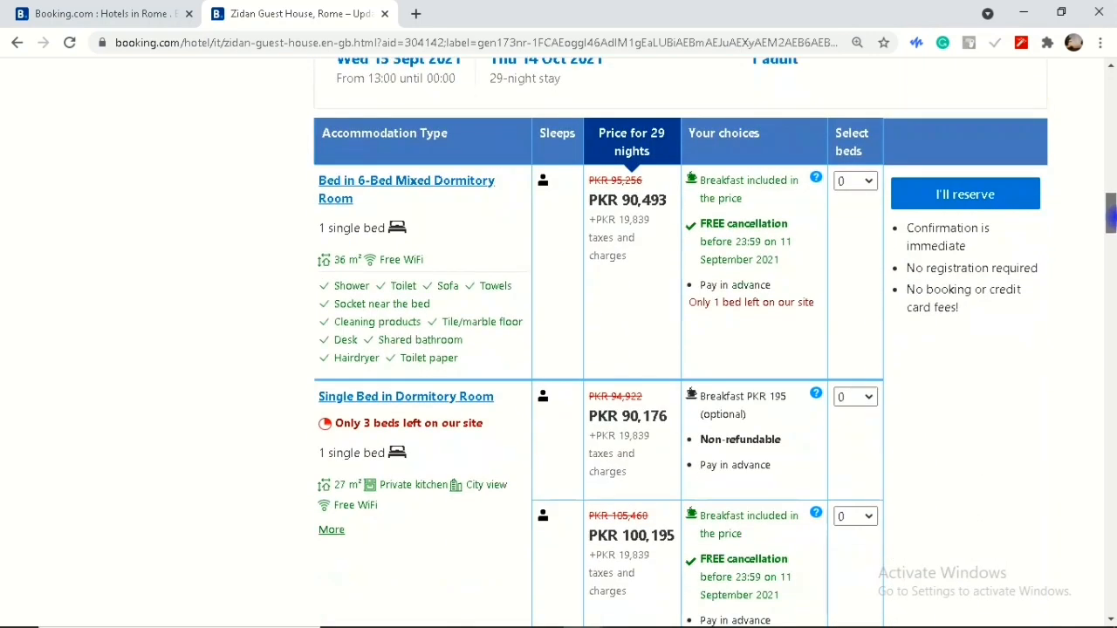
{"action": "mouse_move", "coordinate": [457, 192]}
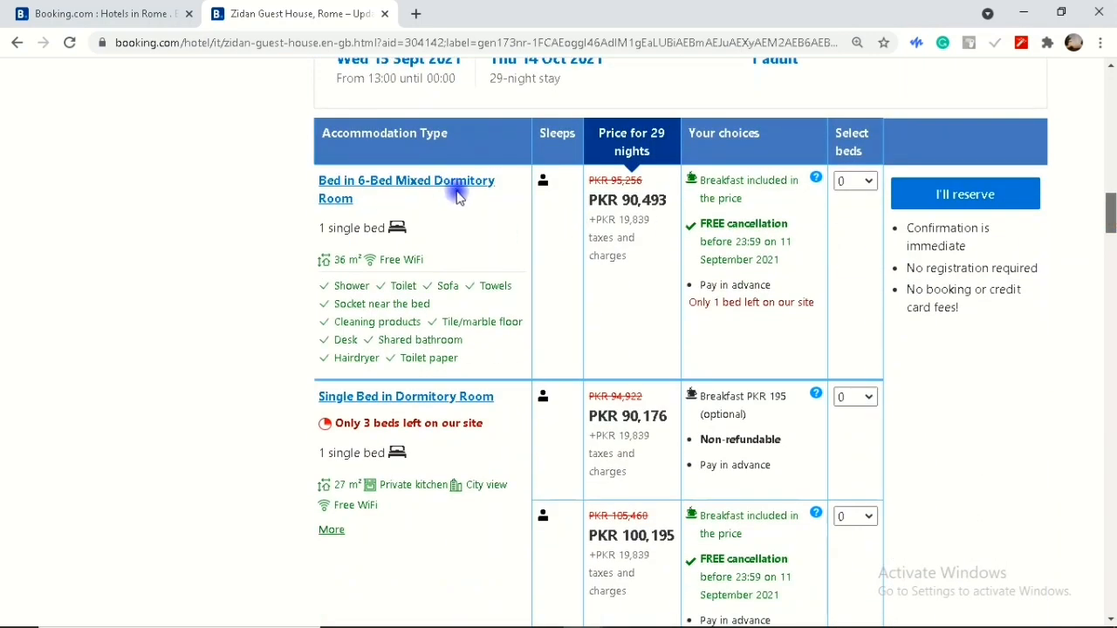
{"action": "mouse_move", "coordinate": [628, 258]}
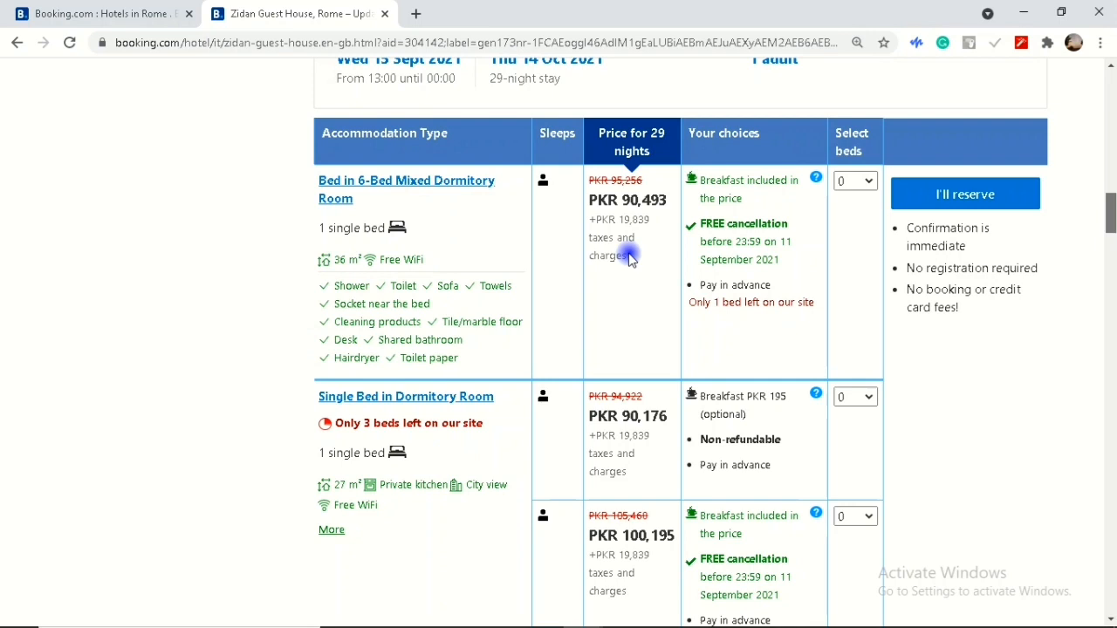
{"action": "mouse_move", "coordinate": [761, 263]}
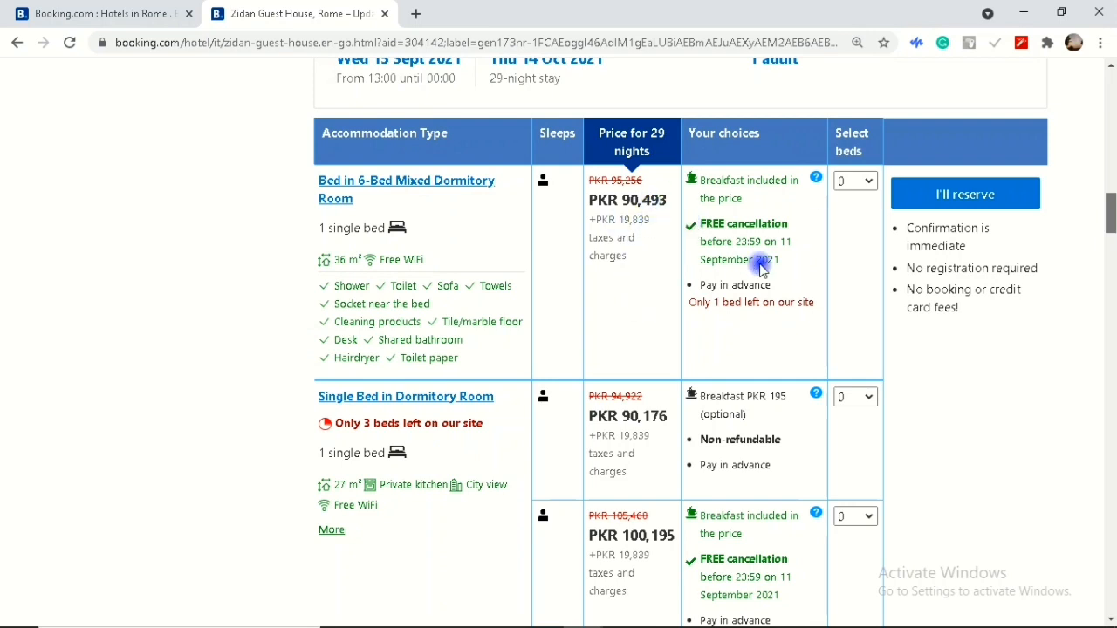
{"action": "mouse_move", "coordinate": [794, 261]}
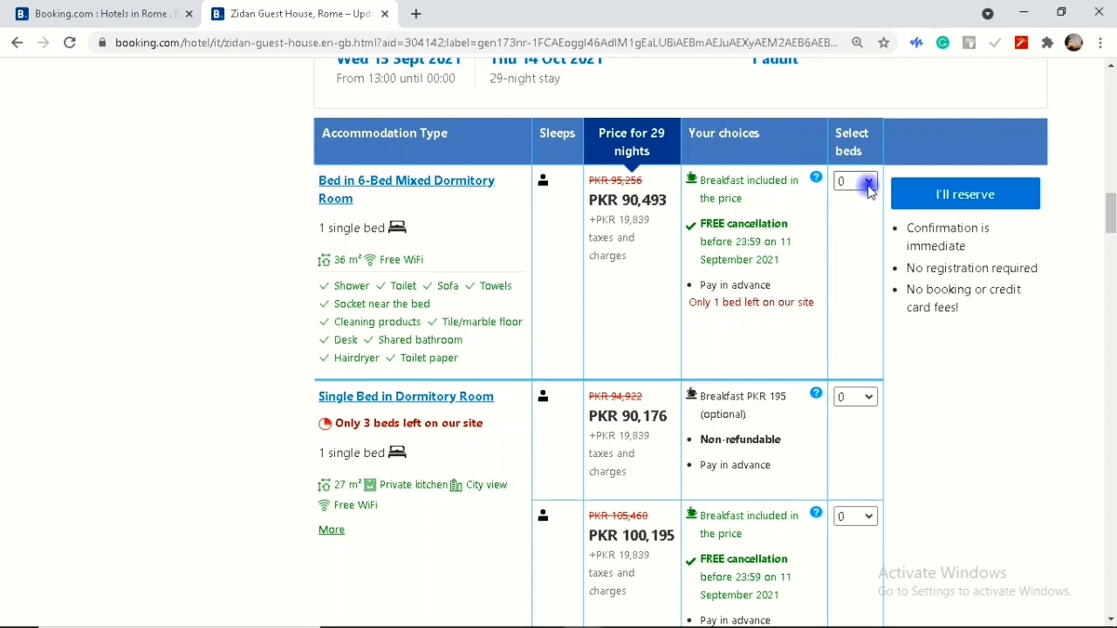
{"action": "left_click", "coordinate": [855, 182]}
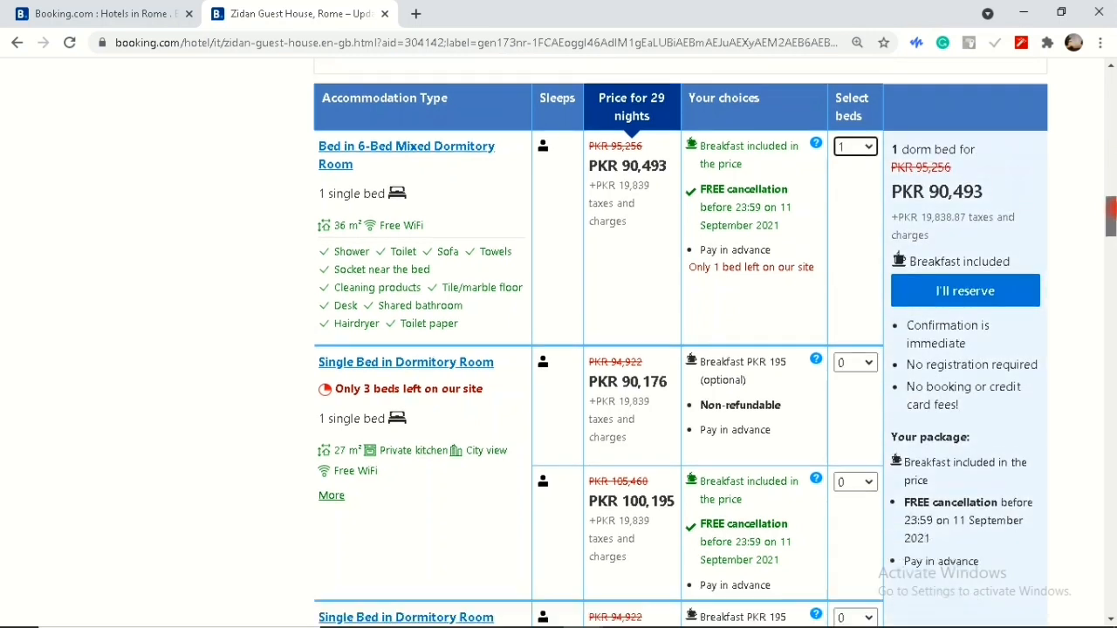
{"action": "scroll", "scroll_direction": "down", "scroll_amount": 3}
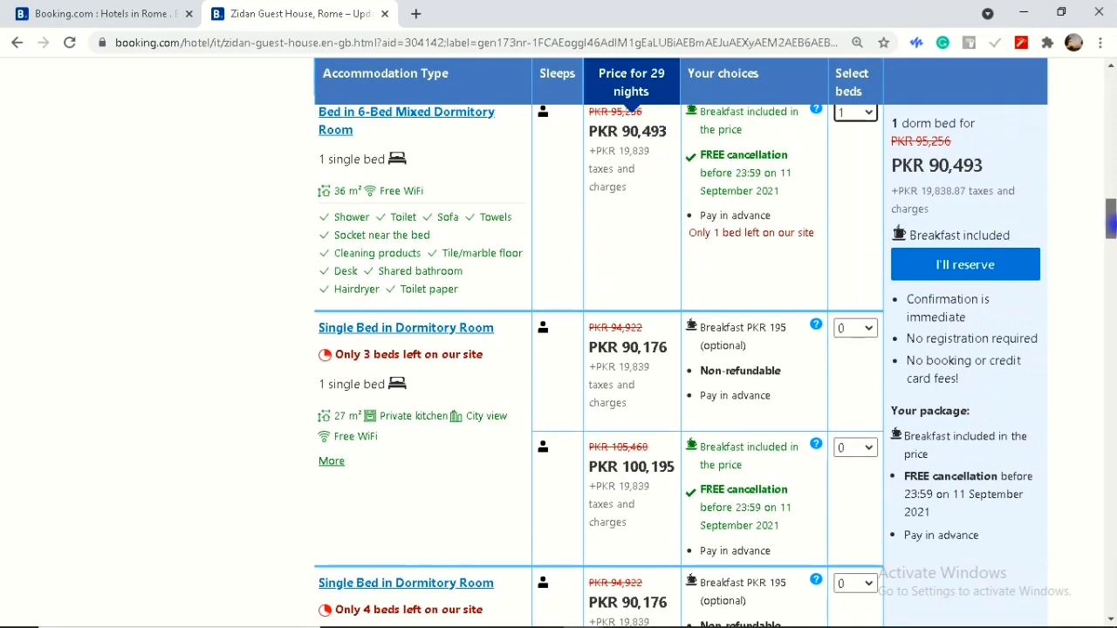
{"action": "scroll", "scroll_direction": "down", "scroll_amount": 3}
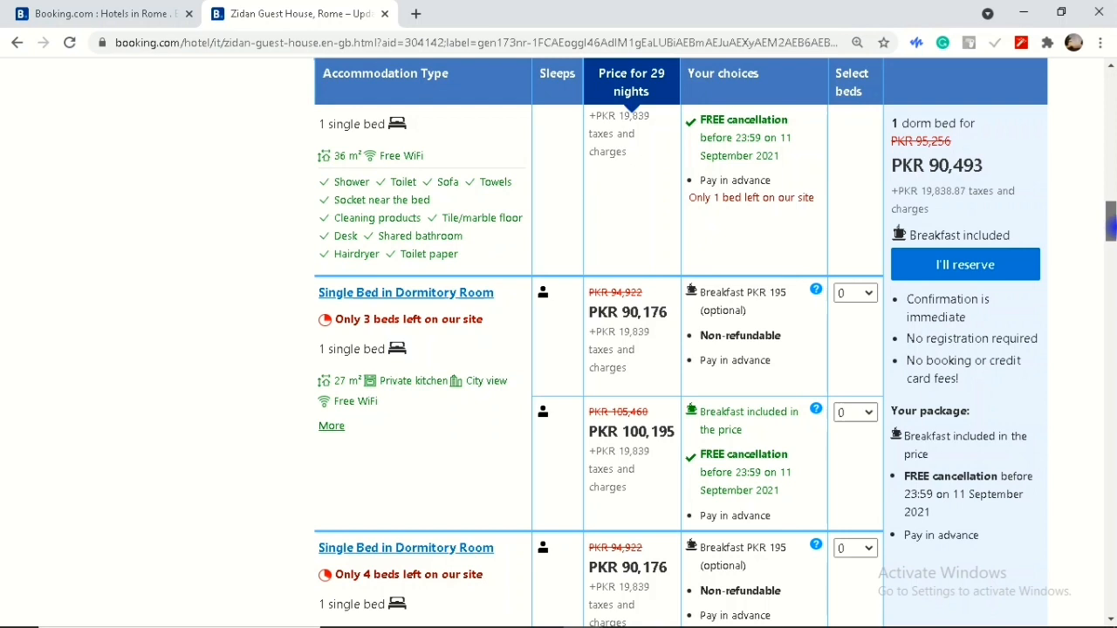
{"action": "scroll", "scroll_direction": "down", "scroll_amount": 3}
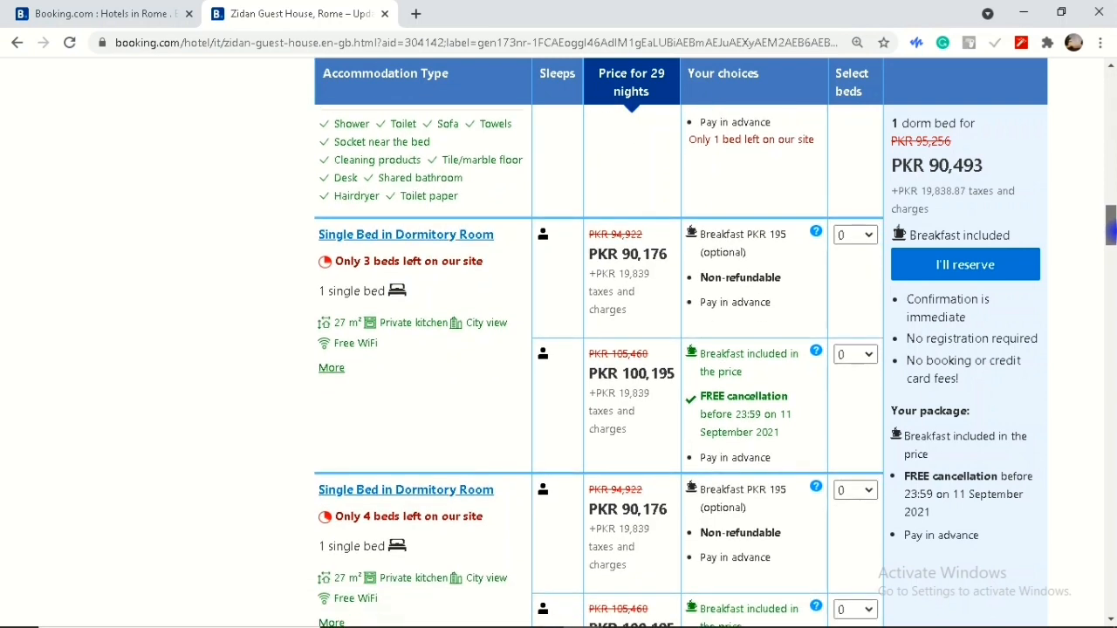
{"action": "scroll", "scroll_direction": "down", "scroll_amount": 3}
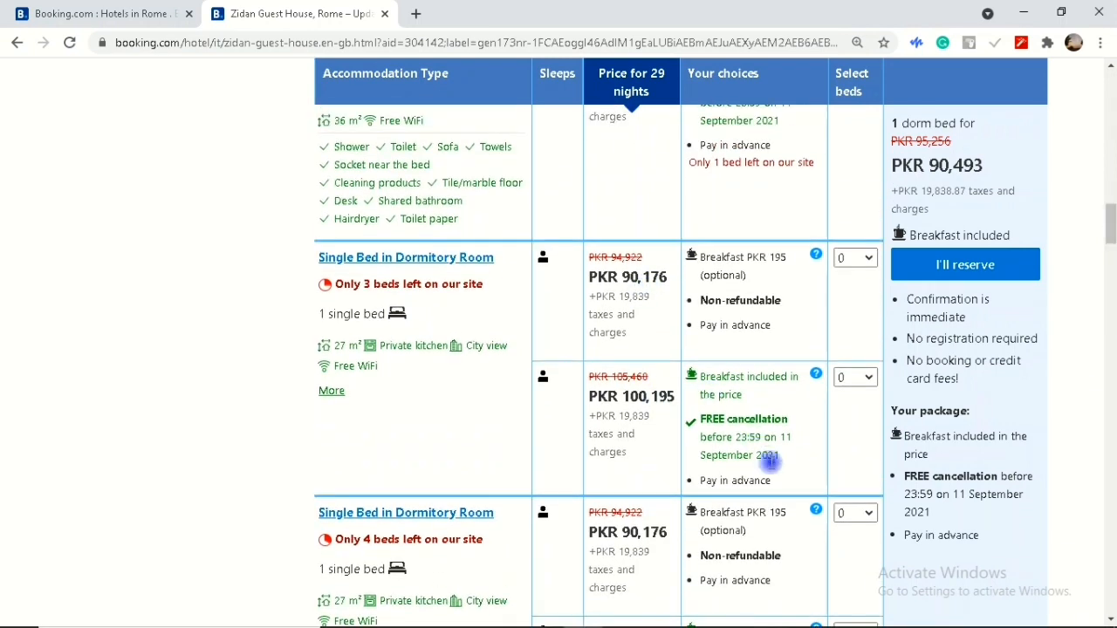
{"action": "mouse_move", "coordinate": [759, 265]}
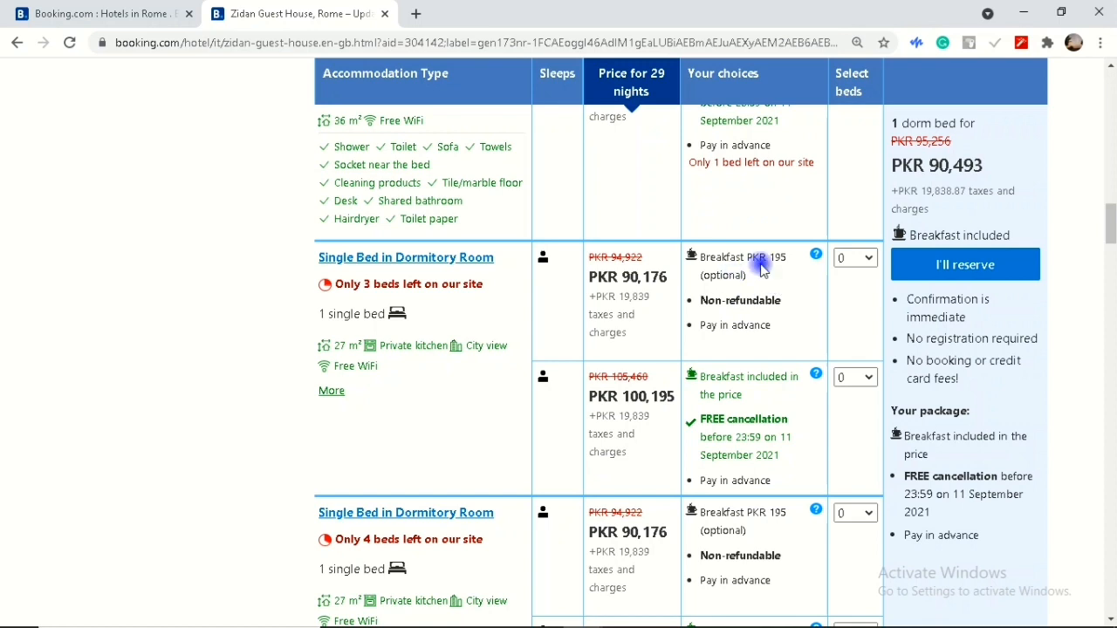
{"action": "mouse_move", "coordinate": [796, 460]}
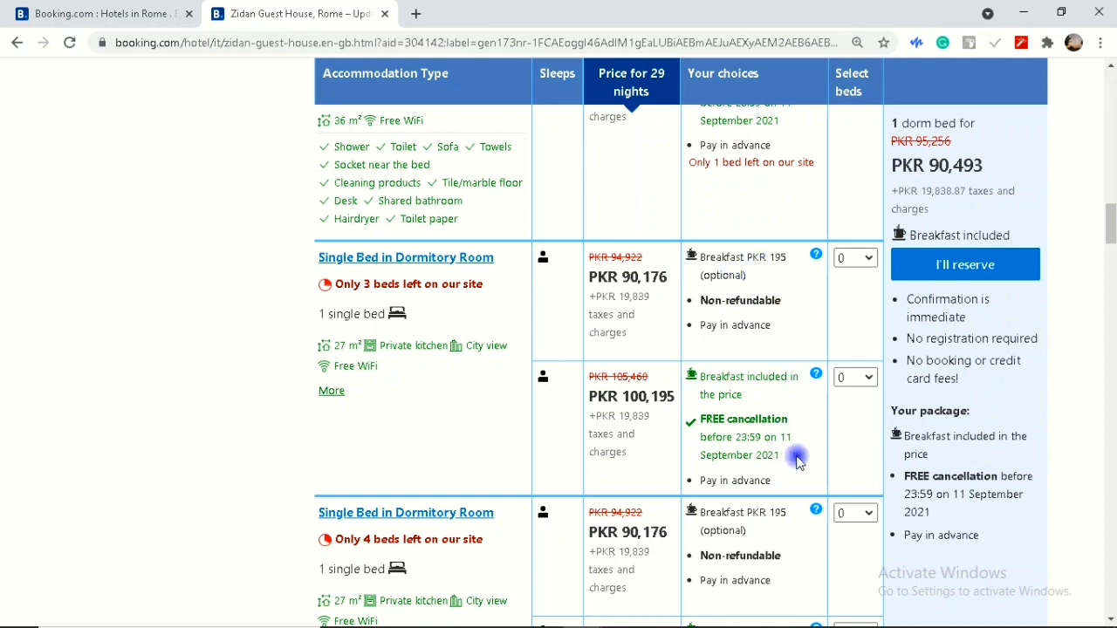
{"action": "mouse_move", "coordinate": [806, 461]}
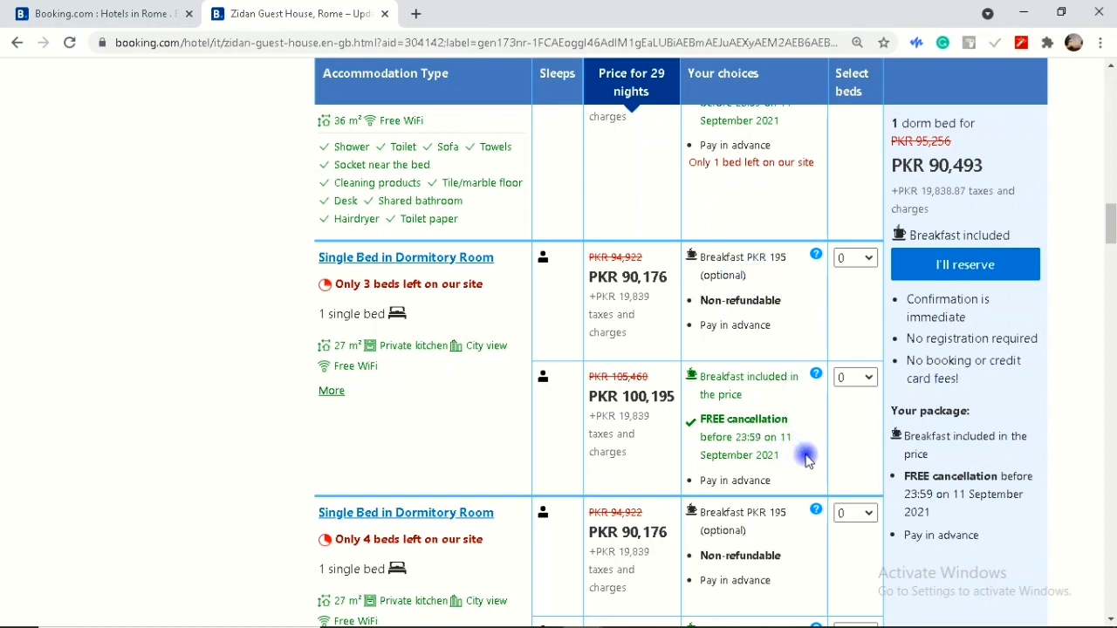
{"action": "mouse_move", "coordinate": [765, 277]}
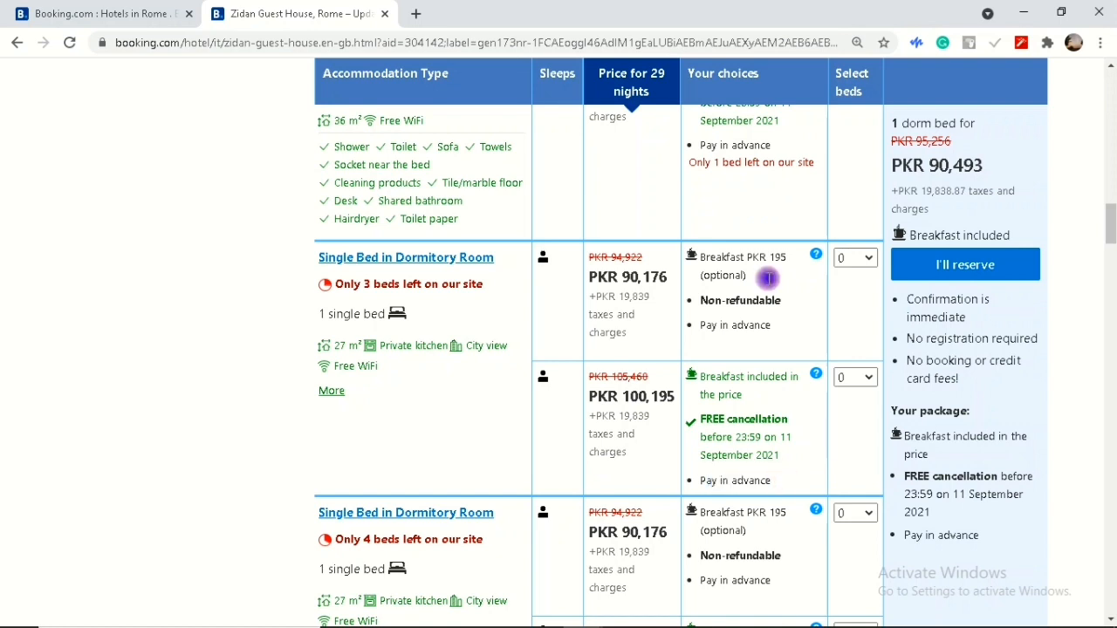
{"action": "mouse_move", "coordinate": [1103, 230]}
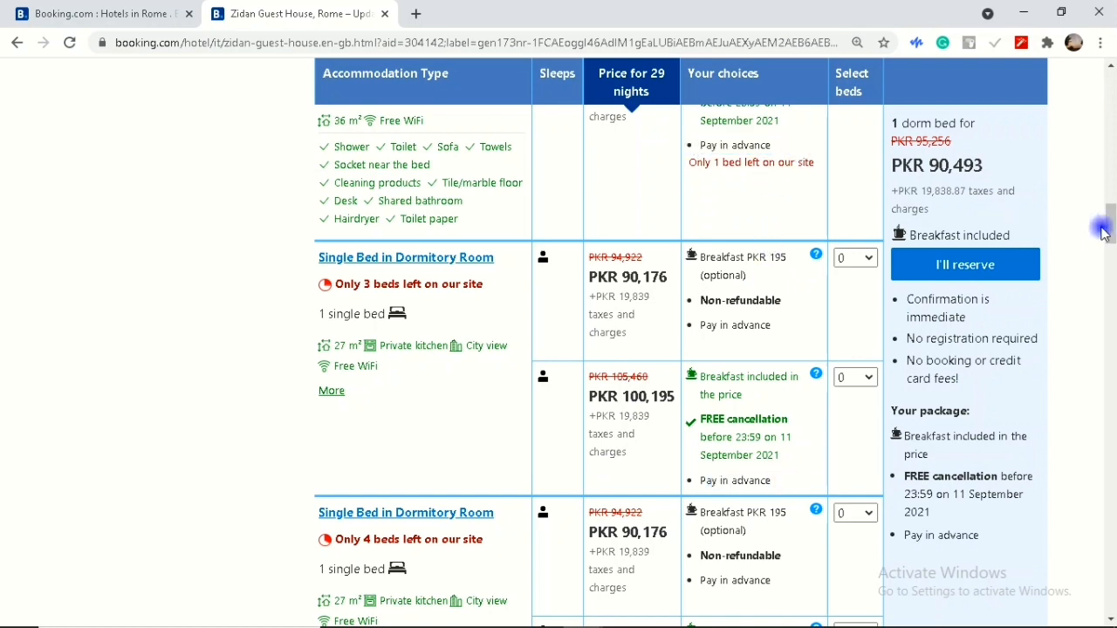
{"action": "scroll", "scroll_direction": "down", "scroll_amount": 3}
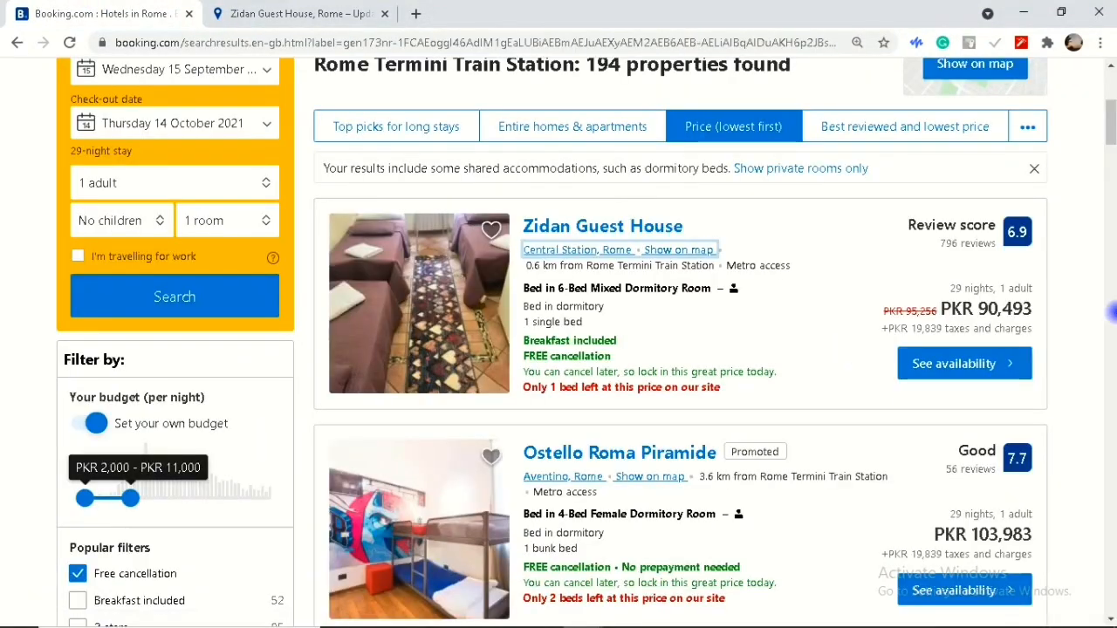
- Browse the Rome Termini results list and go to the Ostello Roma Piramide page
{"action": "scroll", "scroll_direction": "down", "scroll_amount": 3}
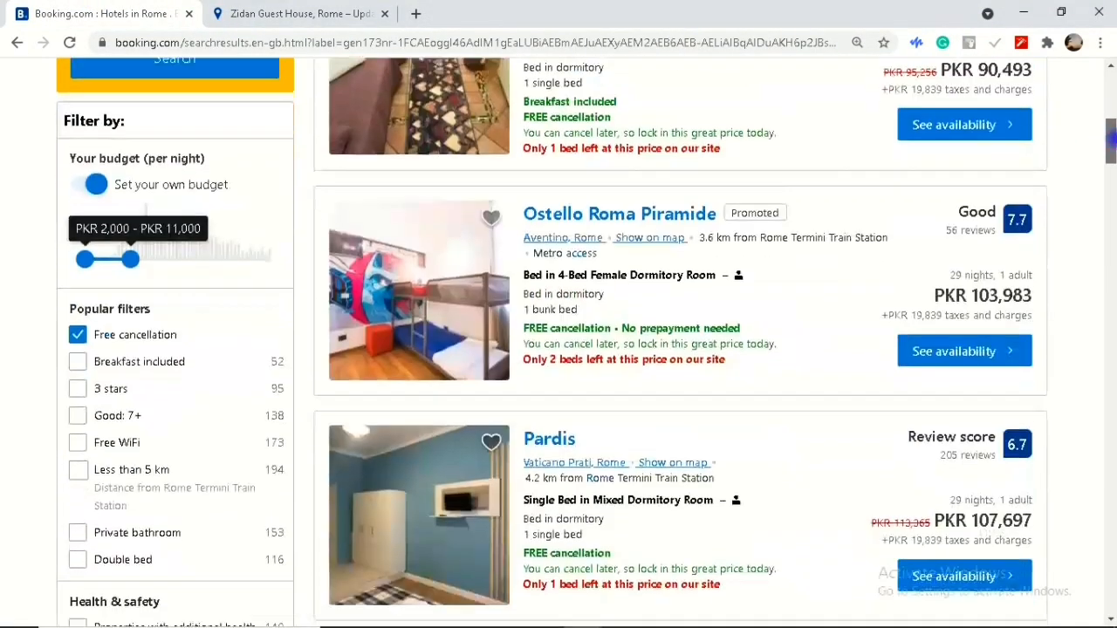
{"action": "scroll", "scroll_direction": "down", "scroll_amount": 3}
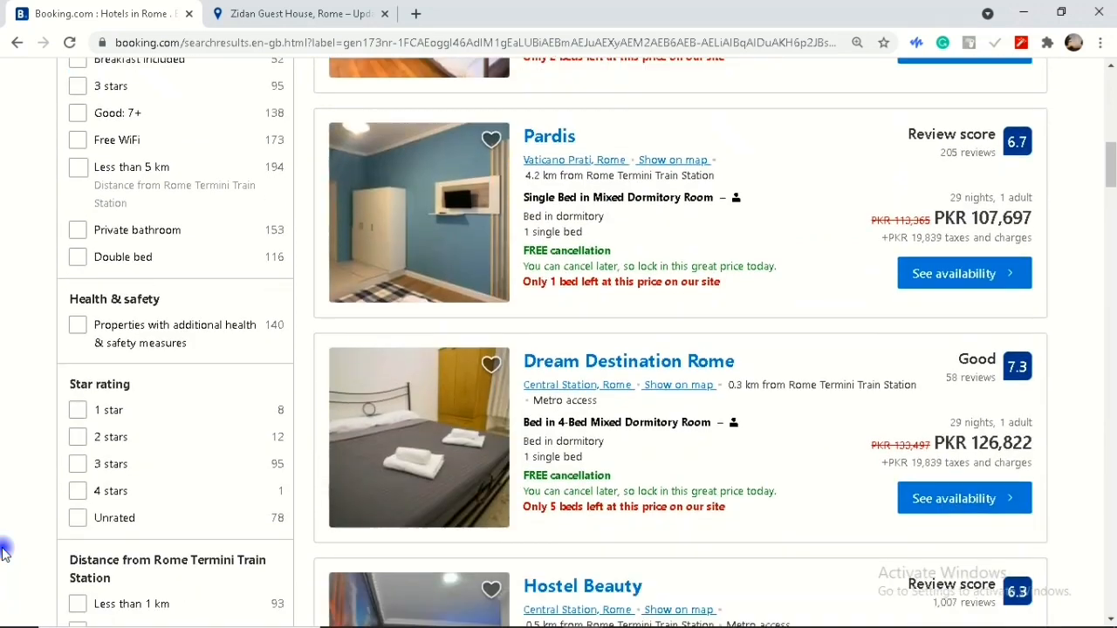
{"action": "scroll", "scroll_direction": "up", "scroll_amount": 3}
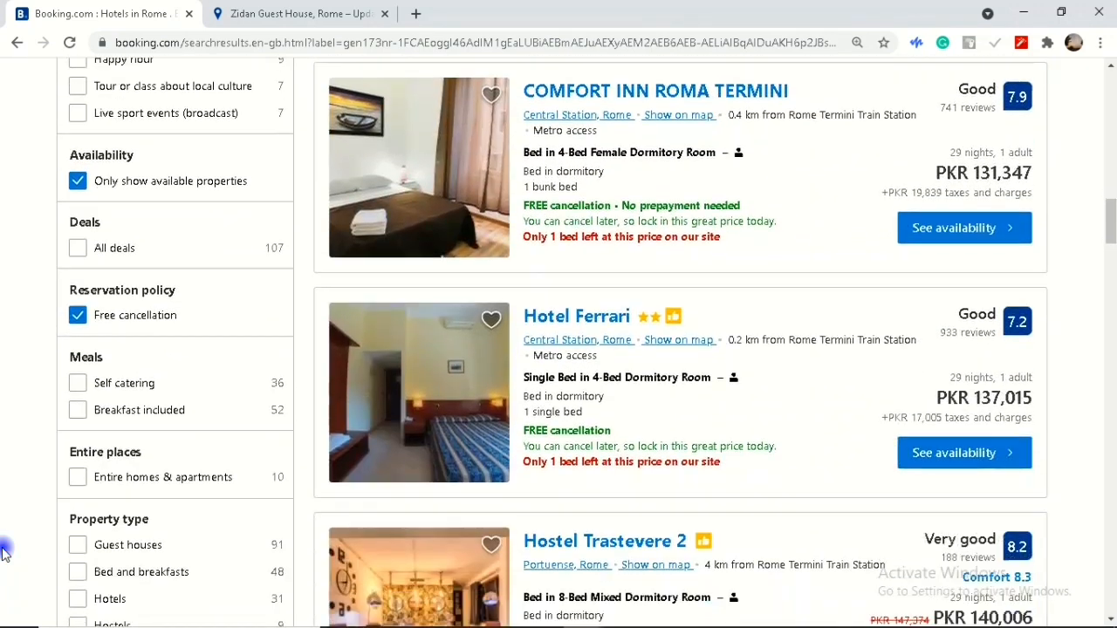
{"action": "scroll", "scroll_direction": "down", "scroll_amount": 3}
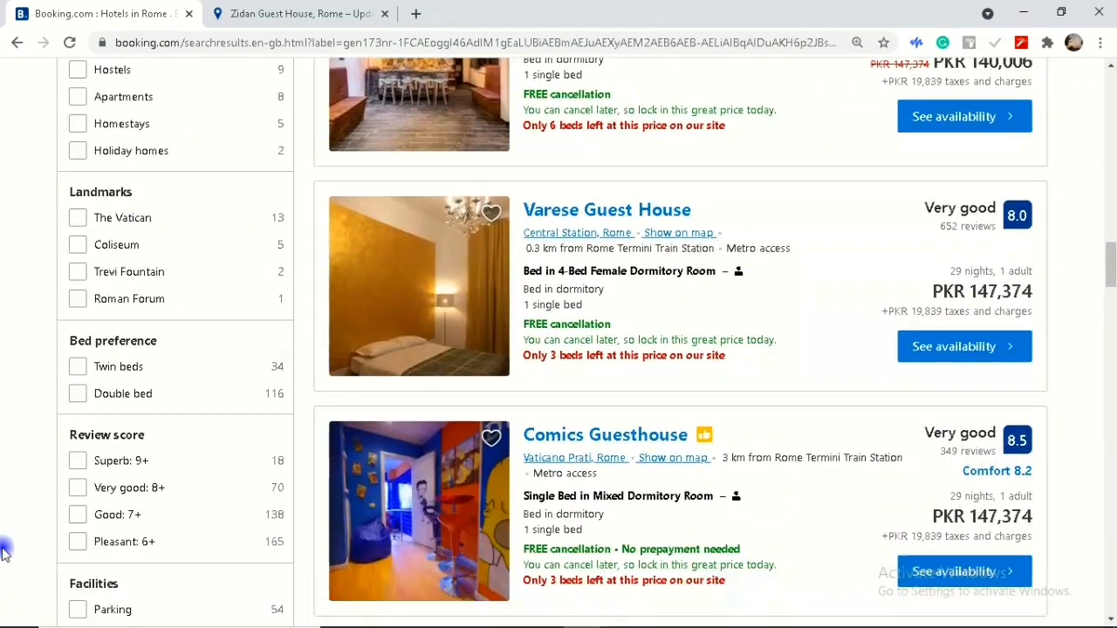
{"action": "scroll", "scroll_direction": "down", "scroll_amount": 3}
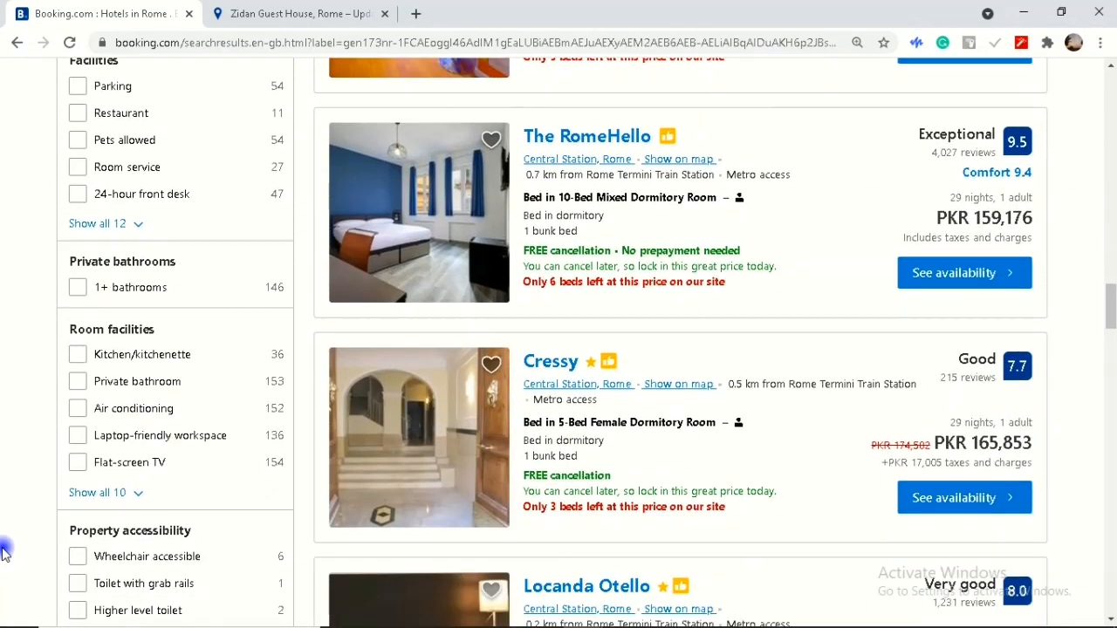
{"action": "scroll", "scroll_direction": "down", "scroll_amount": 3}
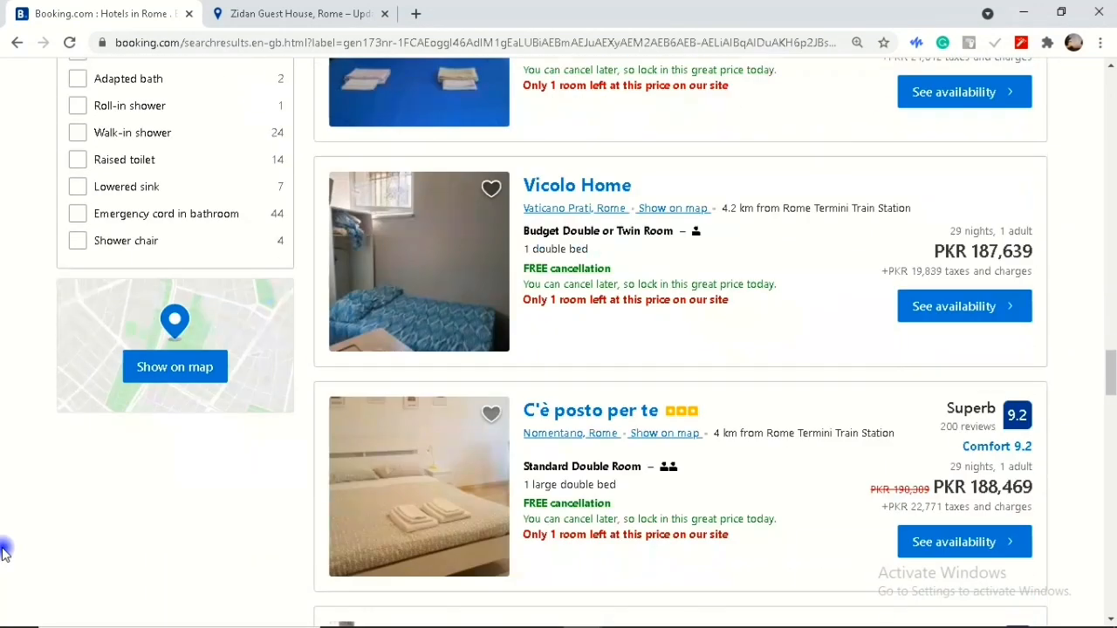
{"action": "scroll", "scroll_direction": "up", "scroll_amount": 3}
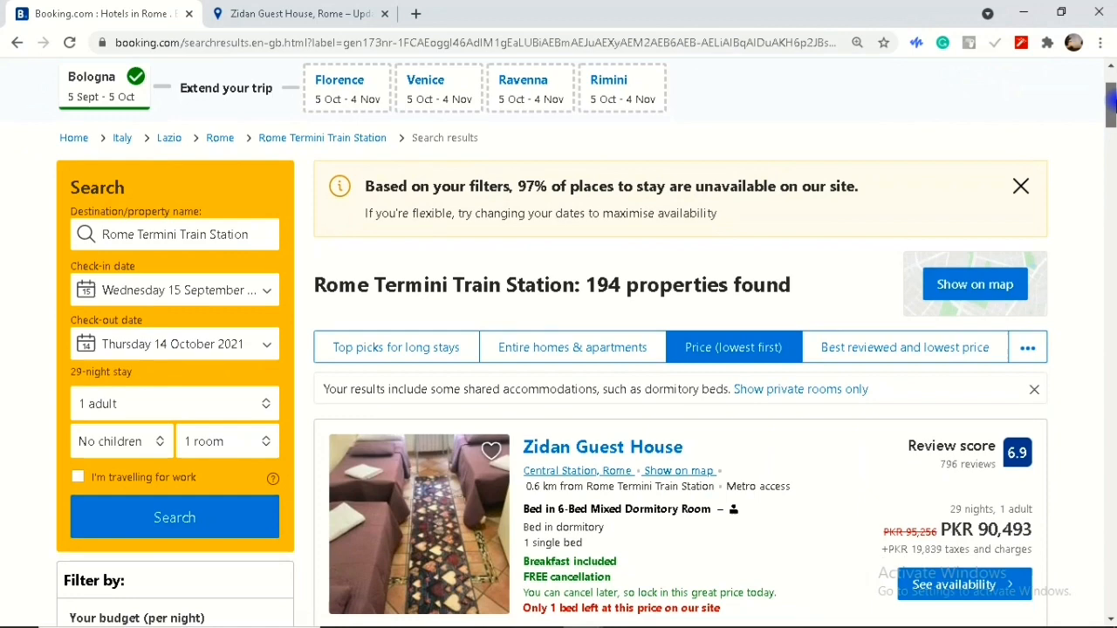
{"action": "scroll", "scroll_direction": "down", "scroll_amount": 3}
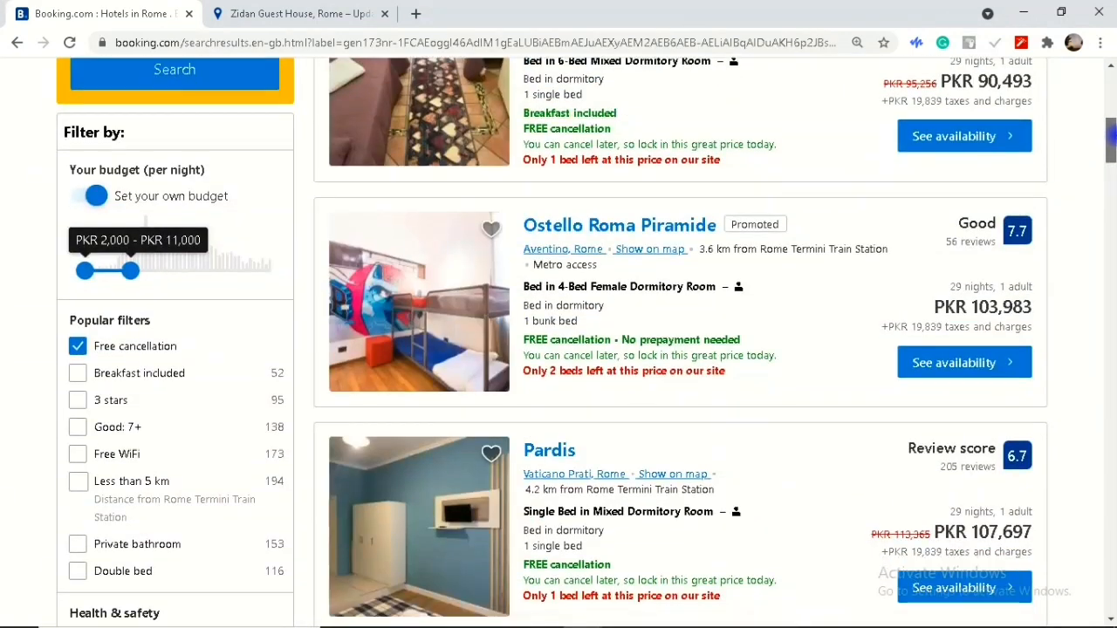
{"action": "scroll", "scroll_direction": "down", "scroll_amount": 3}
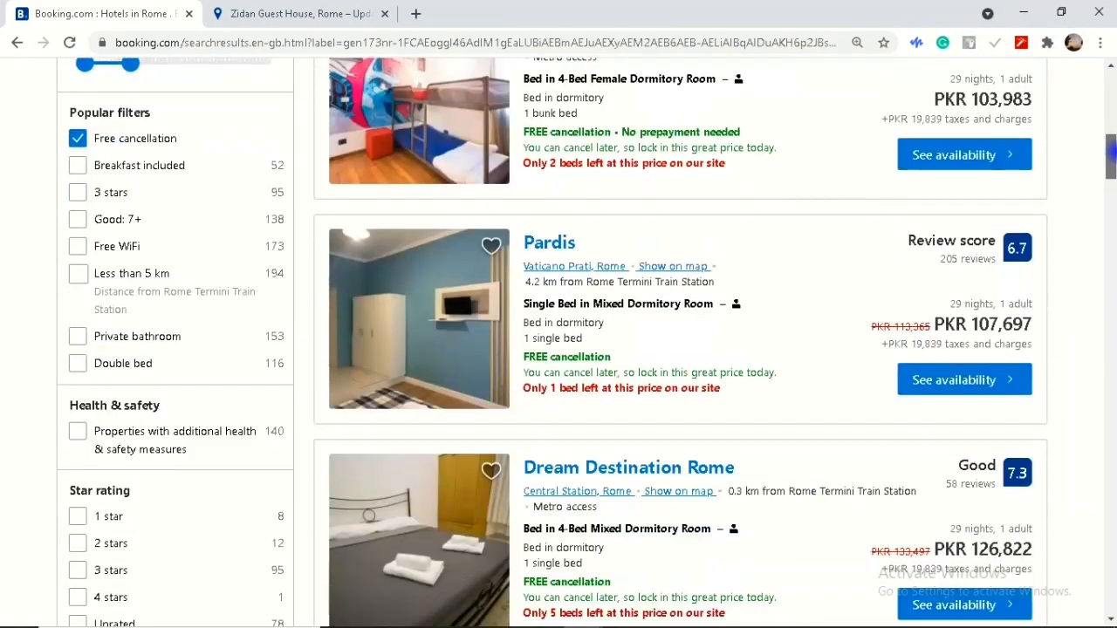
{"action": "scroll", "scroll_direction": "up", "scroll_amount": 3}
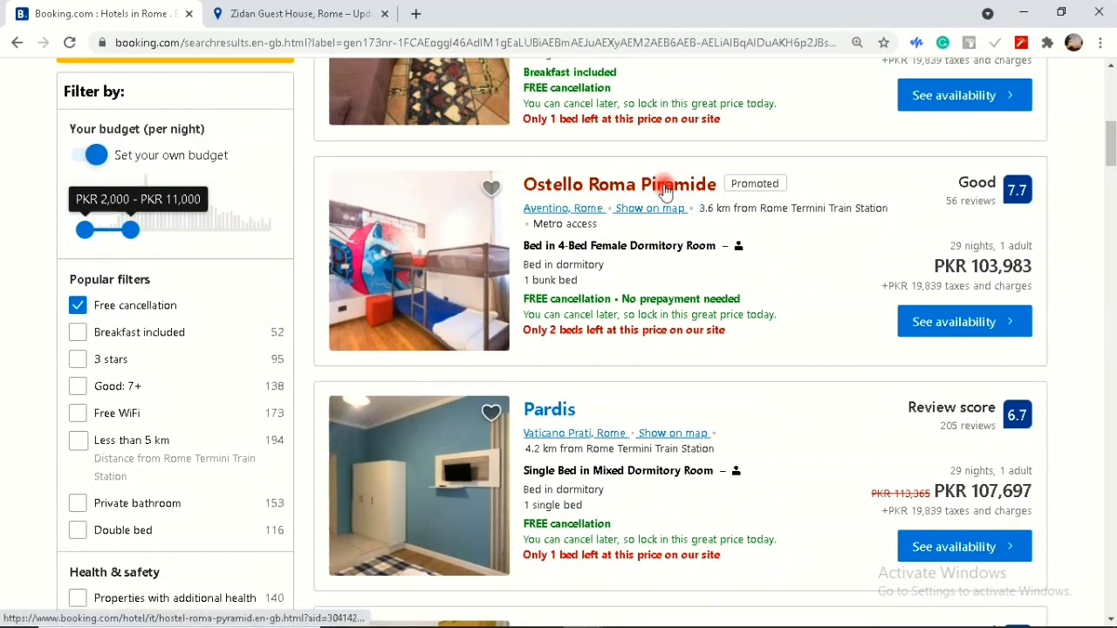
{"action": "left_click", "coordinate": [618, 185]}
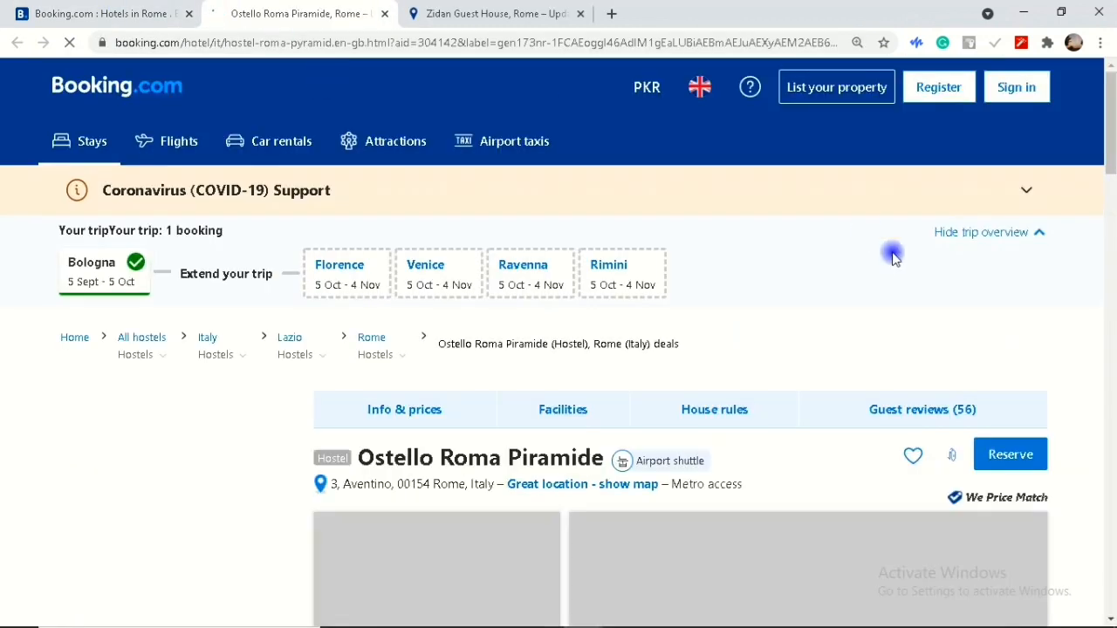
- Review Ostello Roma Piramide's room options down to the dormitory beds
{"action": "scroll", "scroll_direction": "down", "scroll_amount": 3}
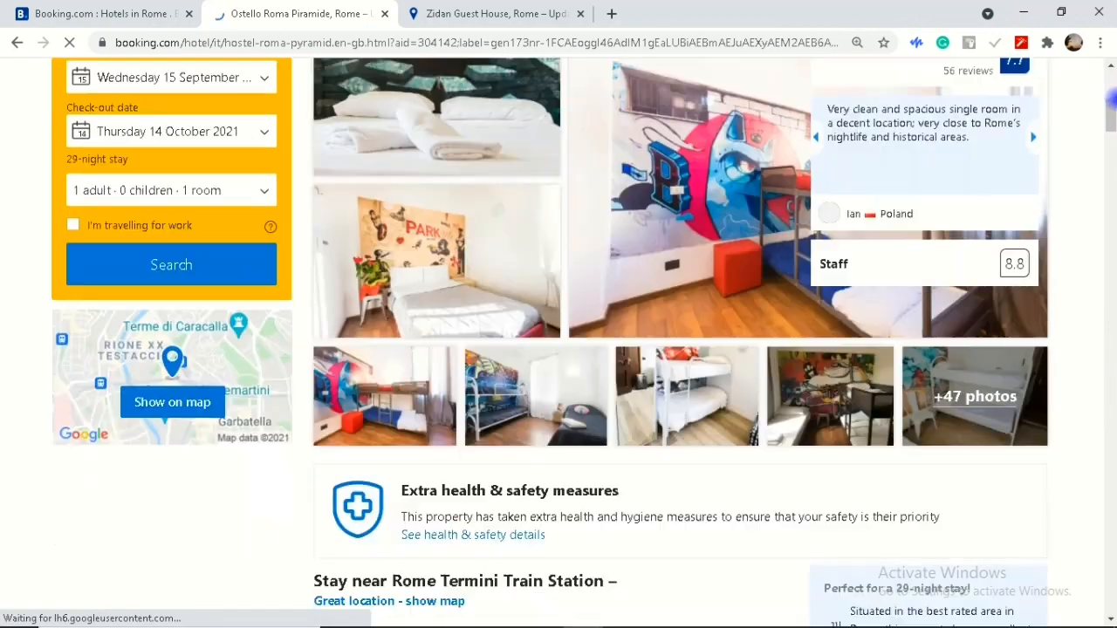
{"action": "scroll", "scroll_direction": "down", "scroll_amount": 3}
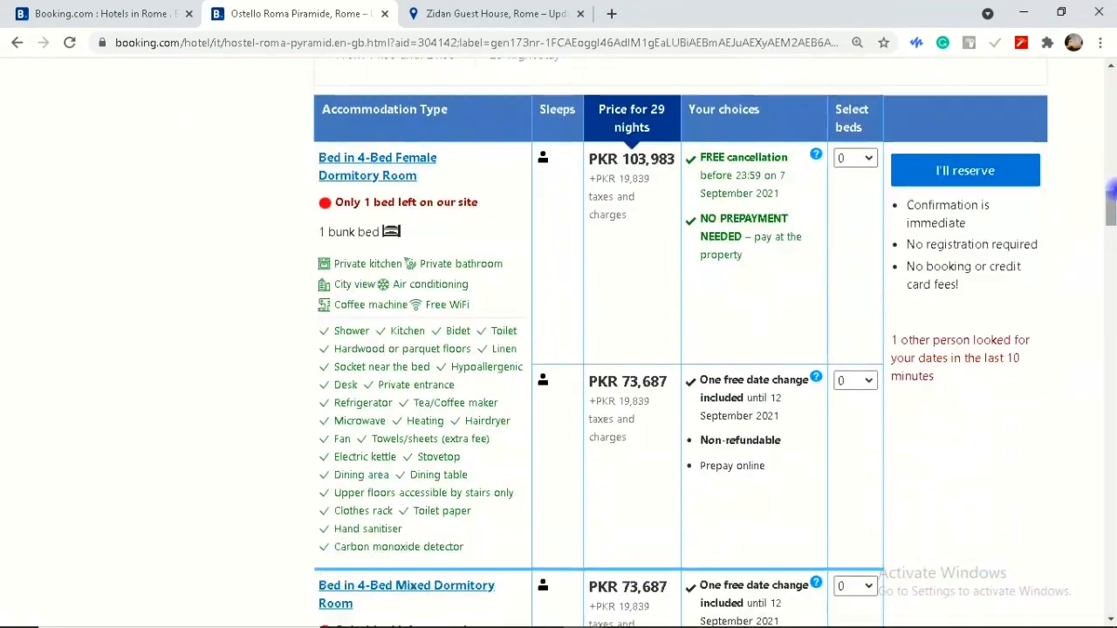
{"action": "double_click", "coordinate": [779, 238]}
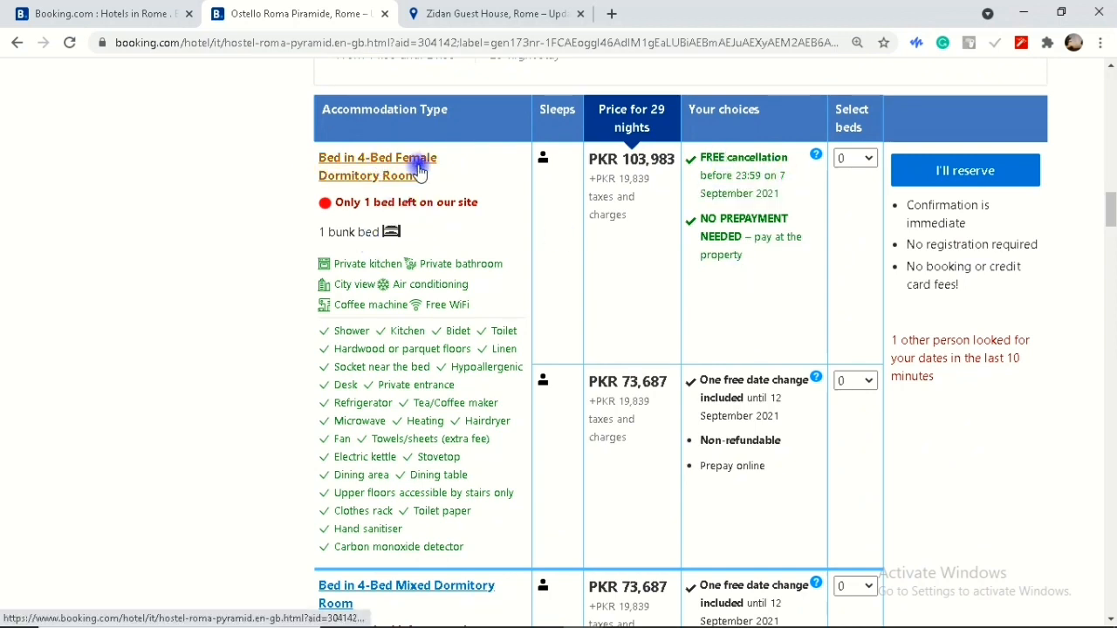
{"action": "scroll", "scroll_direction": "down", "scroll_amount": 3}
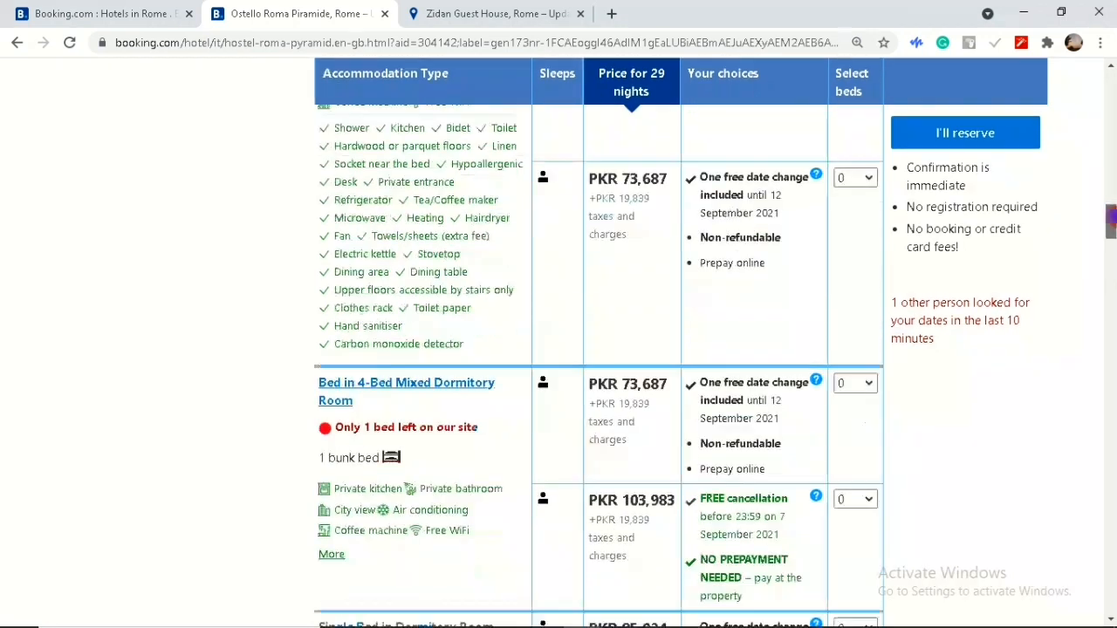
{"action": "scroll", "scroll_direction": "down", "scroll_amount": 3}
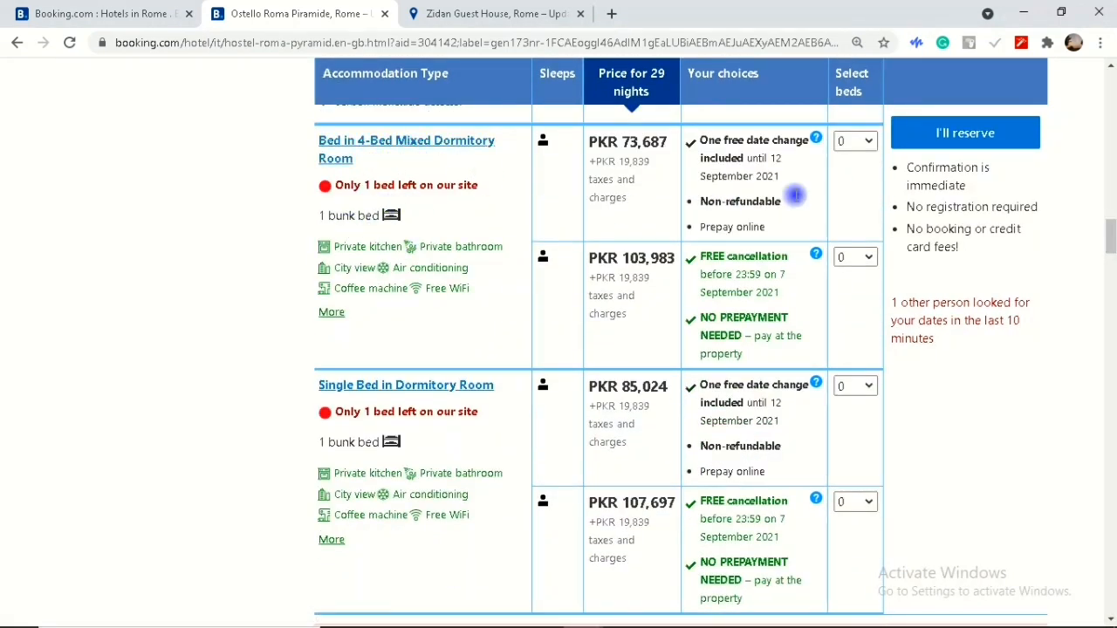
{"action": "mouse_move", "coordinate": [383, 465]}
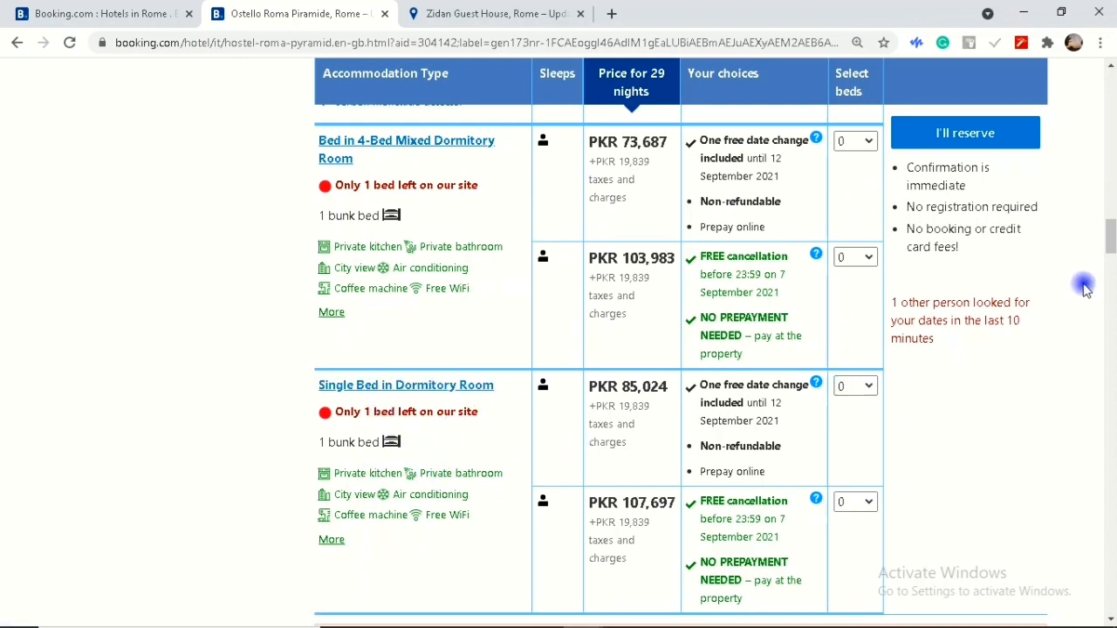
{"action": "scroll", "scroll_direction": "up", "scroll_amount": 3}
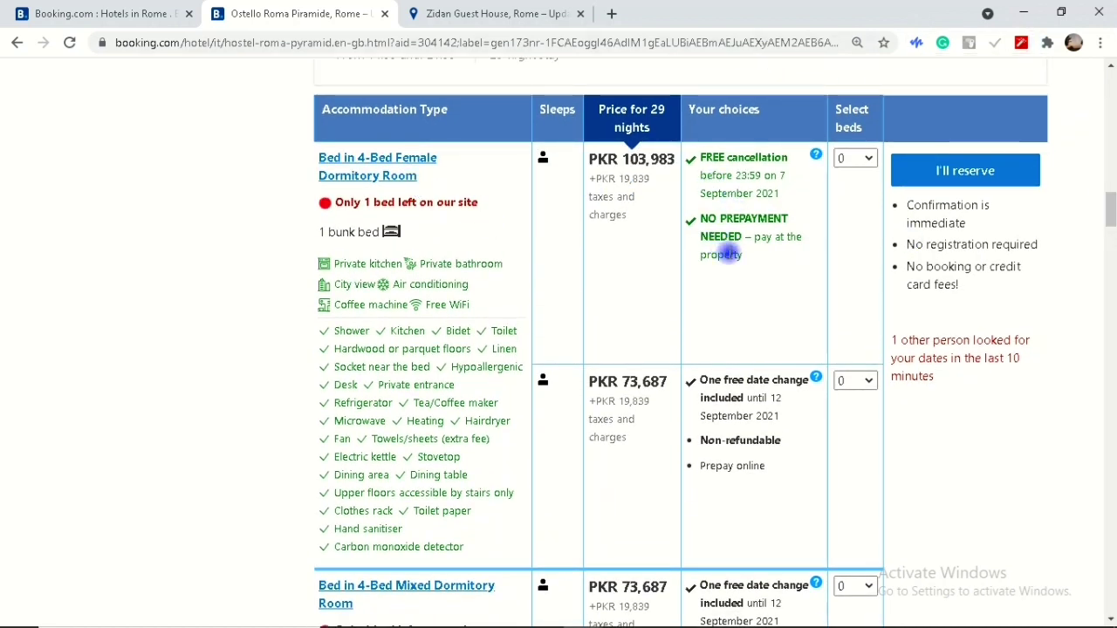
{"action": "double_click", "coordinate": [733, 464]}
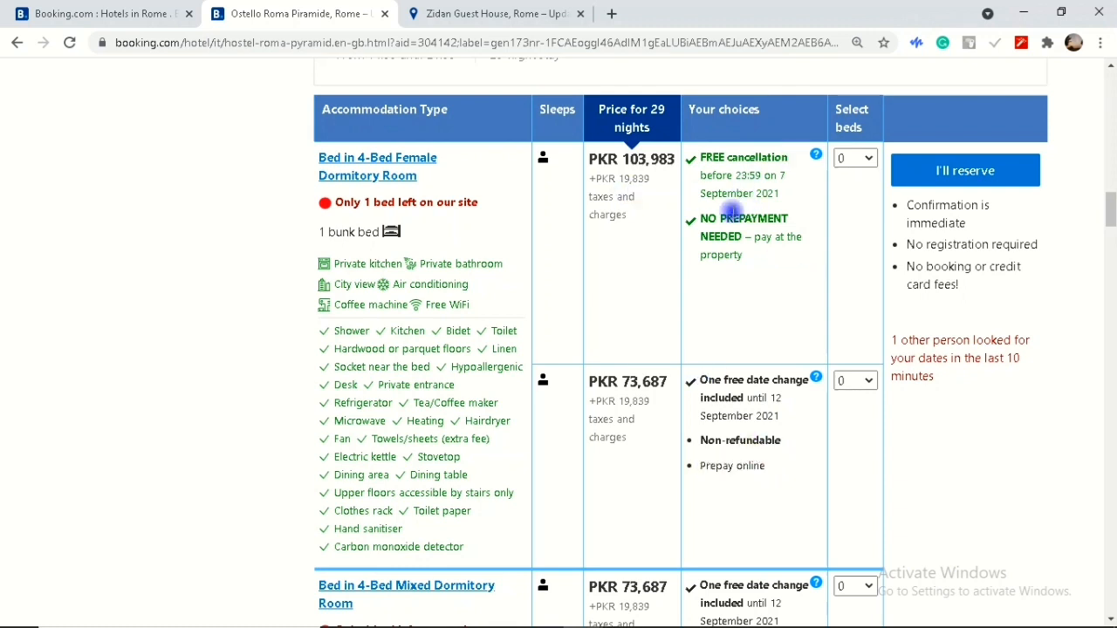
- Reserve 1 bed in the 4-Bed Female Dormitory Room and continue to guest details
{"action": "left_click", "coordinate": [854, 157]}
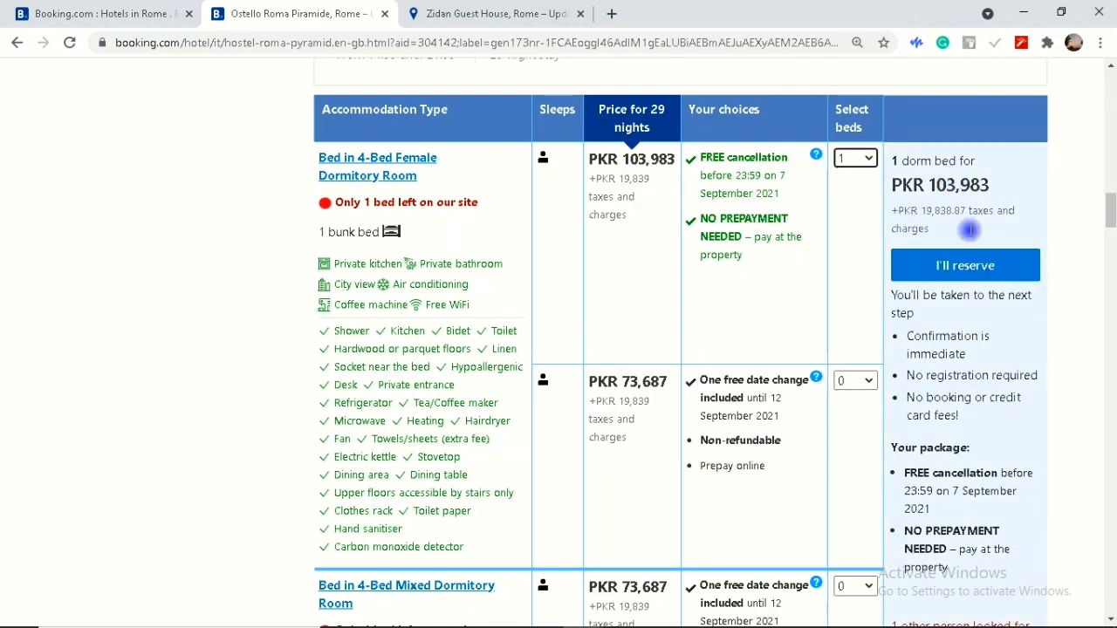
{"action": "left_click", "coordinate": [965, 265]}
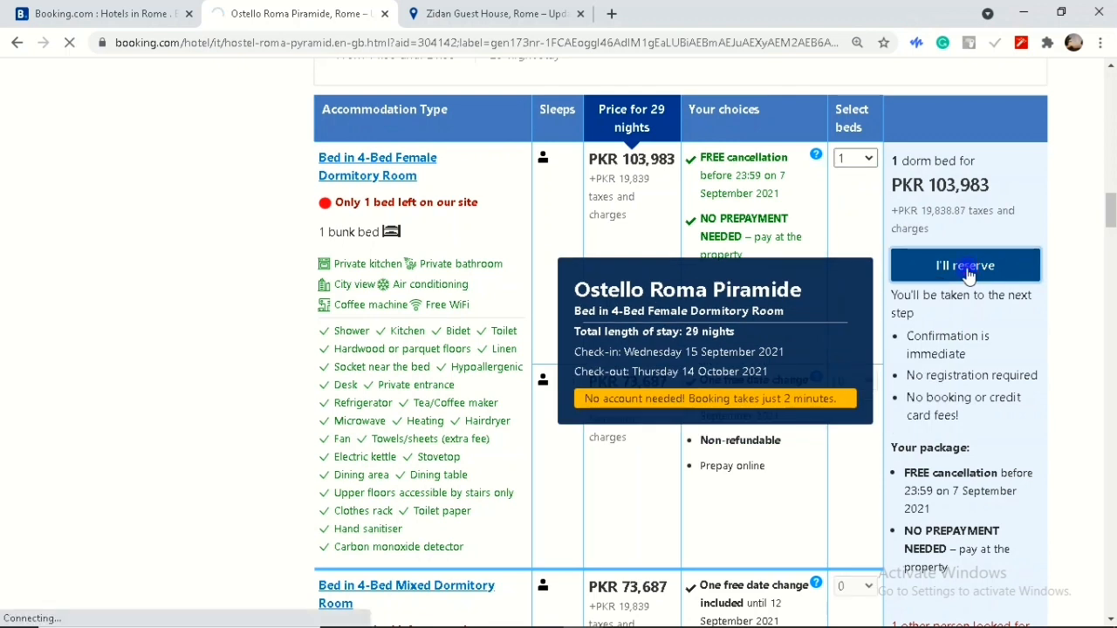
{"action": "left_click", "coordinate": [964, 266]}
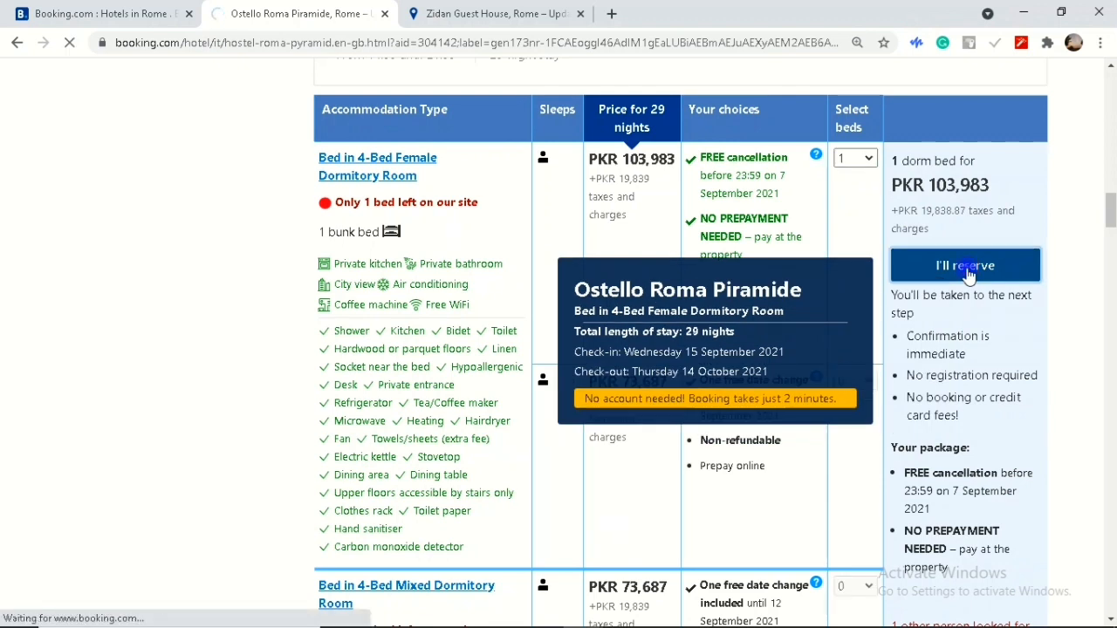
{"action": "left_click", "coordinate": [963, 265]}
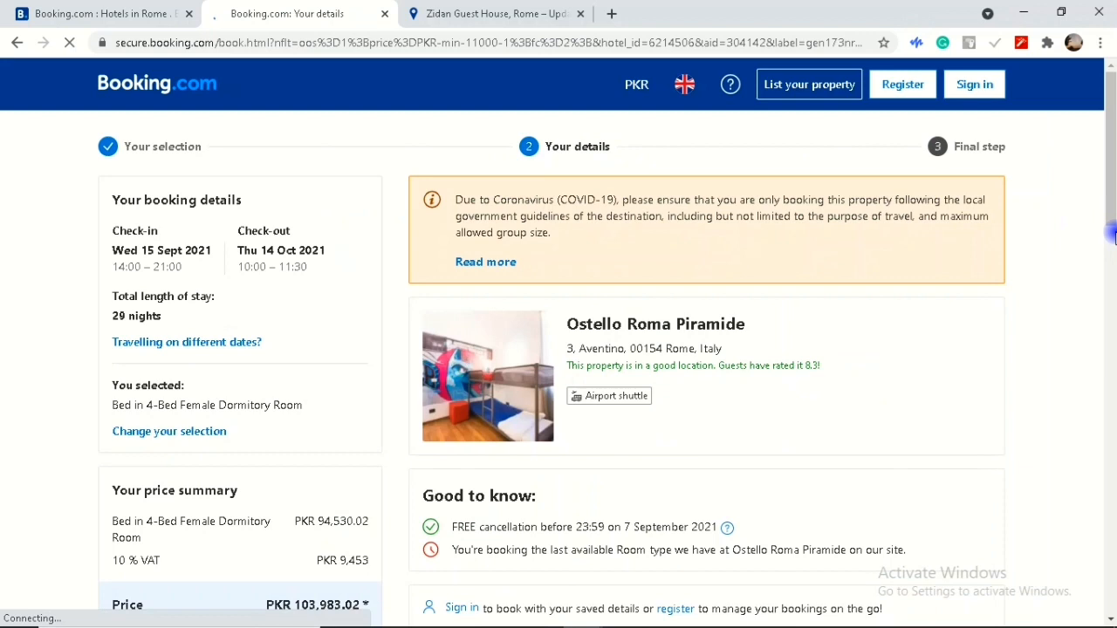
{"action": "scroll", "scroll_direction": "down", "scroll_amount": 3}
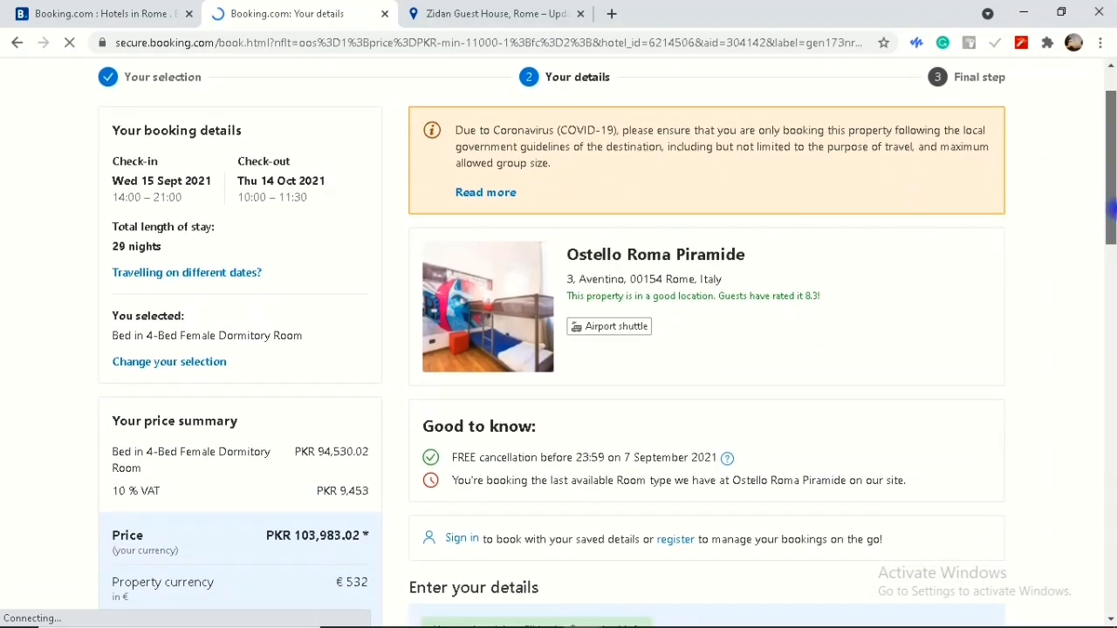
{"action": "scroll", "scroll_direction": "down", "scroll_amount": 3}
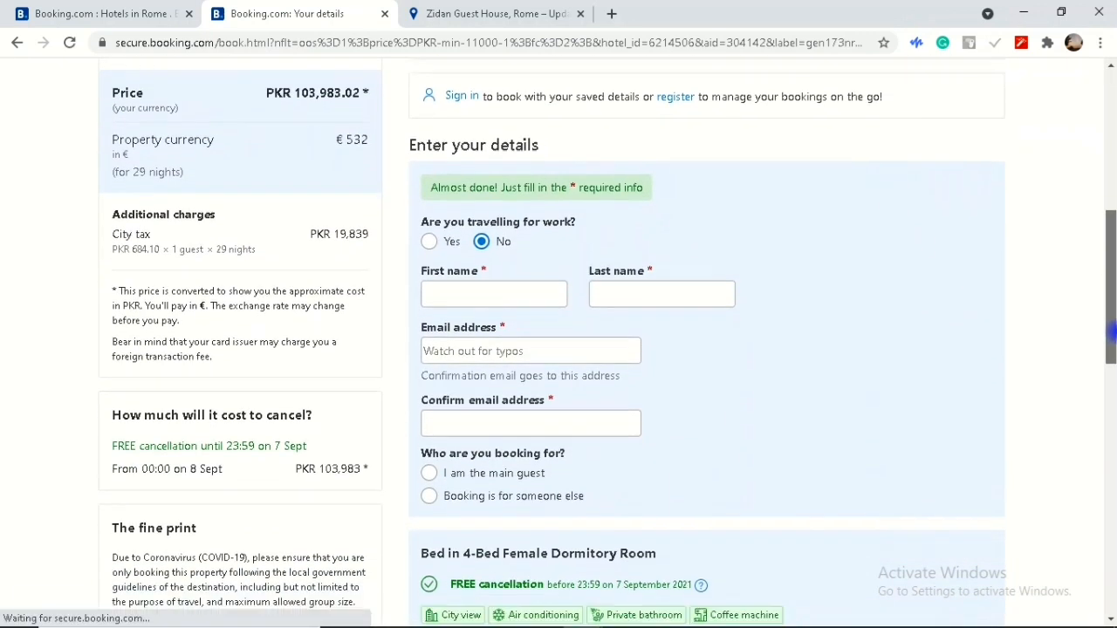
{"action": "scroll", "scroll_direction": "up", "scroll_amount": 3}
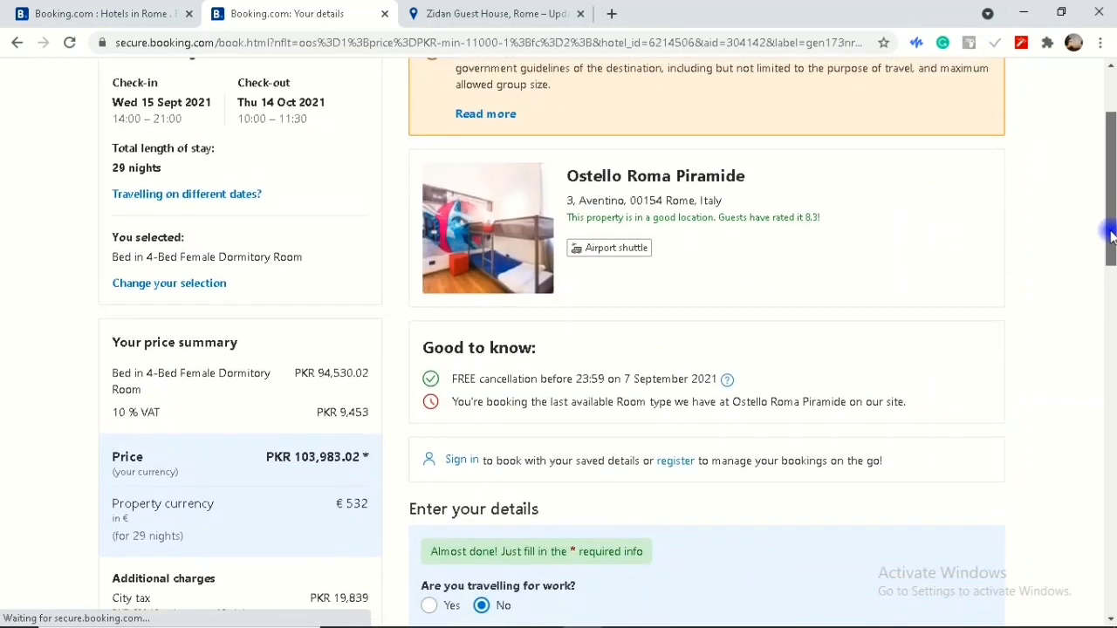
{"action": "scroll", "scroll_direction": "down", "scroll_amount": 3}
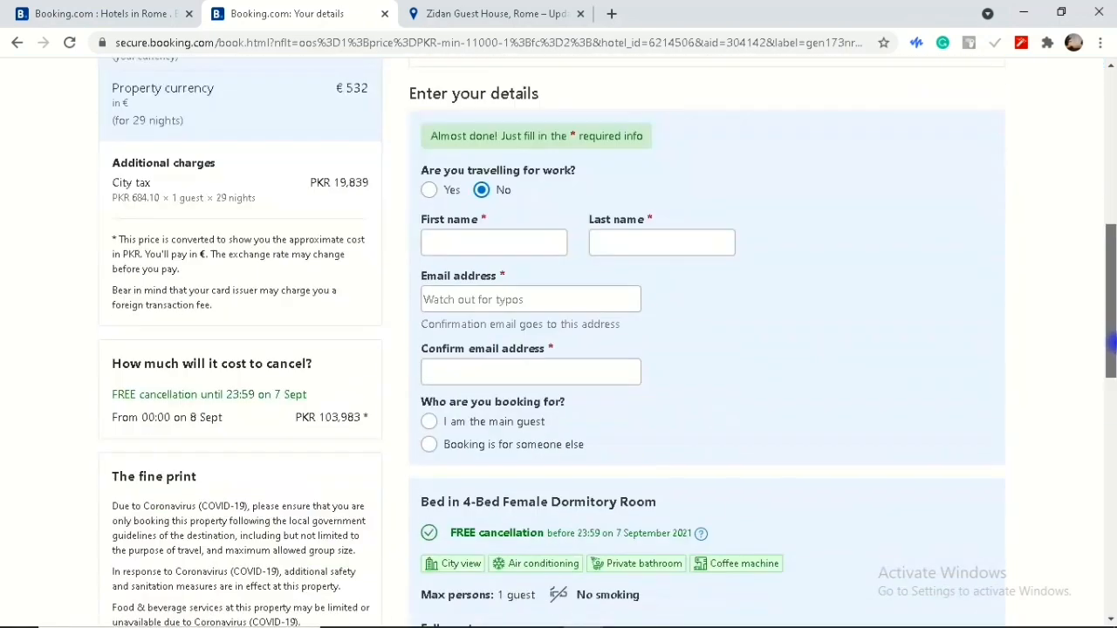
{"action": "scroll", "scroll_direction": "down", "scroll_amount": 3}
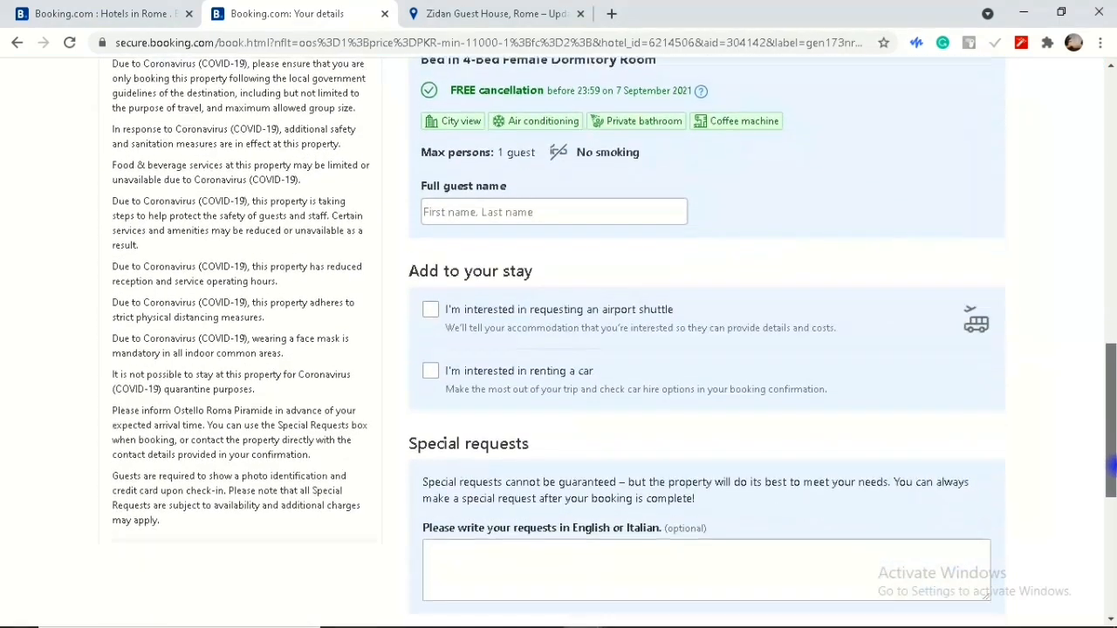
{"action": "scroll", "scroll_direction": "down", "scroll_amount": 3}
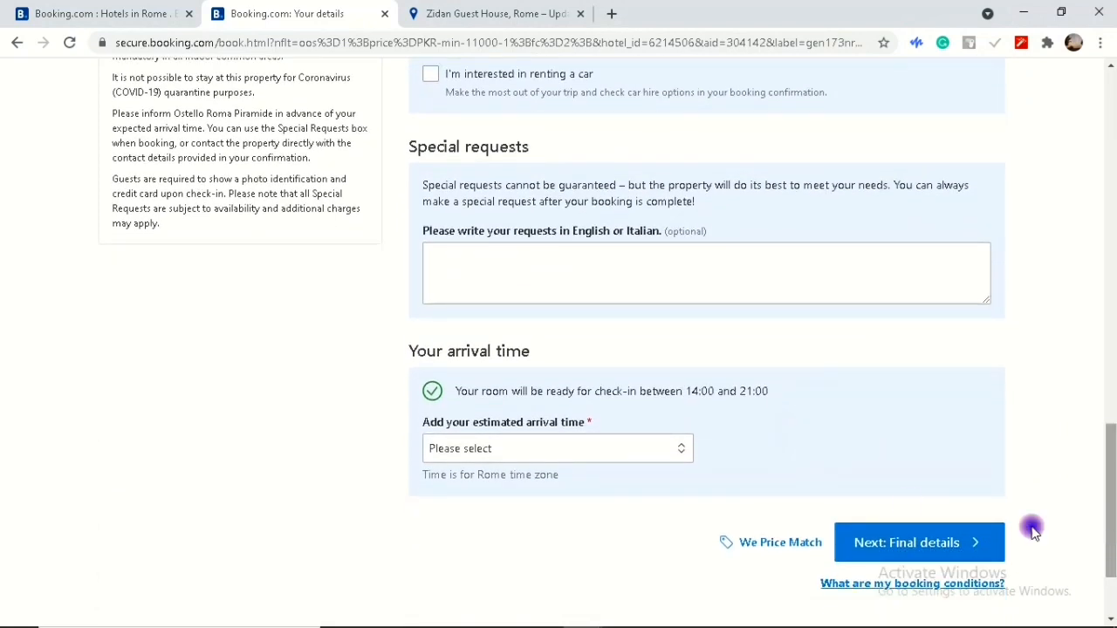
{"action": "mouse_move", "coordinate": [881, 391]}
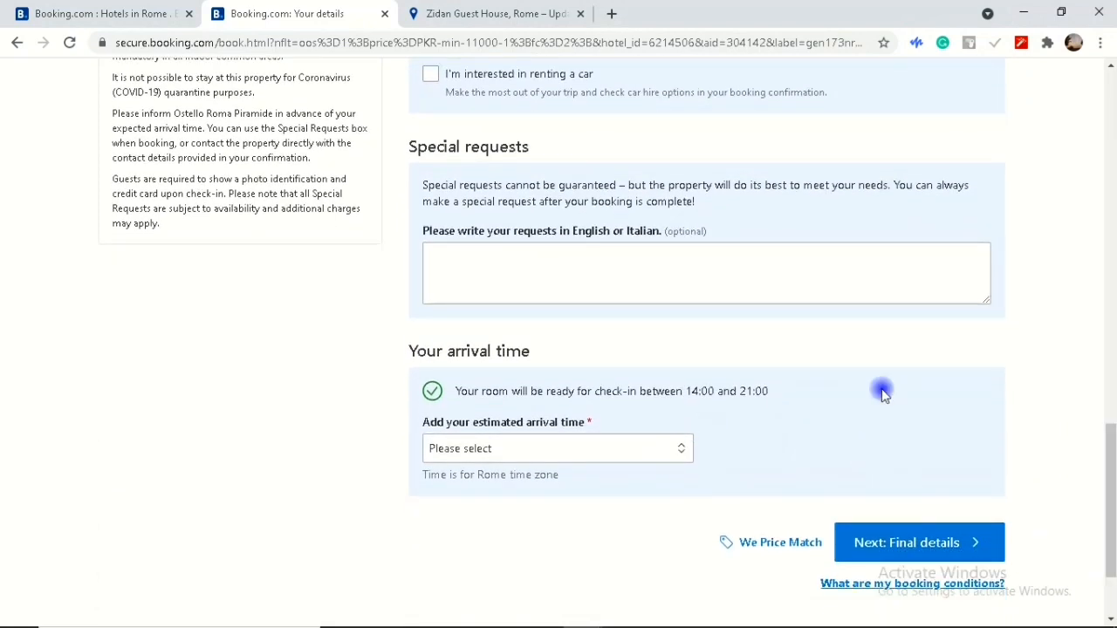
{"action": "scroll", "scroll_direction": "up", "scroll_amount": 3}
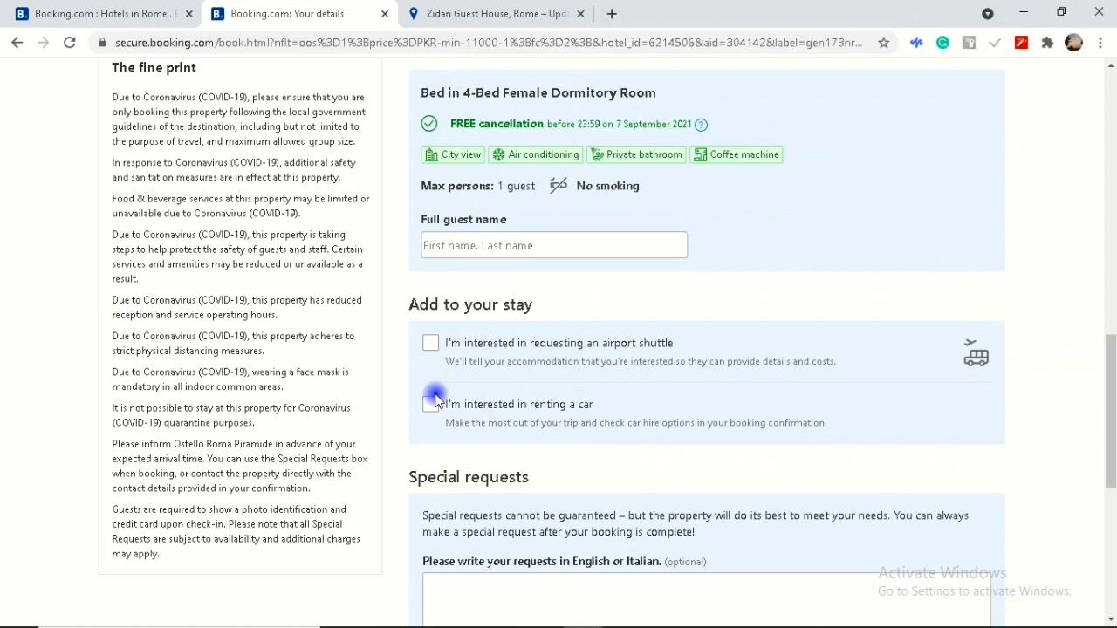
- Fill the guest name from the saved autofill entry as the main guest
{"action": "scroll", "scroll_direction": "up", "scroll_amount": 3}
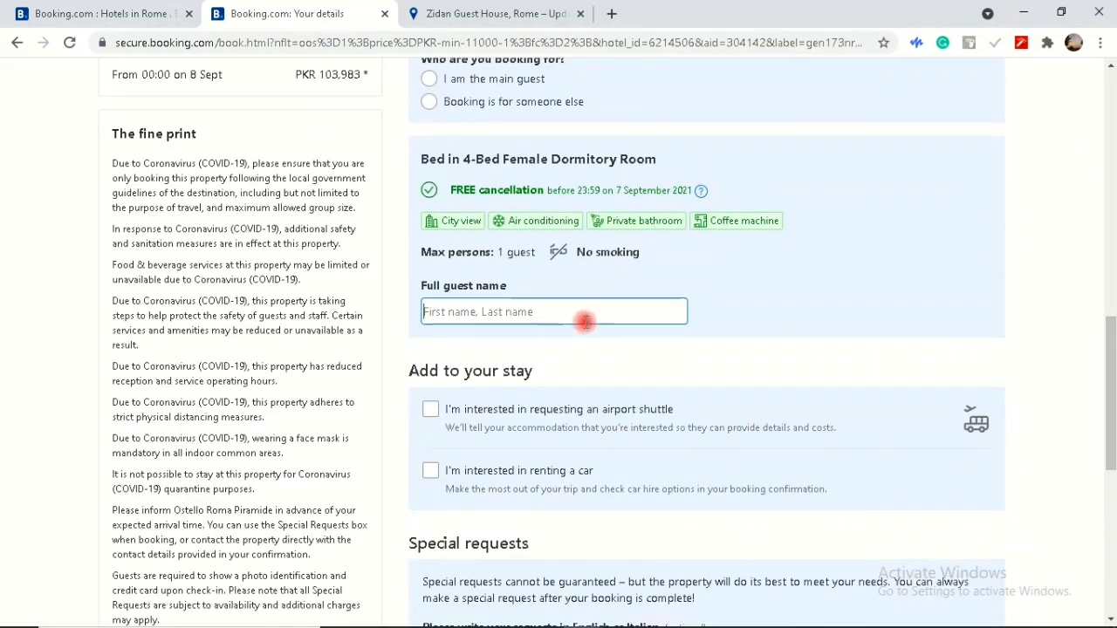
{"action": "left_click", "coordinate": [429, 101]}
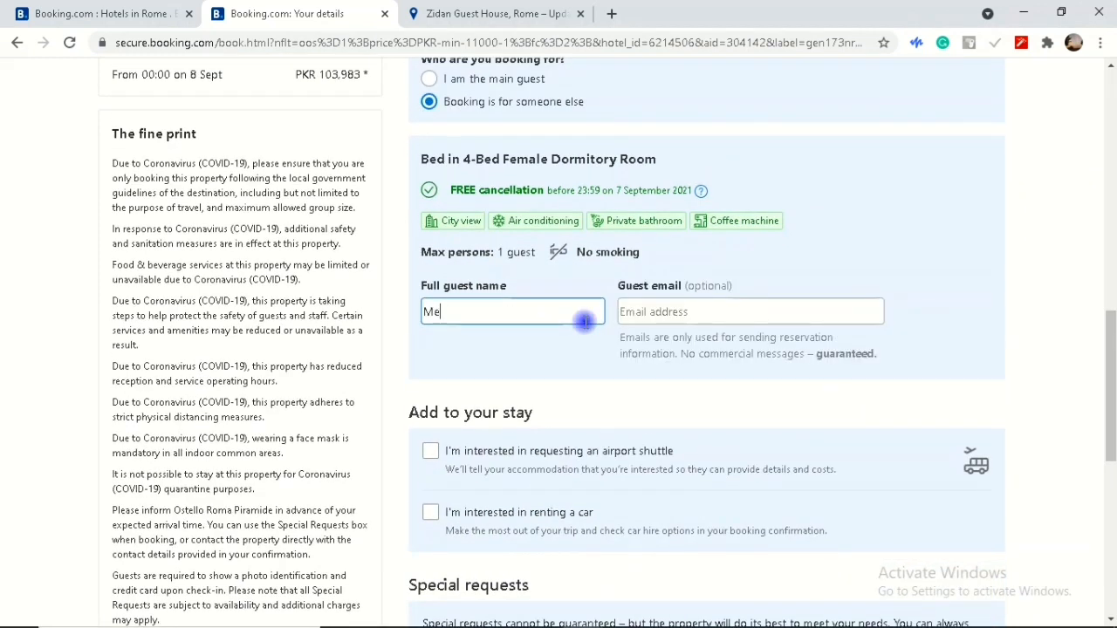
{"action": "left_click", "coordinate": [750, 311]}
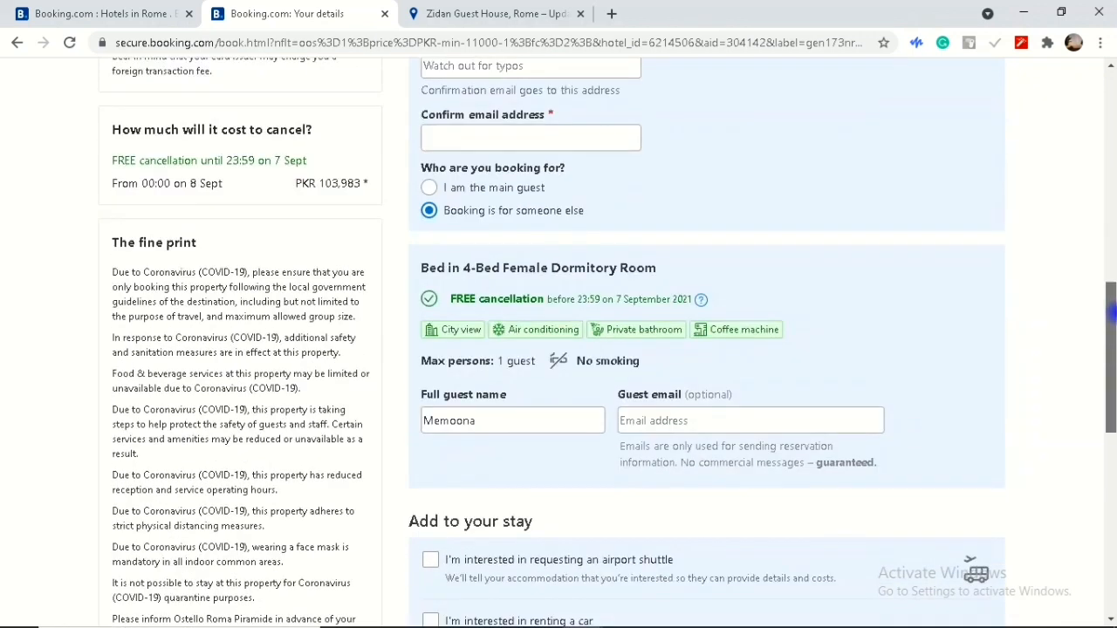
{"action": "left_click", "coordinate": [492, 221]}
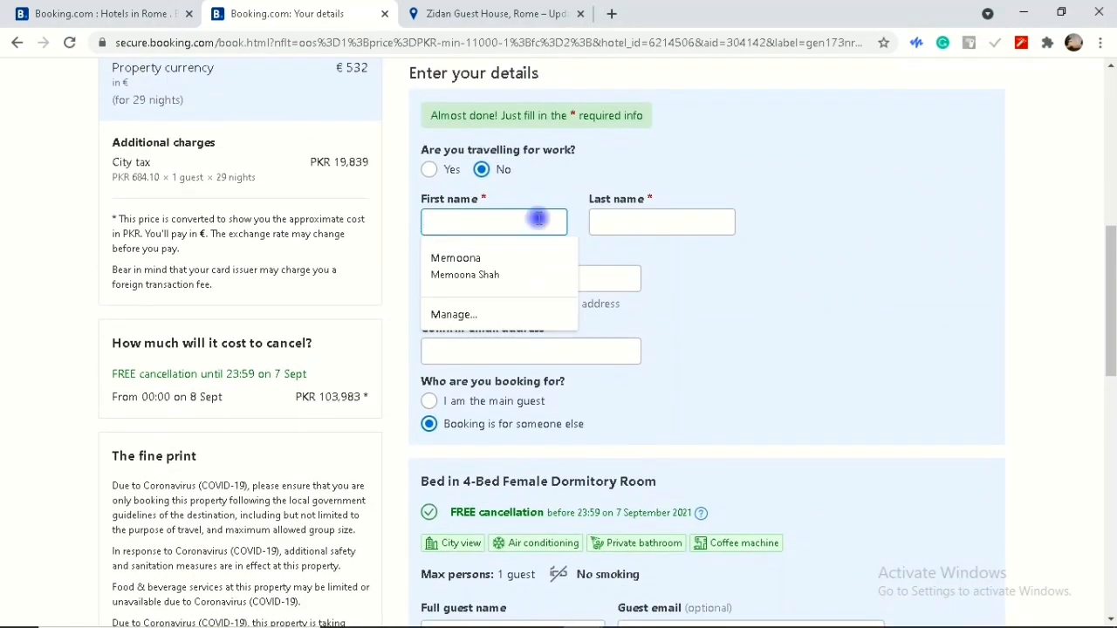
{"action": "left_click", "coordinate": [464, 274]}
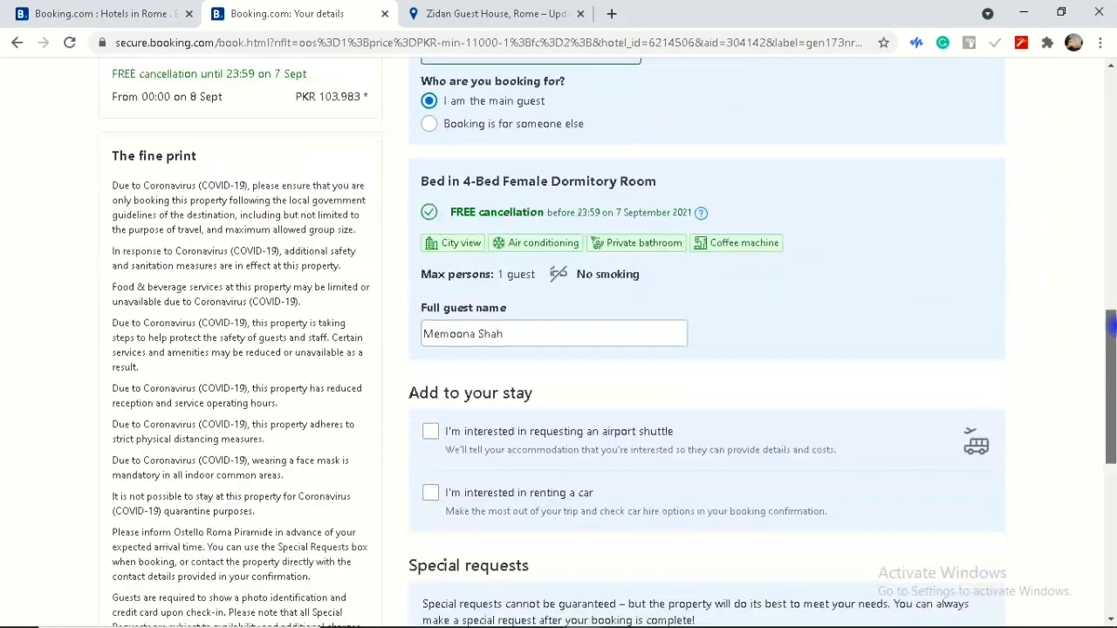
- Continue to Next: Final details for the booking
{"action": "scroll", "scroll_direction": "down", "scroll_amount": 3}
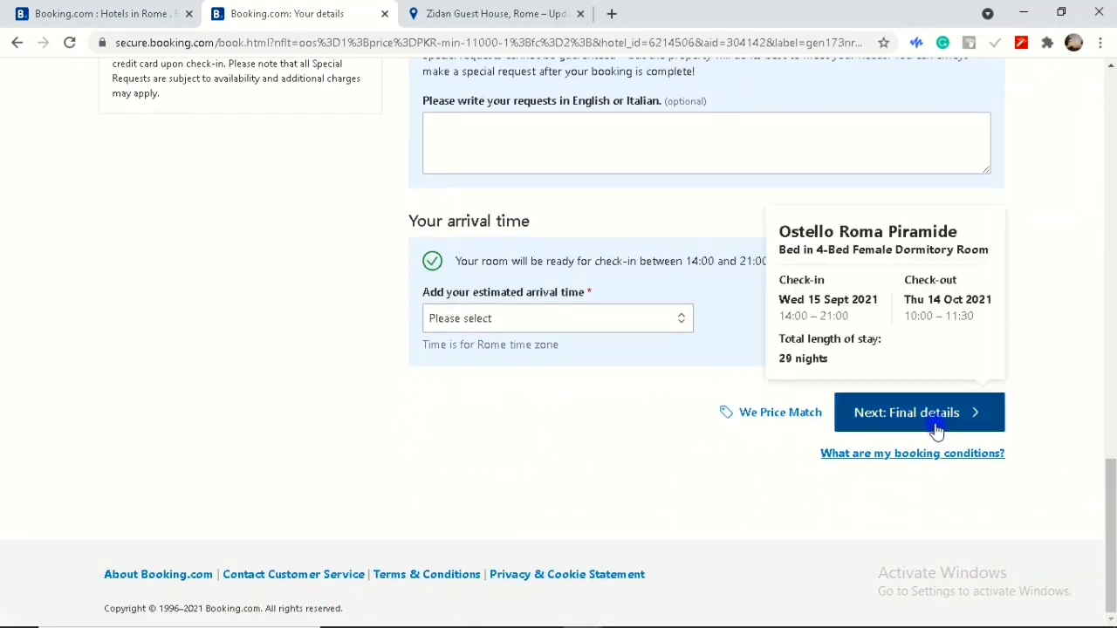
{"action": "left_click", "coordinate": [918, 412]}
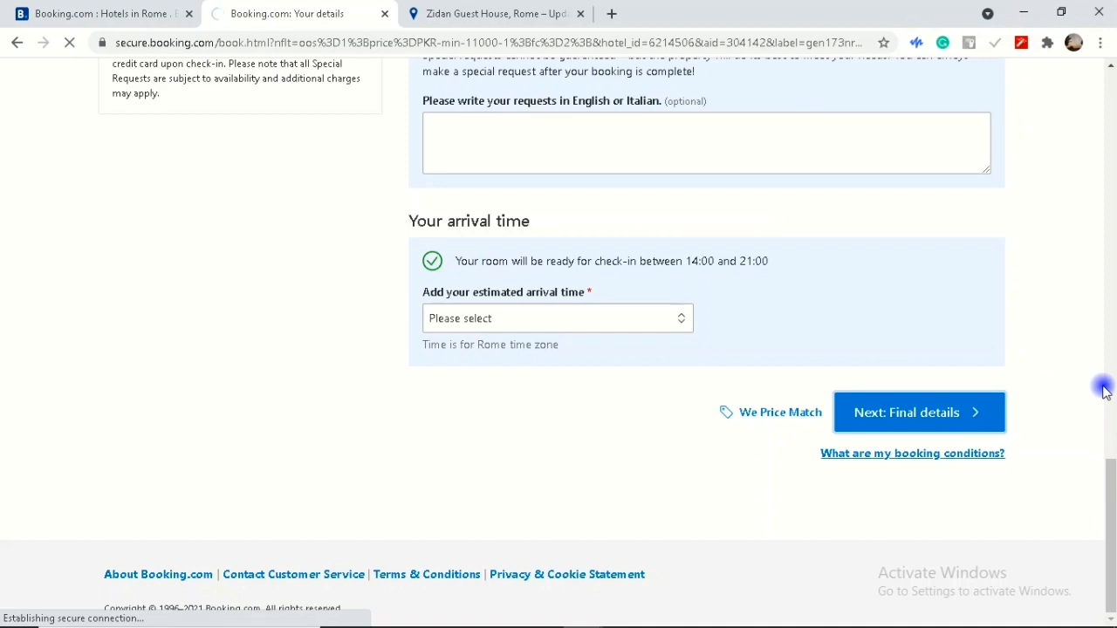
{"action": "left_click", "coordinate": [918, 412]}
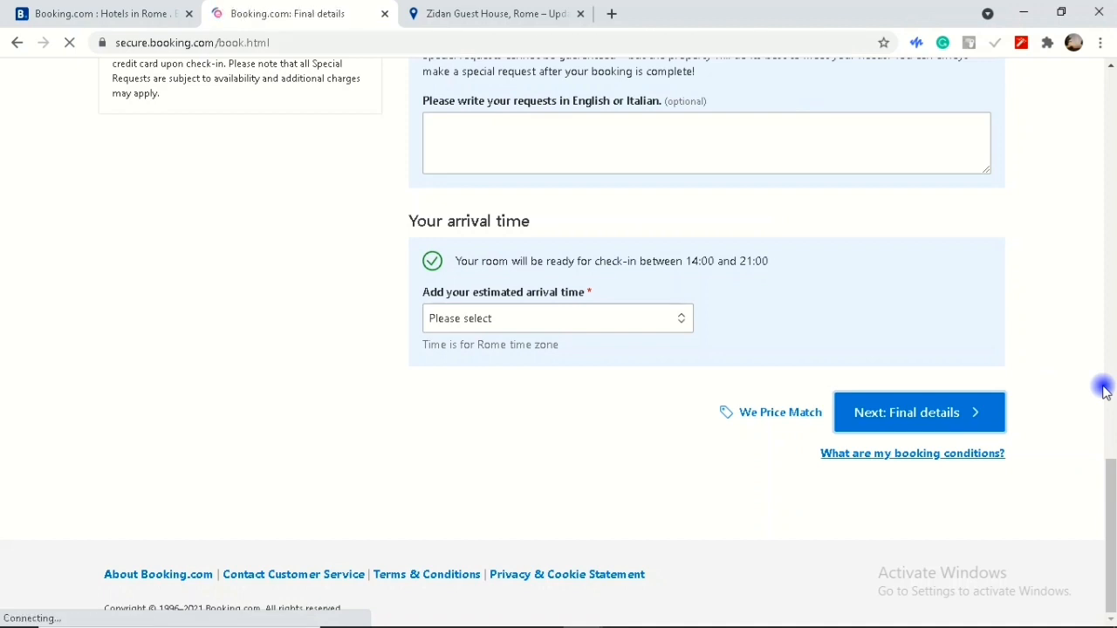
{"action": "left_click", "coordinate": [918, 412]}
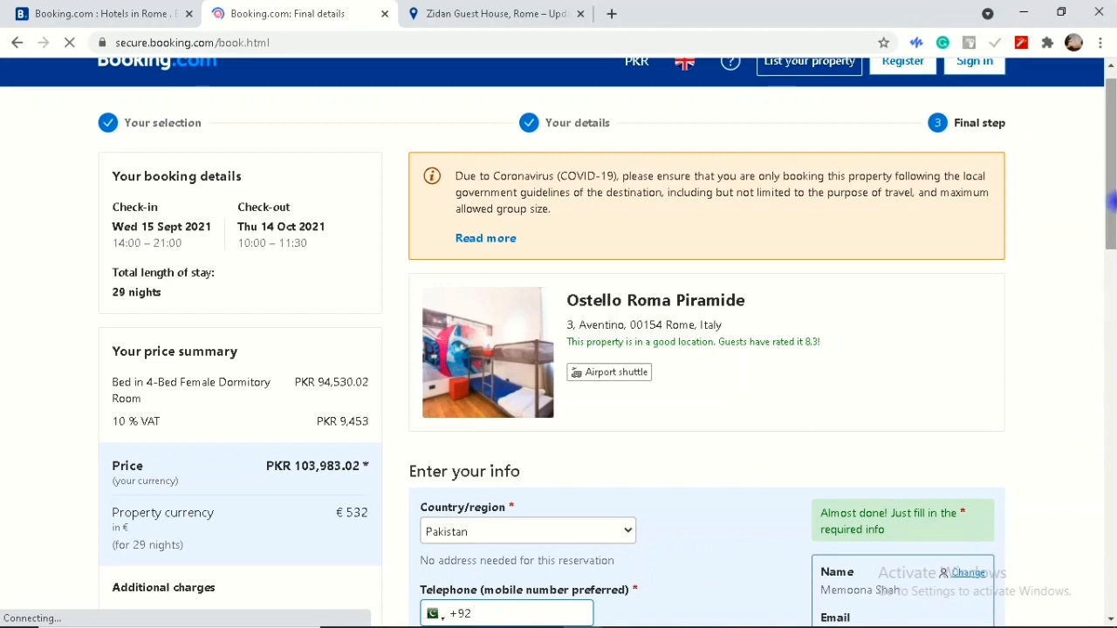
{"action": "scroll", "scroll_direction": "down", "scroll_amount": 3}
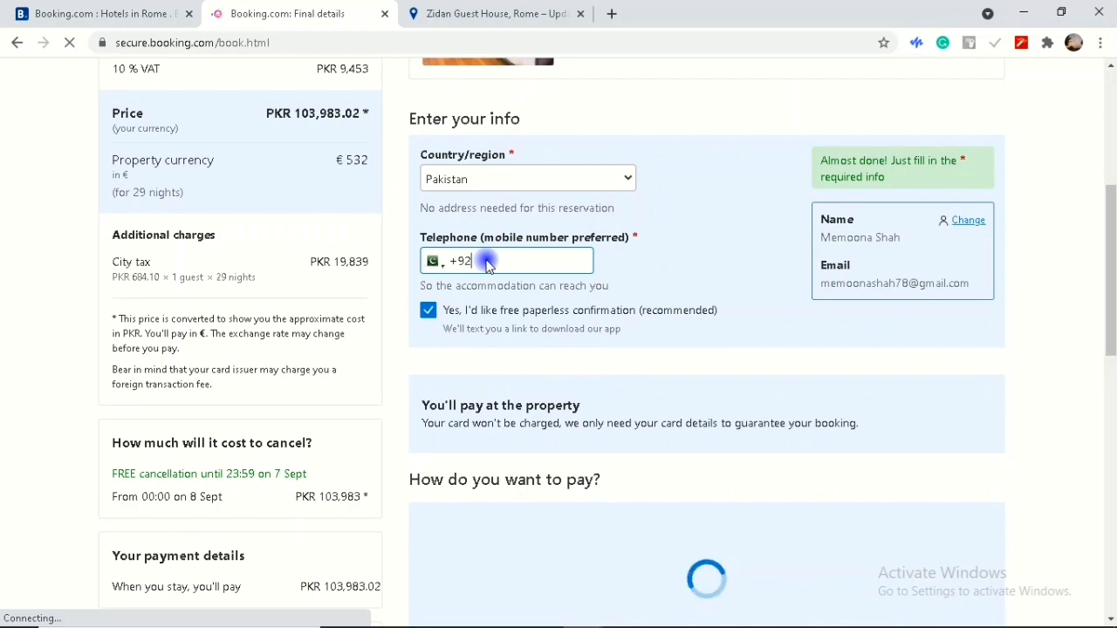
{"action": "type", "text": "3001234567"}
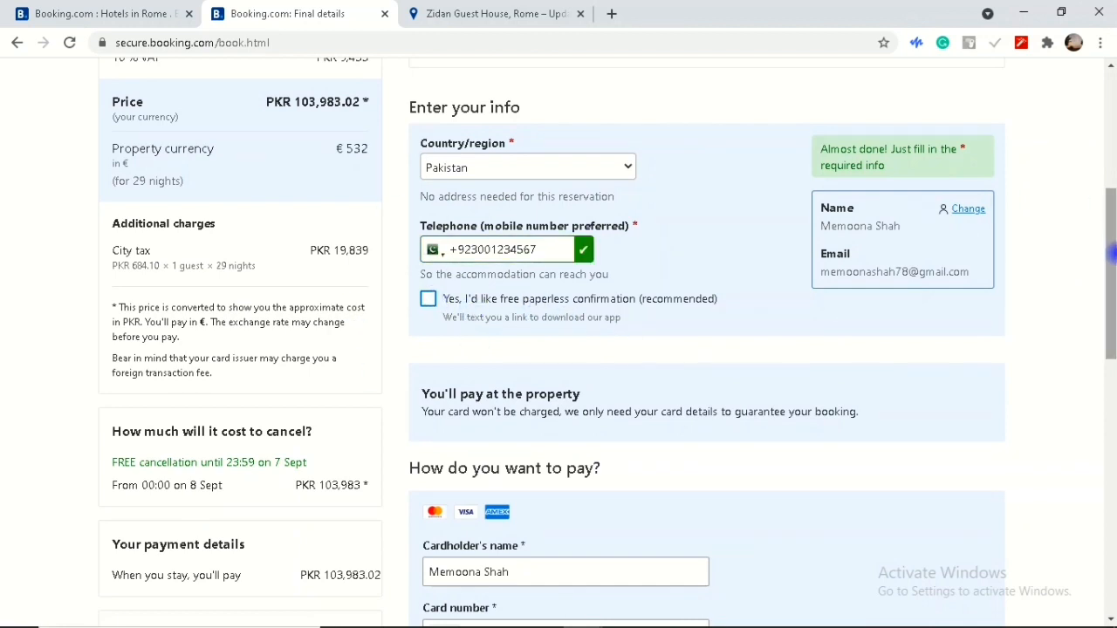
{"action": "scroll", "scroll_direction": "down", "scroll_amount": 3}
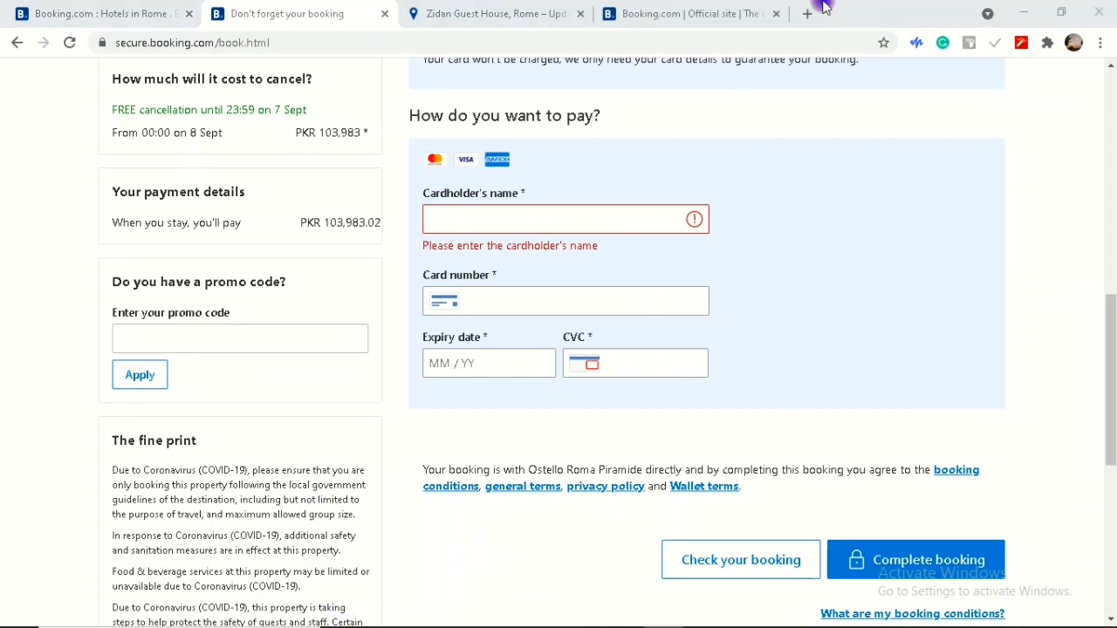
- In a new tab, find a credit card number generator and generate a test Master Card number
{"action": "left_click", "coordinate": [806, 14]}
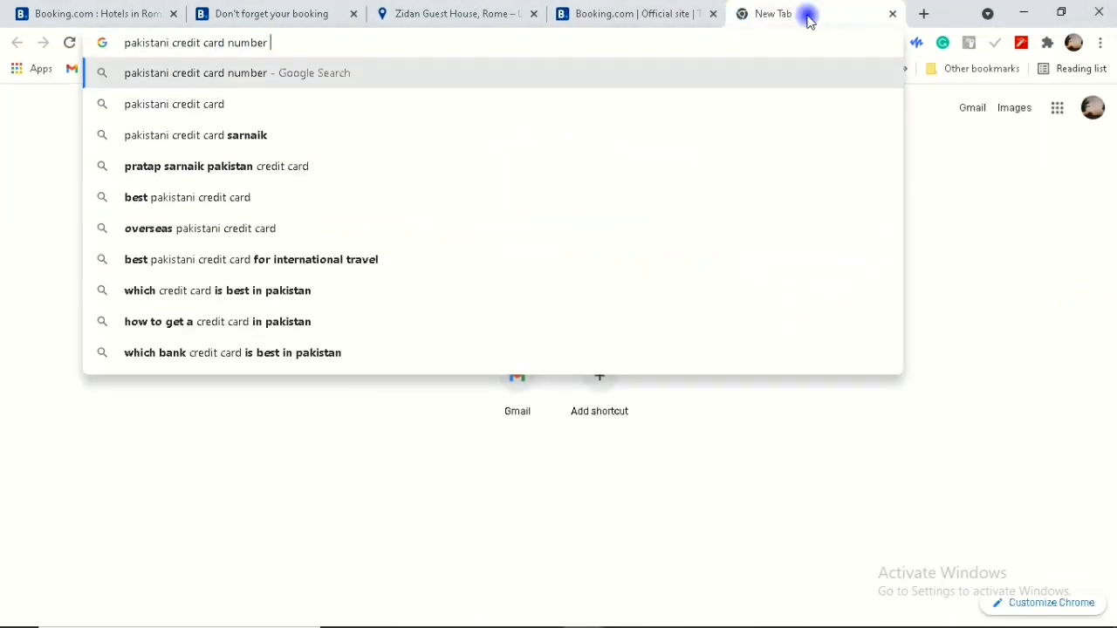
{"action": "type", "text": "g"}
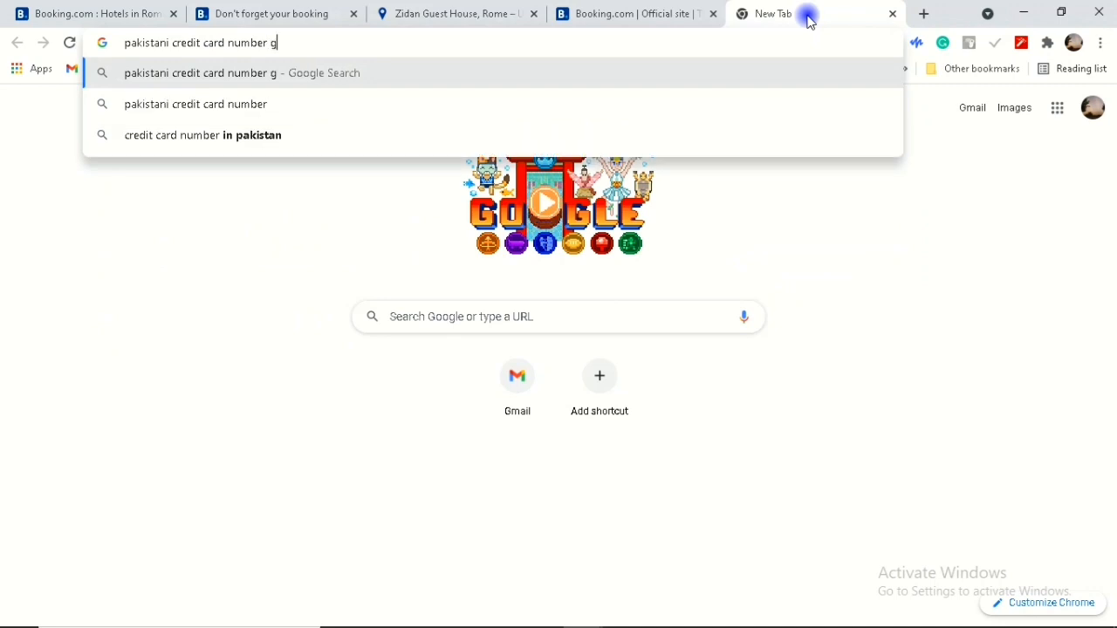
{"action": "key", "text": "Backspace"}
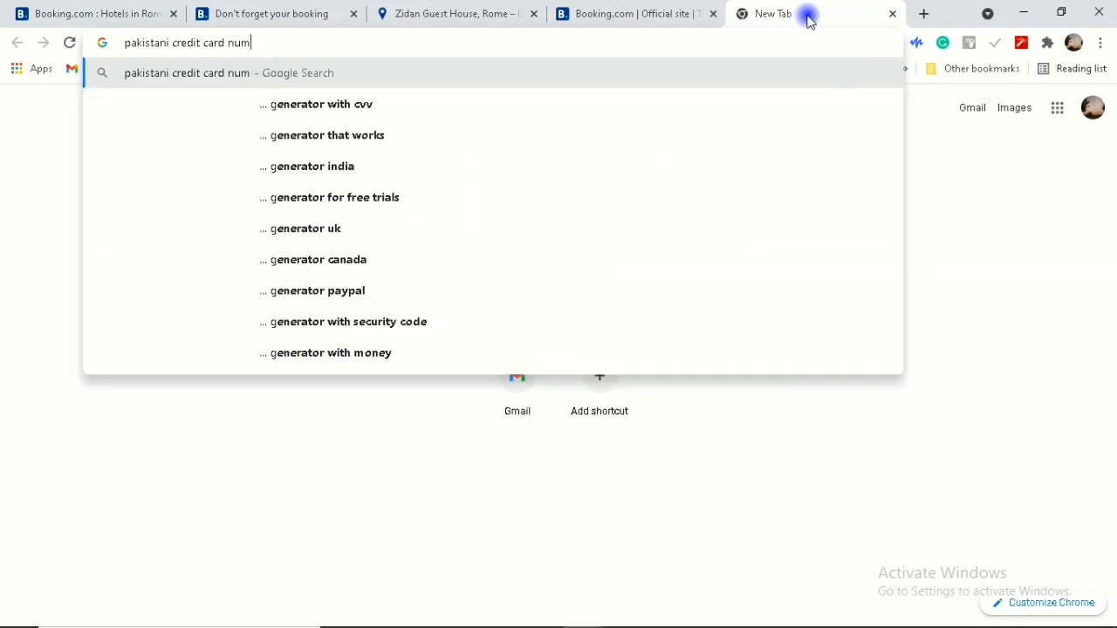
{"action": "type", "text": "details"}
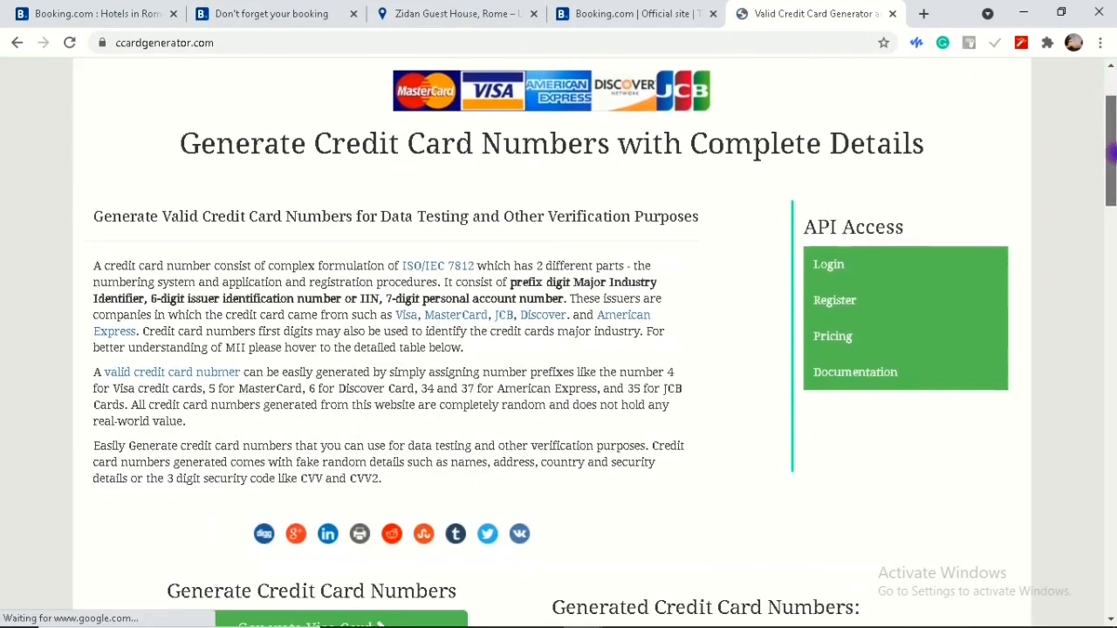
{"action": "scroll", "scroll_direction": "down", "scroll_amount": 3}
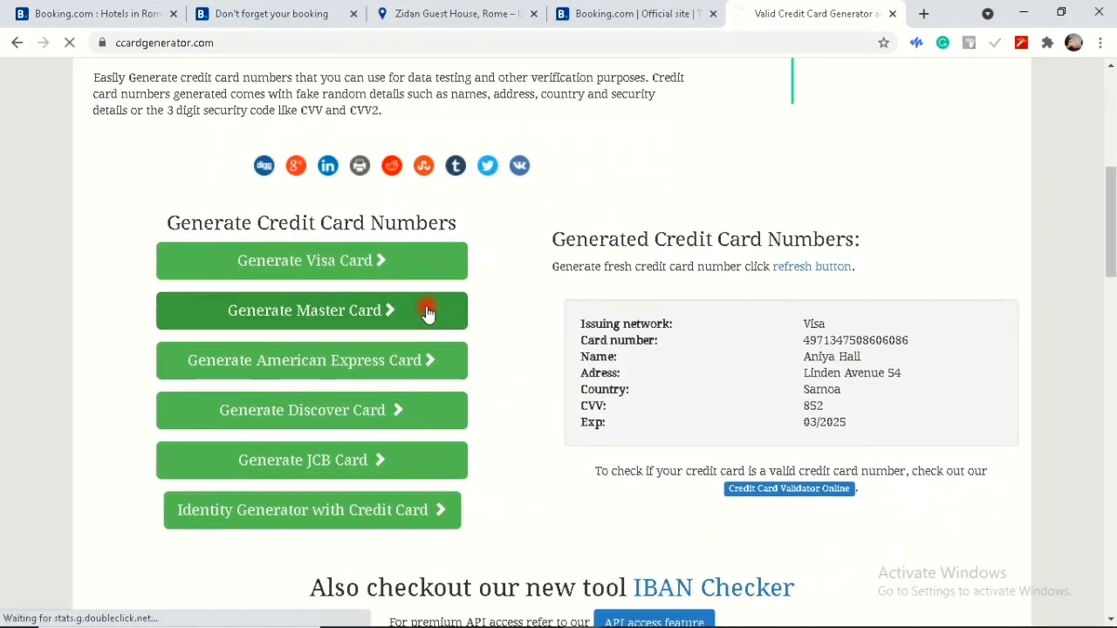
{"action": "left_click", "coordinate": [311, 311]}
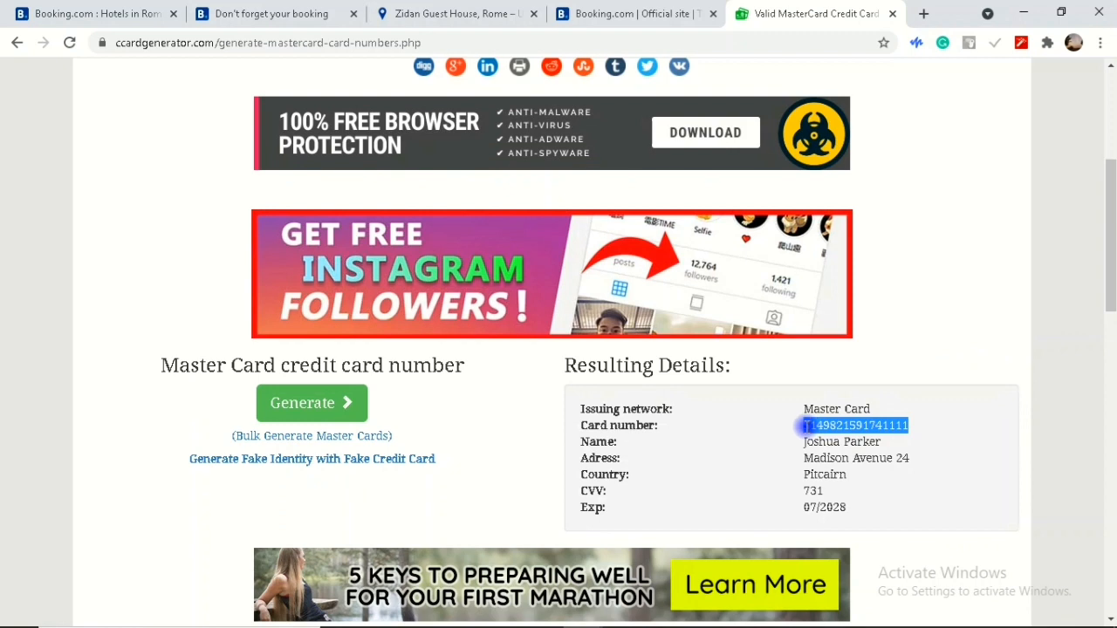
{"action": "left_click", "coordinate": [270, 14]}
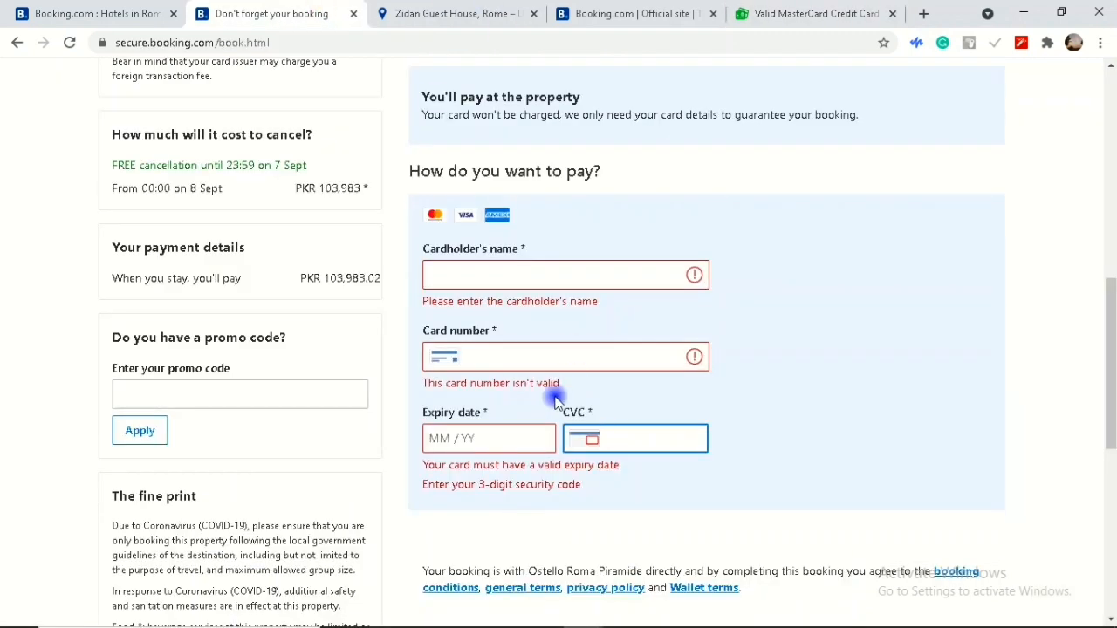
{"action": "type", "text": "5149 8215 9174 1111"}
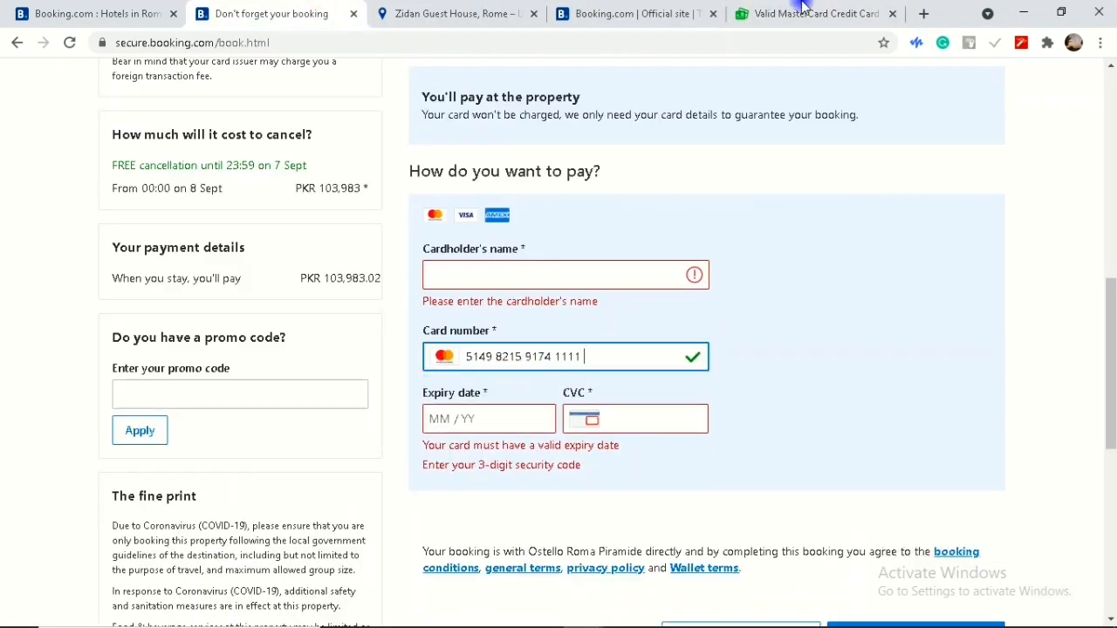
{"action": "left_click", "coordinate": [811, 14]}
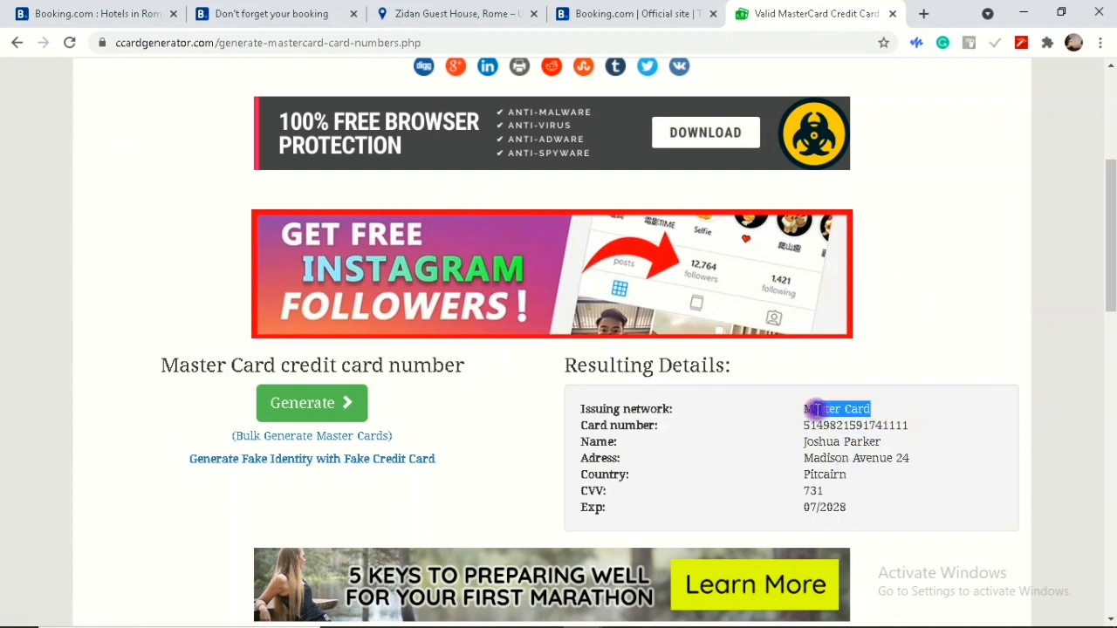
{"action": "double_click", "coordinate": [841, 442]}
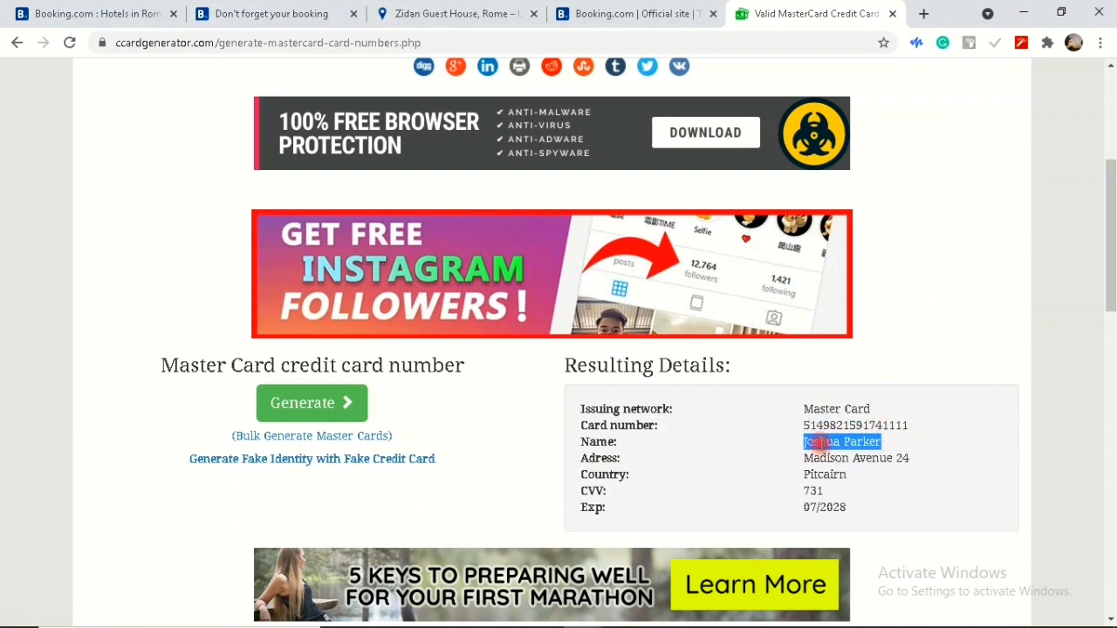
{"action": "left_click", "coordinate": [271, 14]}
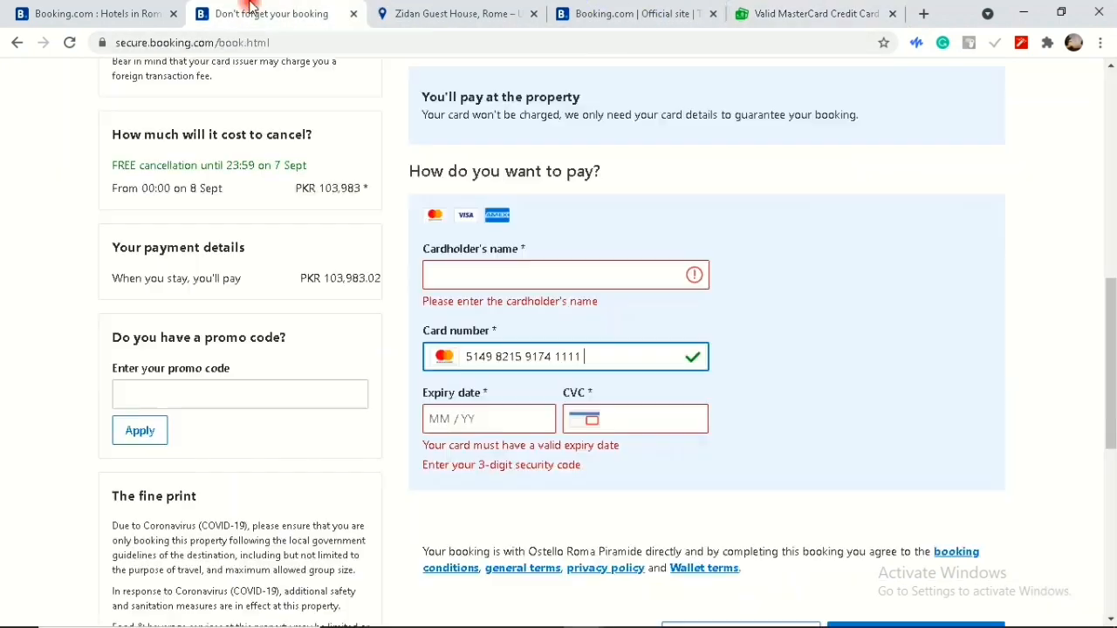
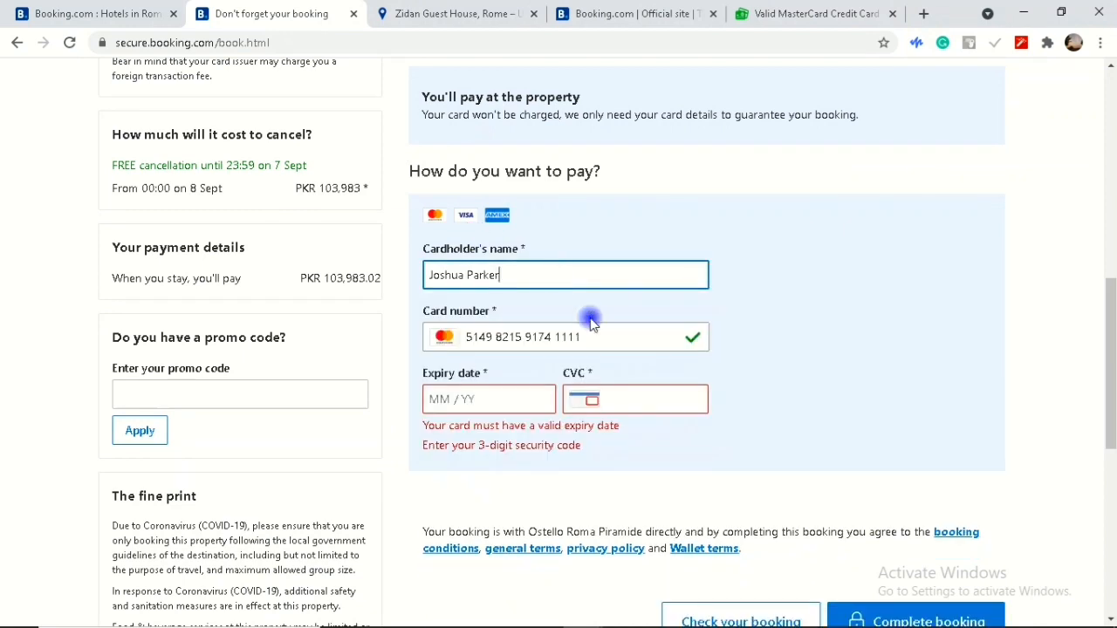
{"action": "type", "text": "731"}
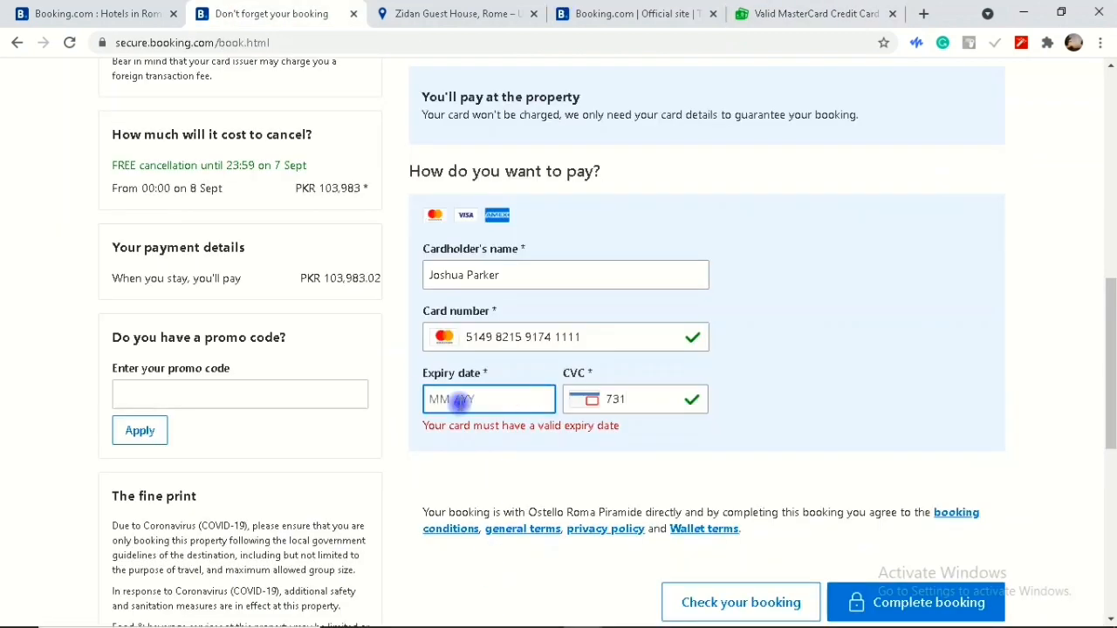
{"action": "type", "text": "07/28"}
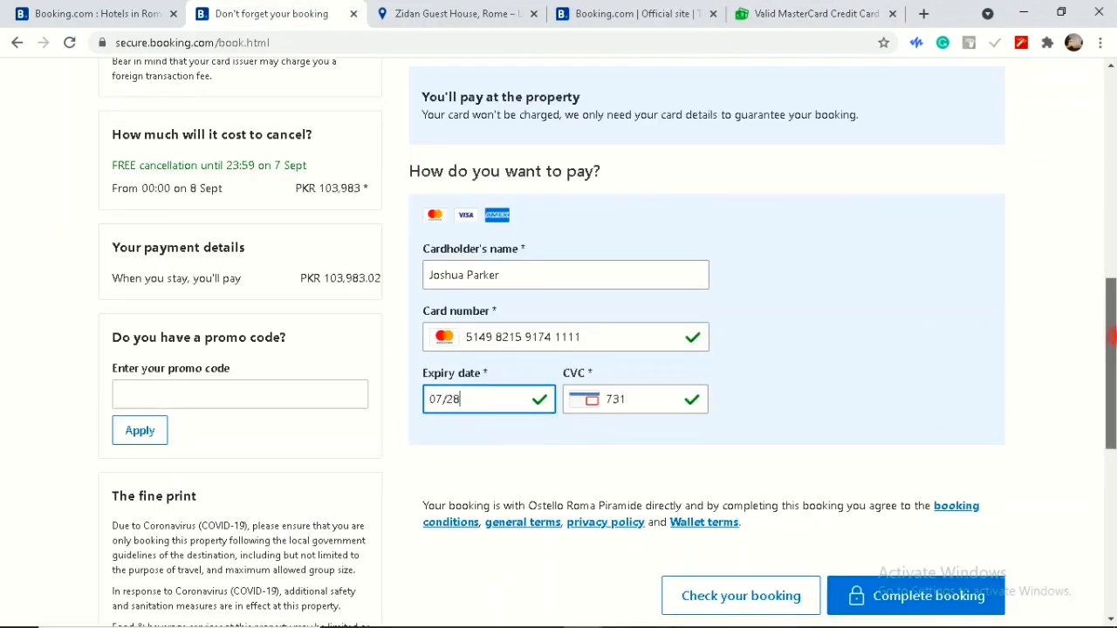
{"action": "left_click", "coordinate": [914, 595]}
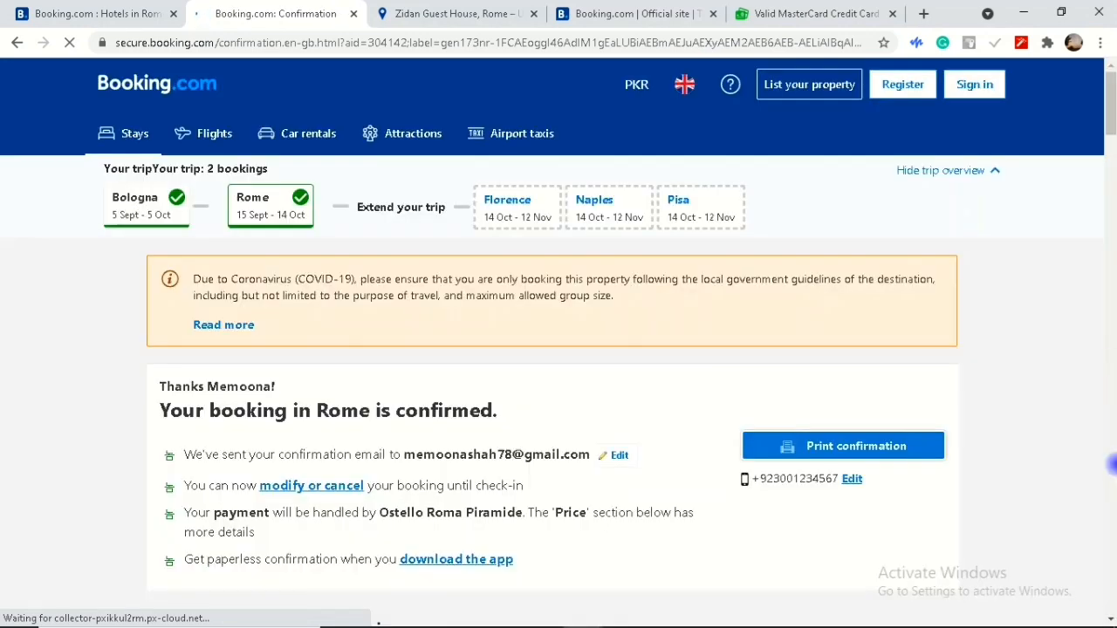
- Print the English confirmation with the destination set to Save as PDF
{"action": "left_click", "coordinate": [841, 445]}
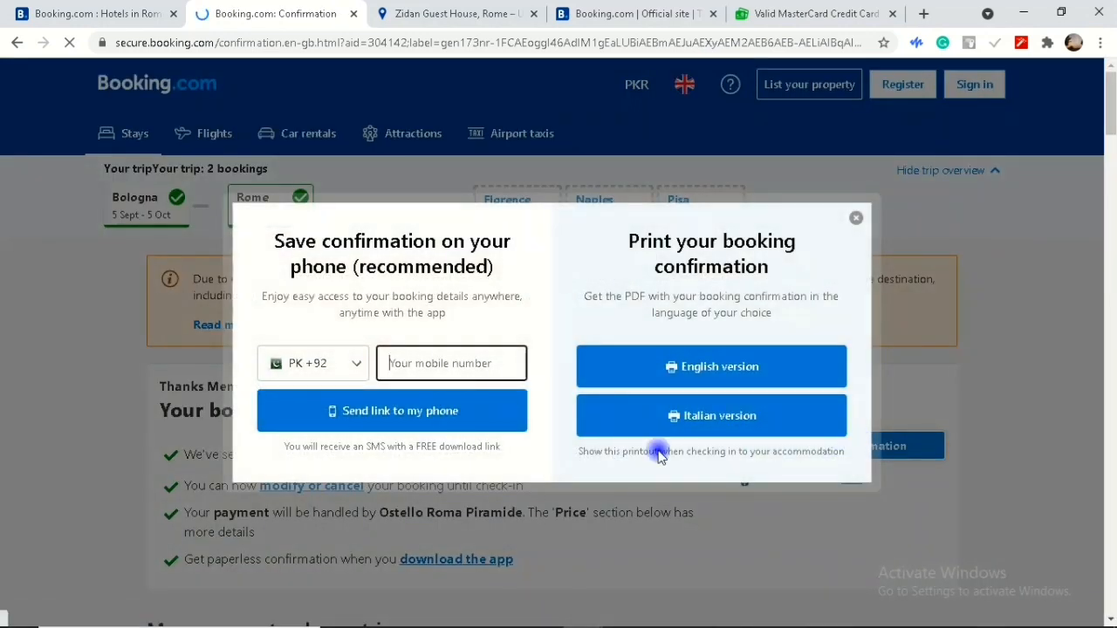
{"action": "type", "text": "3"}
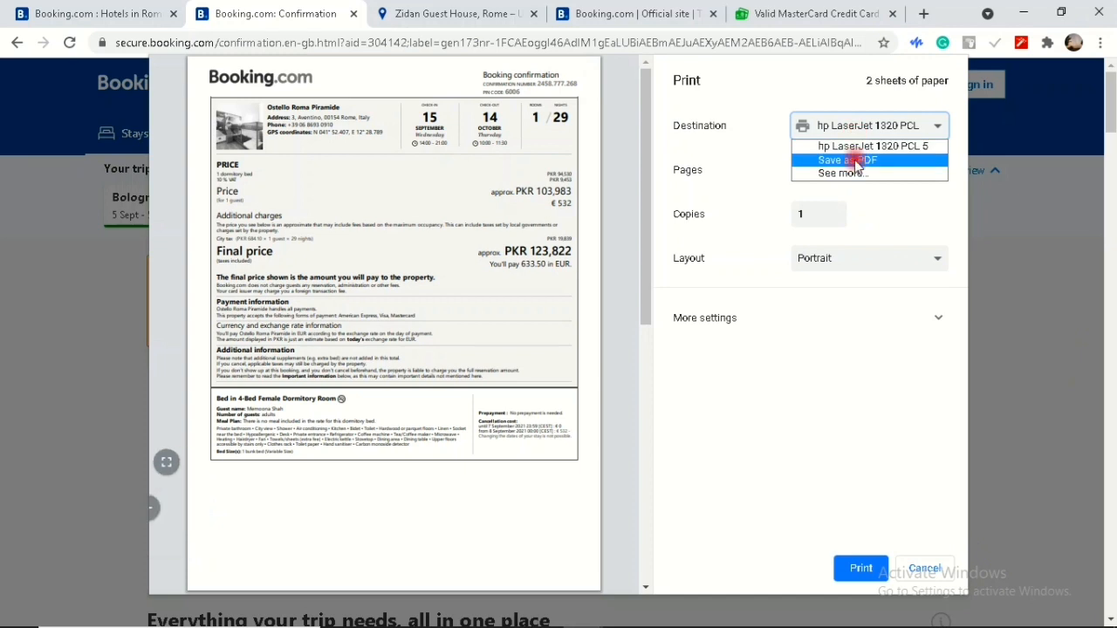
{"action": "left_click", "coordinate": [844, 160]}
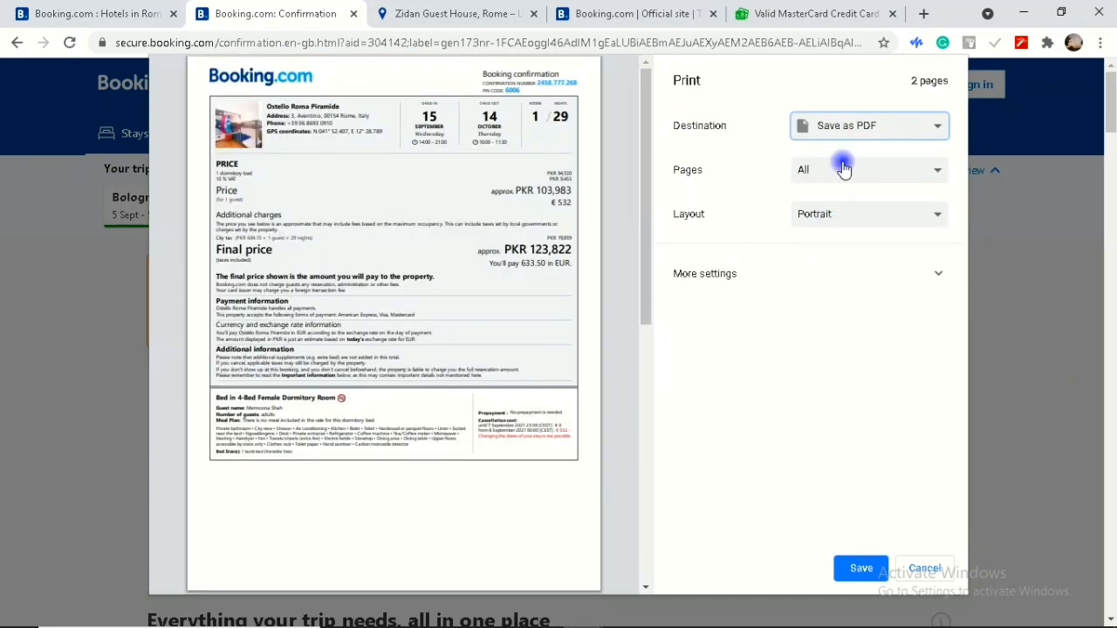
{"action": "left_click", "coordinate": [860, 569]}
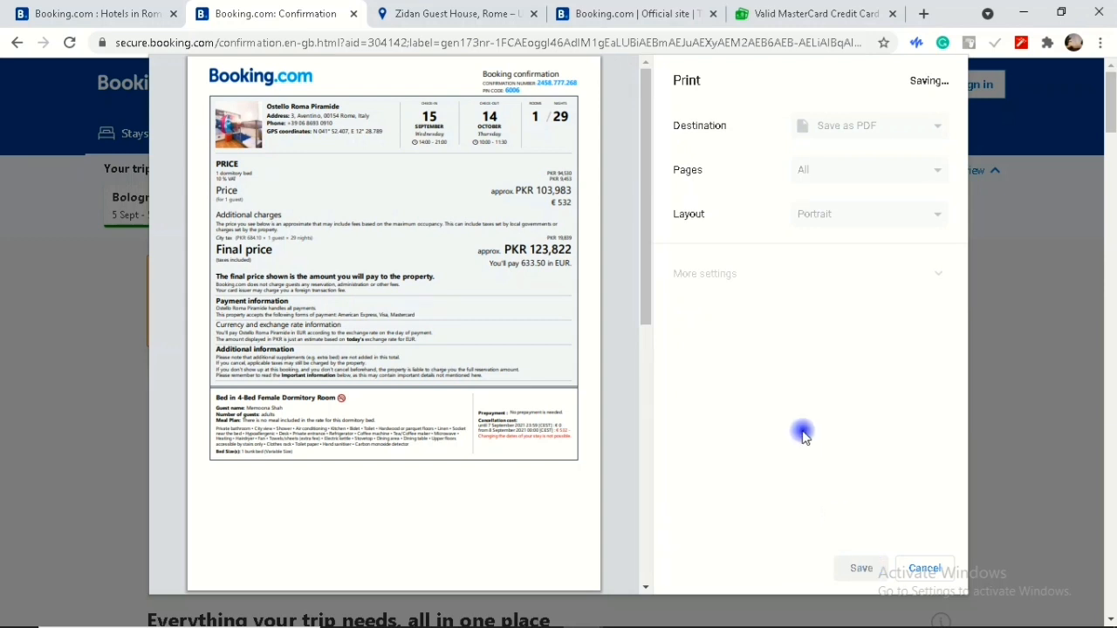
- Name the PDF with 'king ex' added and save it to the Desktop
{"action": "left_click", "coordinate": [862, 569]}
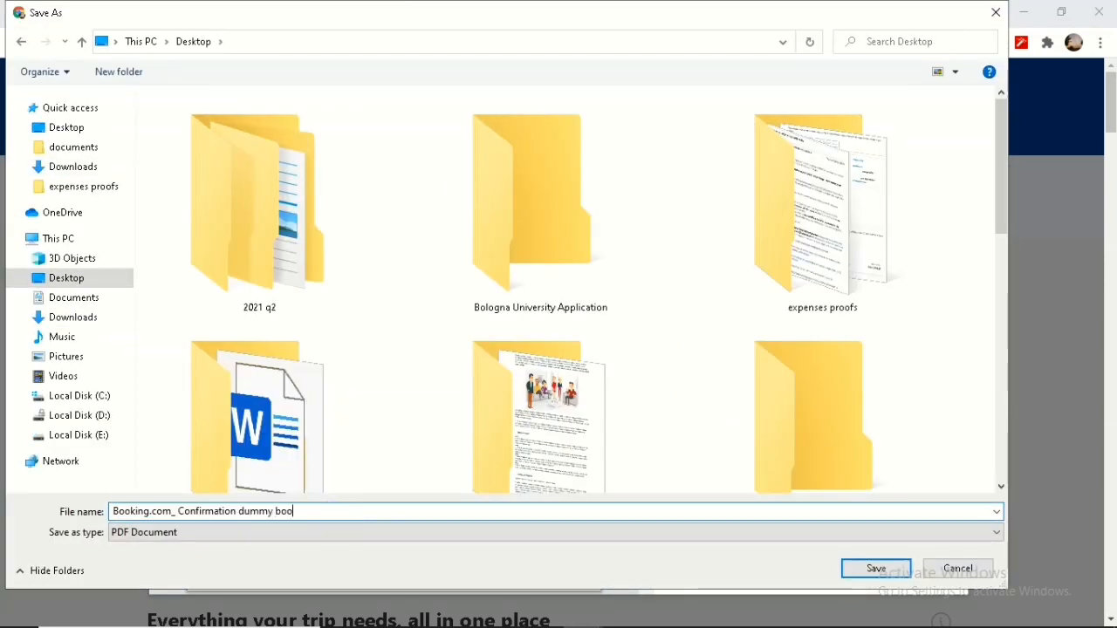
{"action": "type", "text": "king ex"}
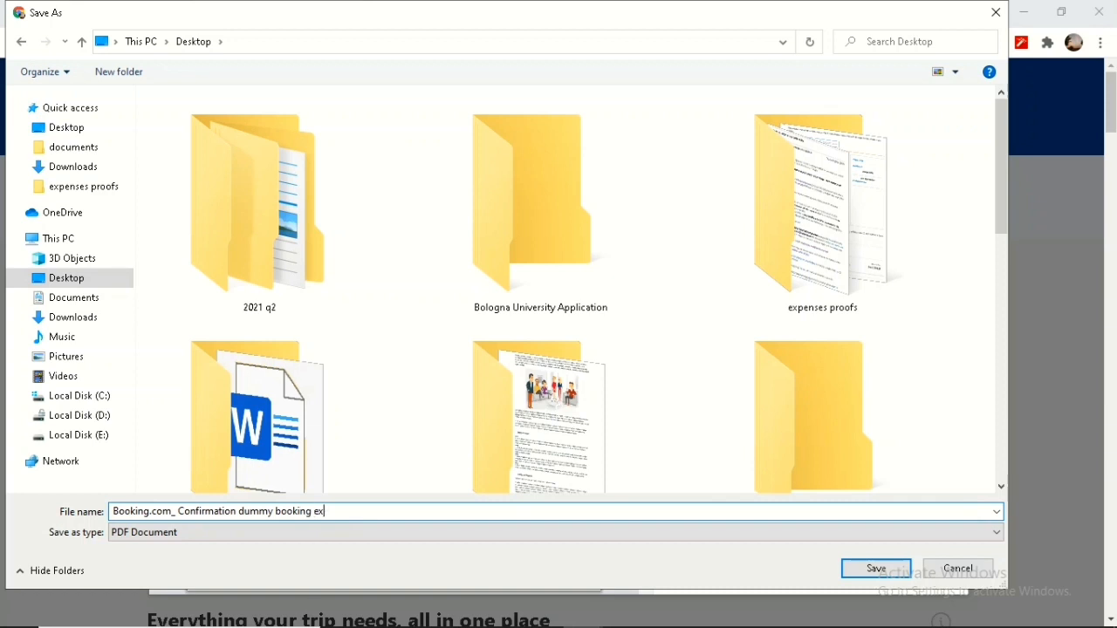
{"action": "left_click", "coordinate": [876, 569]}
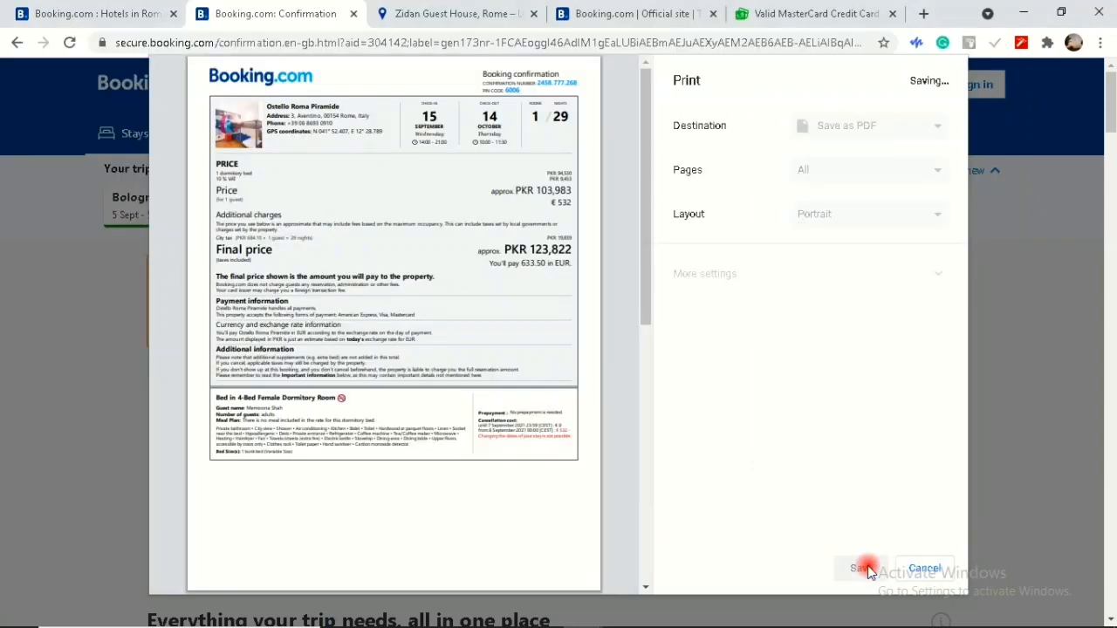
{"action": "left_click", "coordinate": [923, 569]}
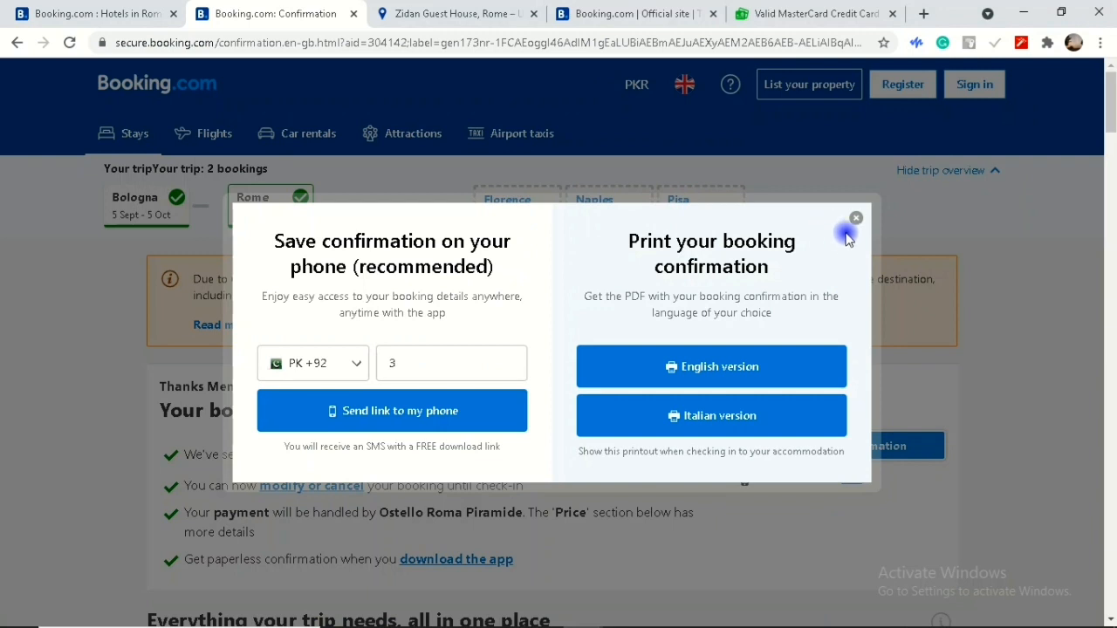
- Preview the Italian-version confirmation printout and return to the confirmation page
{"action": "left_click", "coordinate": [712, 415]}
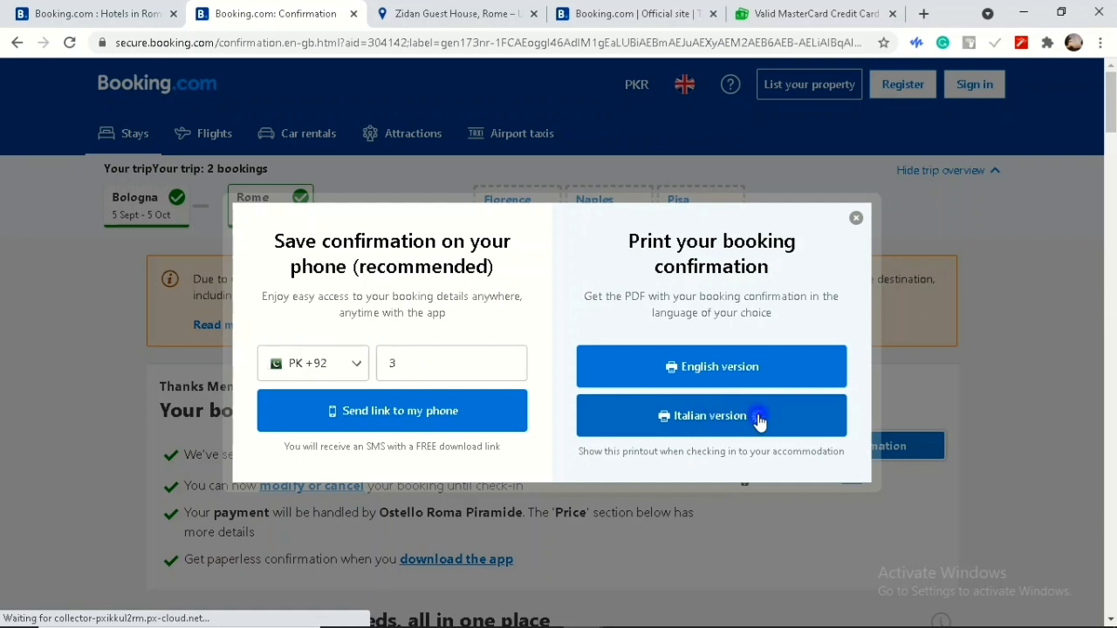
{"action": "left_click", "coordinate": [710, 415]}
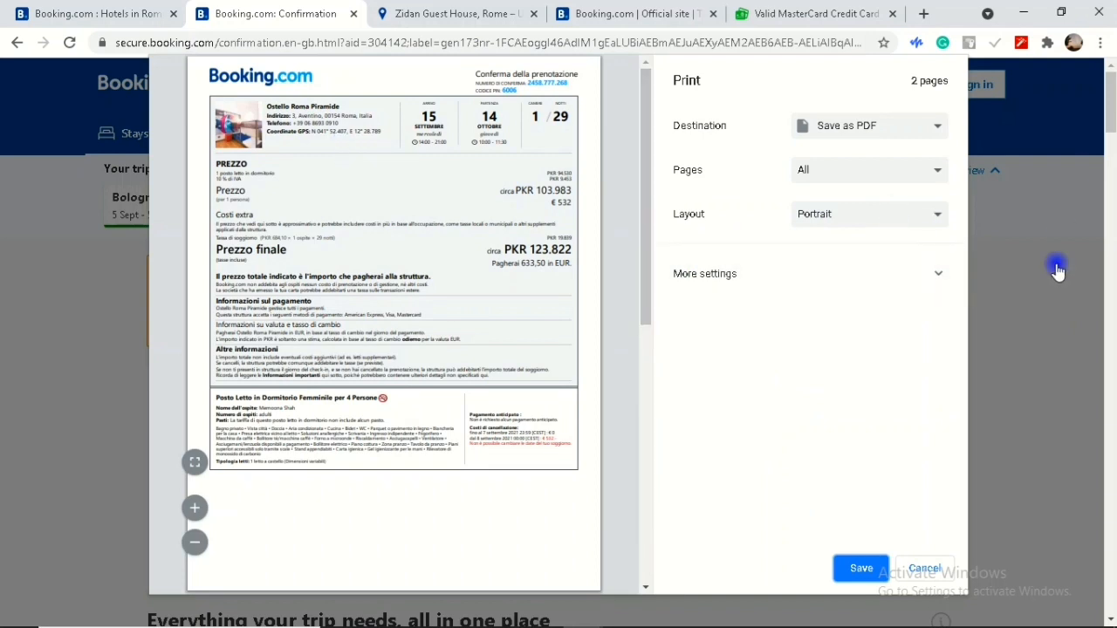
{"action": "left_click", "coordinate": [923, 568]}
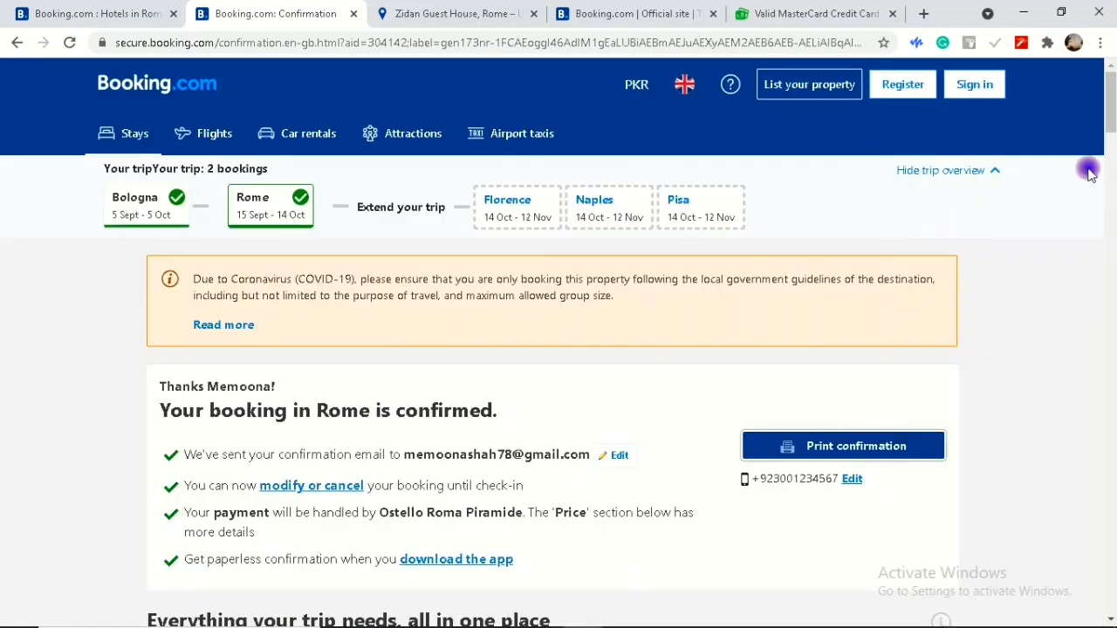
- Go from Cancel your booking to the manage-booking page for the reservation
{"action": "scroll", "scroll_direction": "down", "scroll_amount": 3}
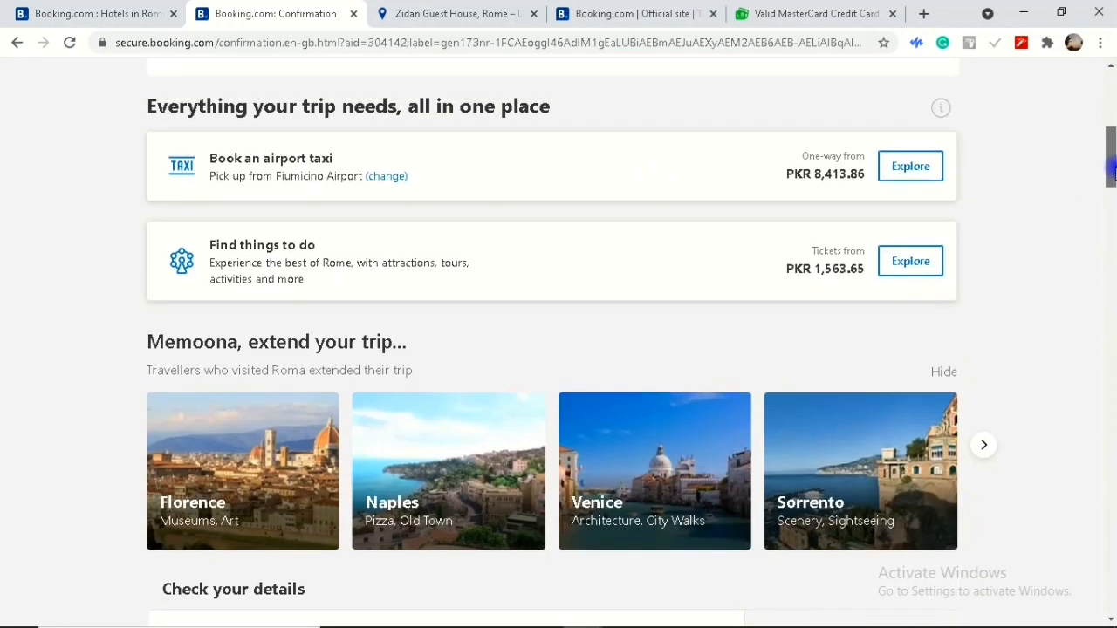
{"action": "scroll", "scroll_direction": "down", "scroll_amount": 3}
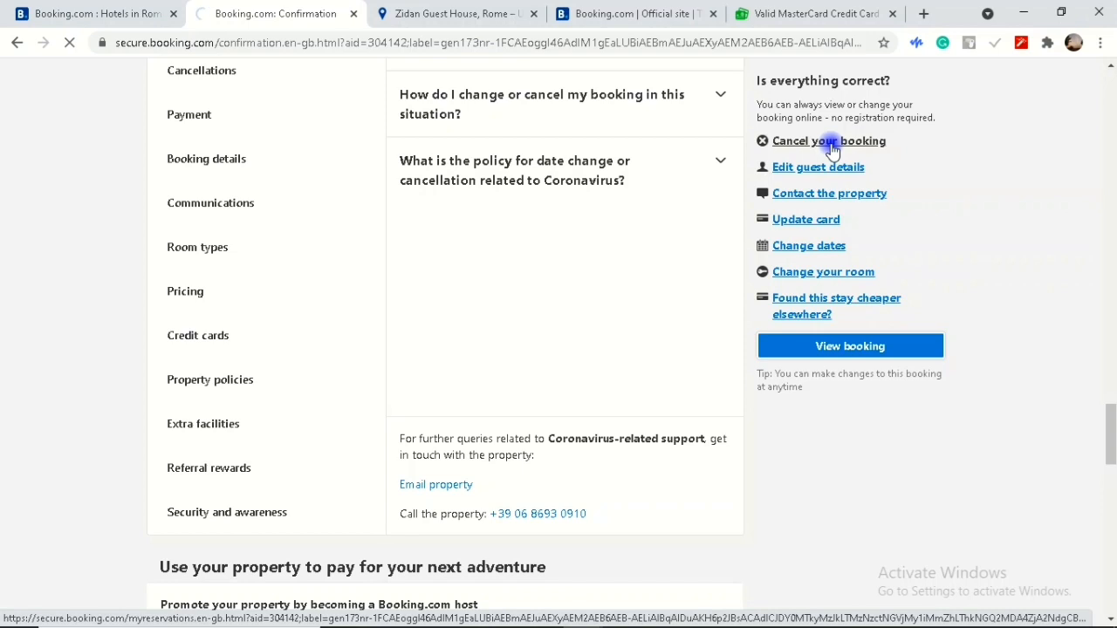
{"action": "left_click", "coordinate": [827, 140]}
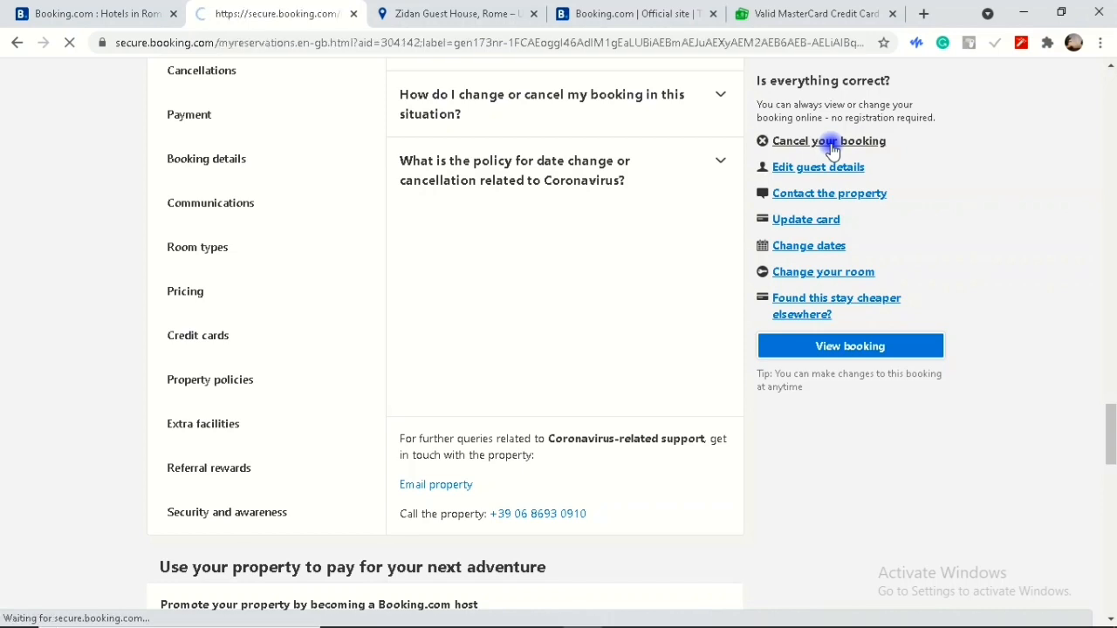
{"action": "left_click", "coordinate": [828, 139]}
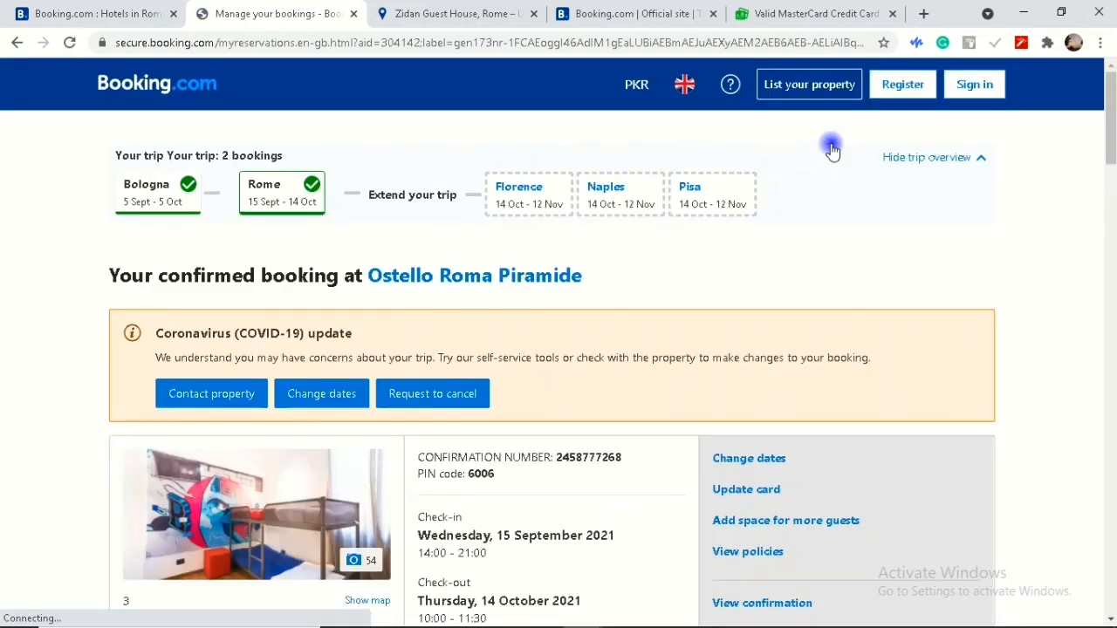
- Request cancellation citing personal reasons, confirm it and dismiss the cancellation notice
{"action": "left_click", "coordinate": [432, 394]}
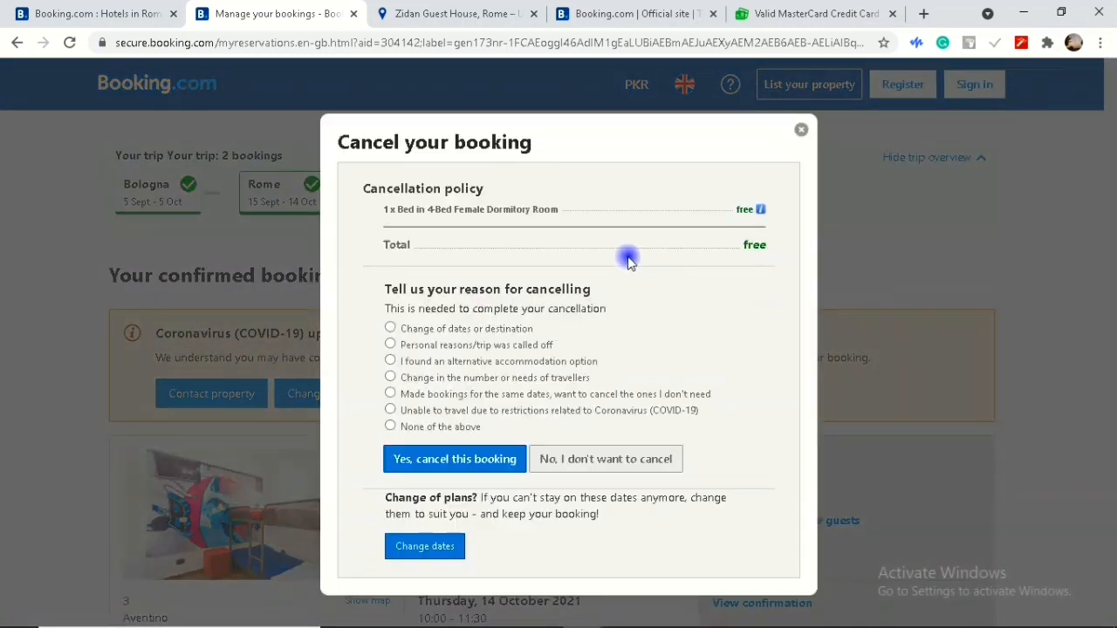
{"action": "left_click", "coordinate": [391, 344]}
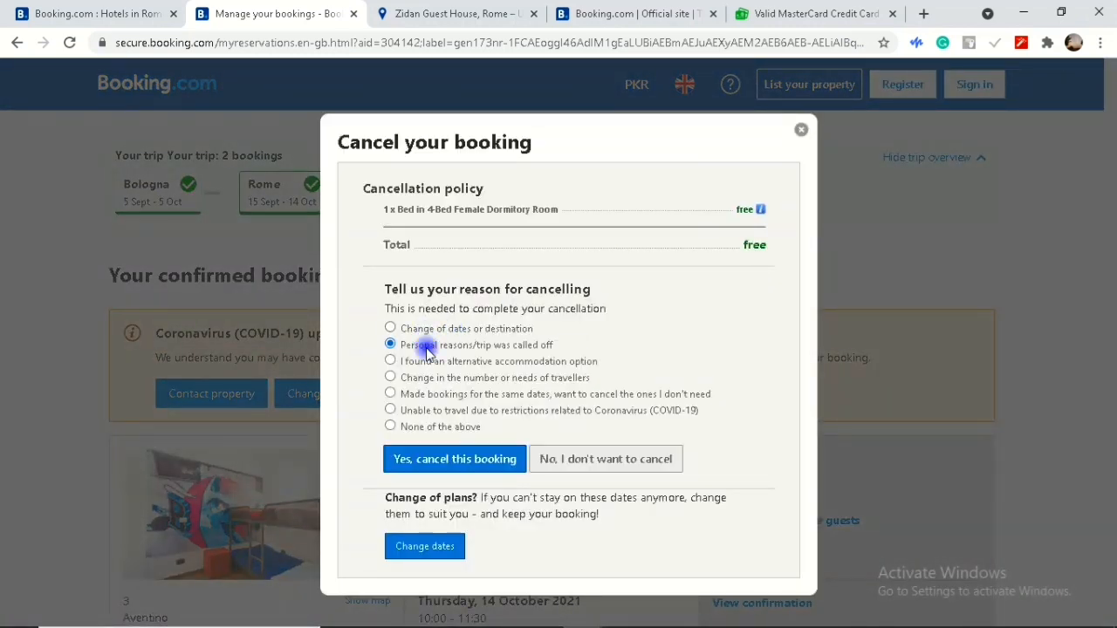
{"action": "left_click", "coordinate": [453, 457]}
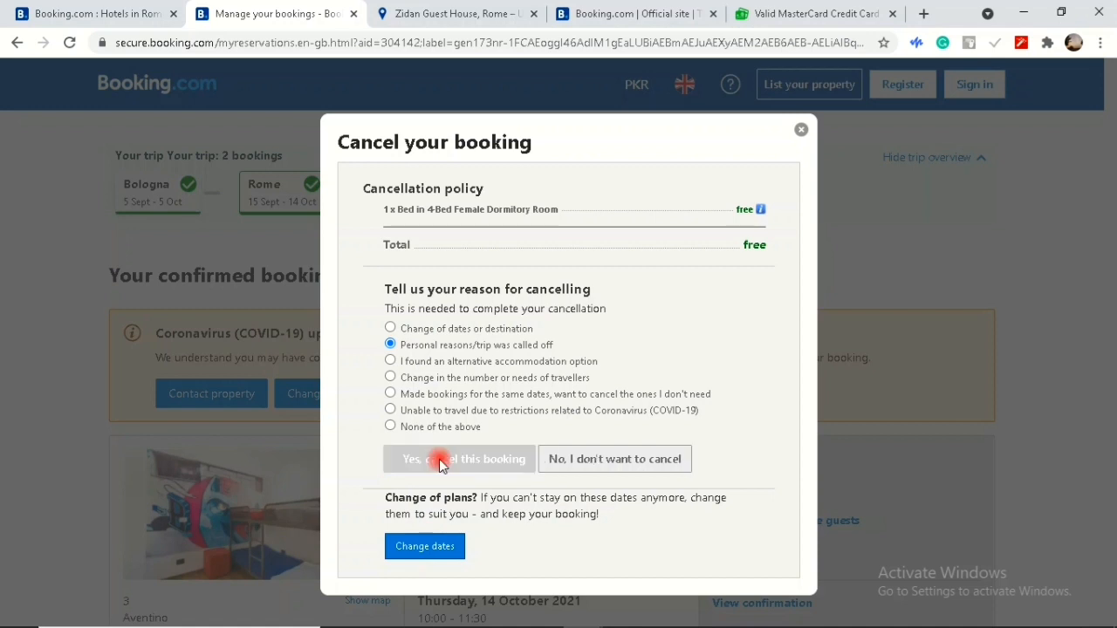
{"action": "left_click", "coordinate": [458, 459]}
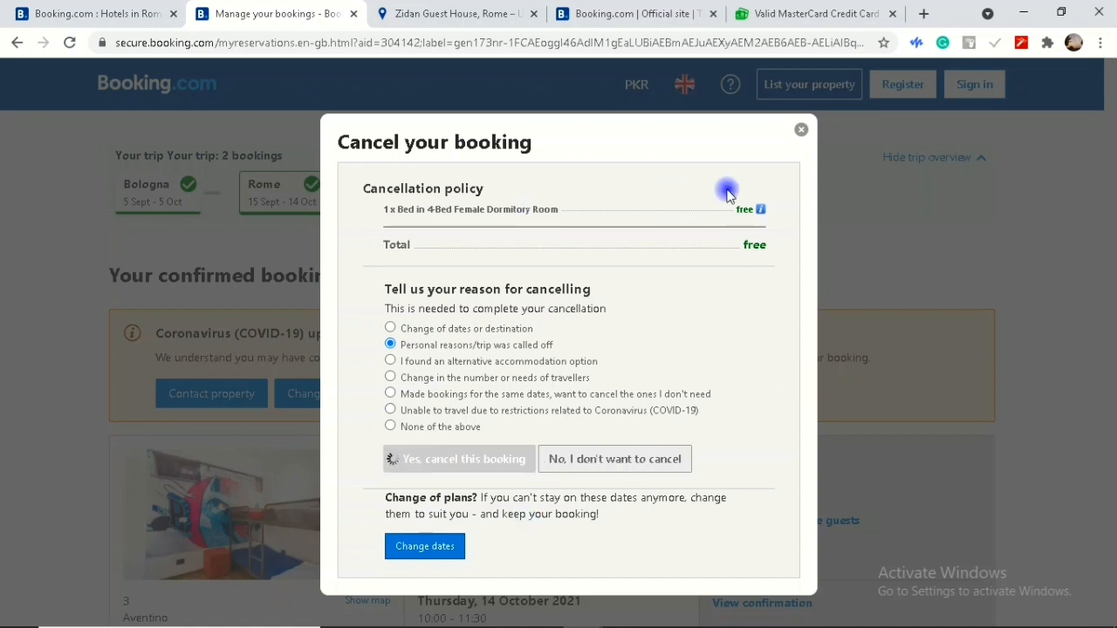
{"action": "left_click", "coordinate": [458, 457]}
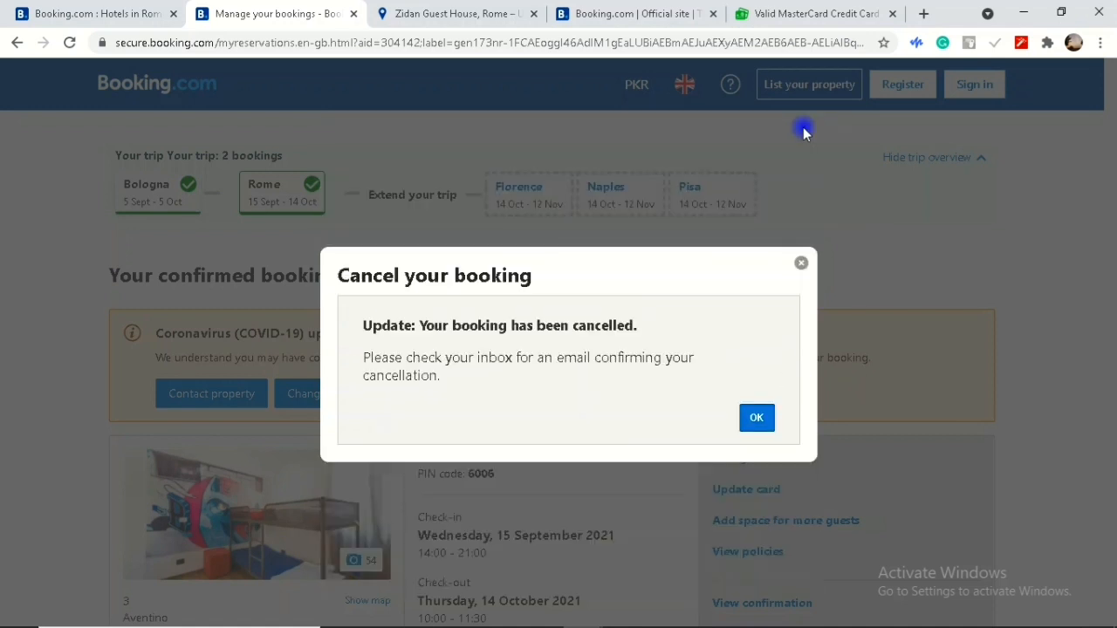
{"action": "left_click", "coordinate": [758, 417]}
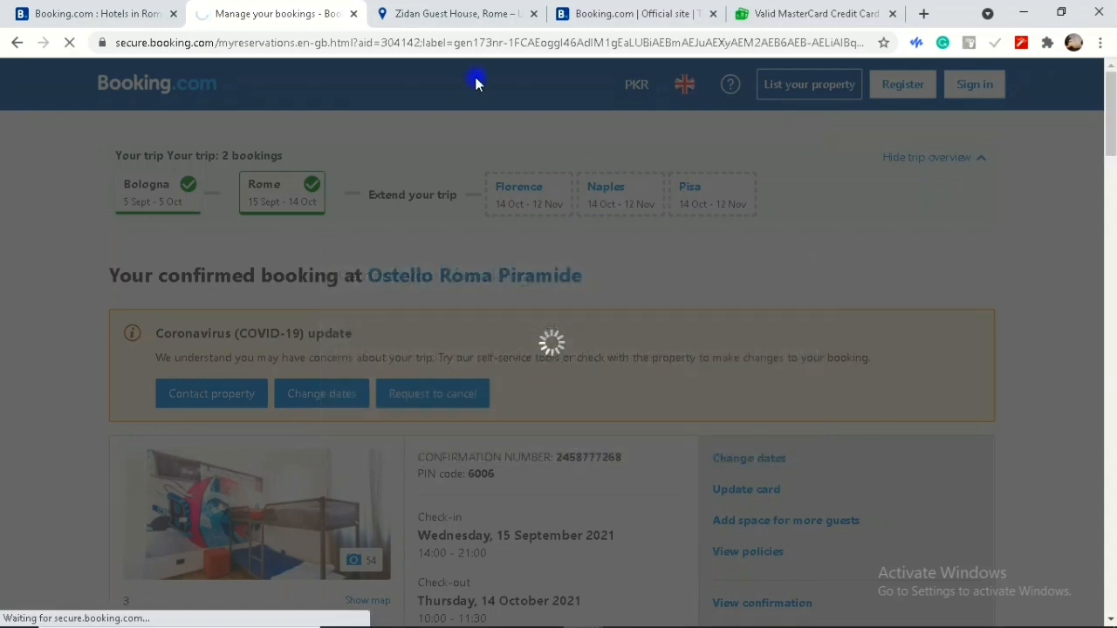